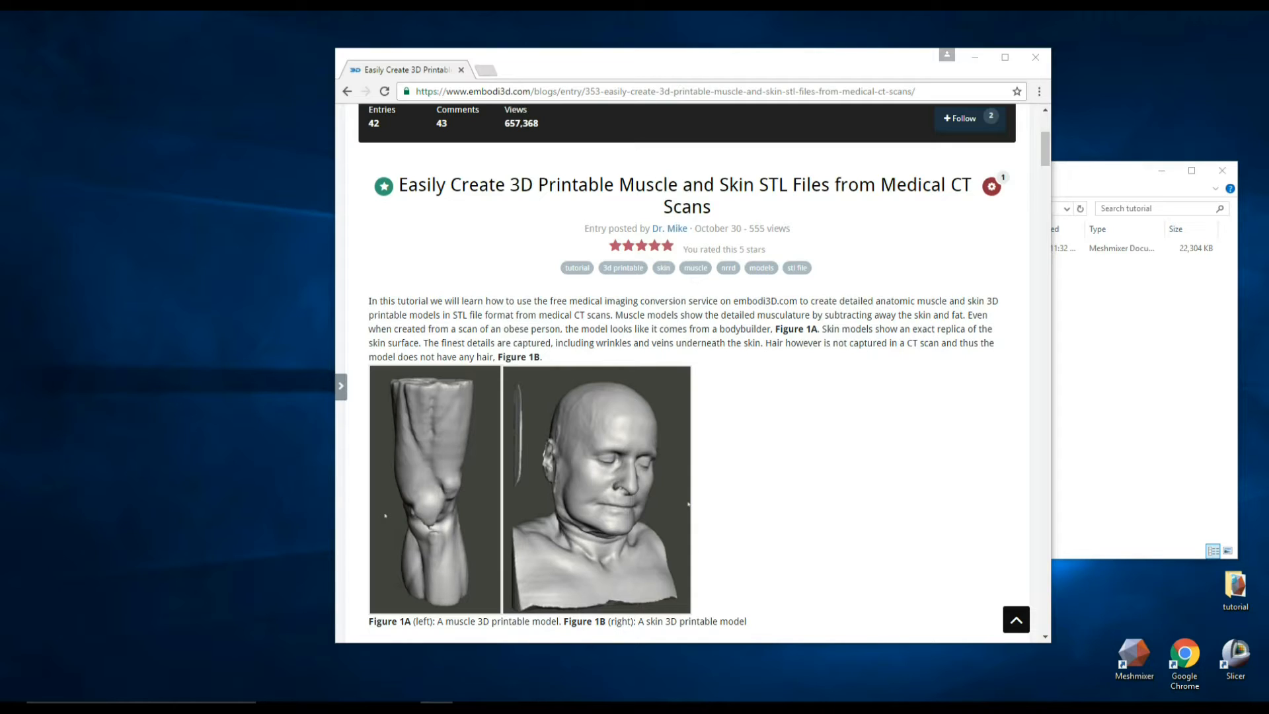
mouse_move(1048, 346)
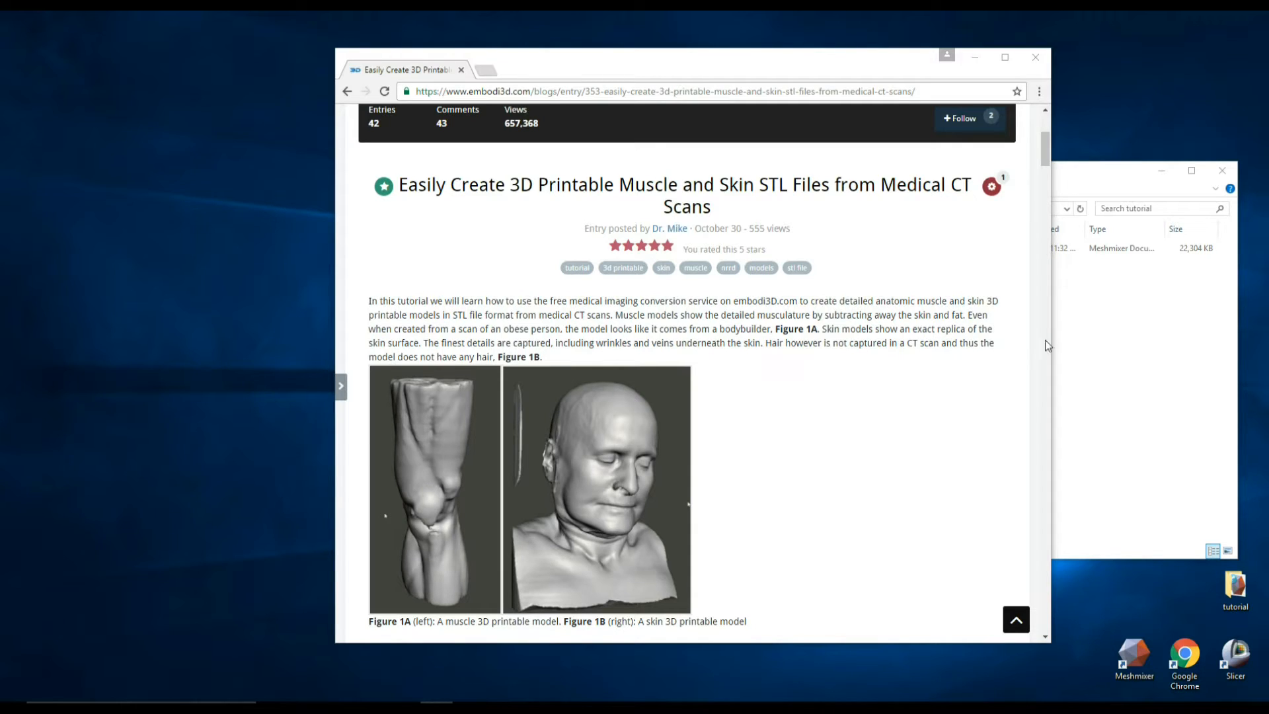
mouse_move(733, 246)
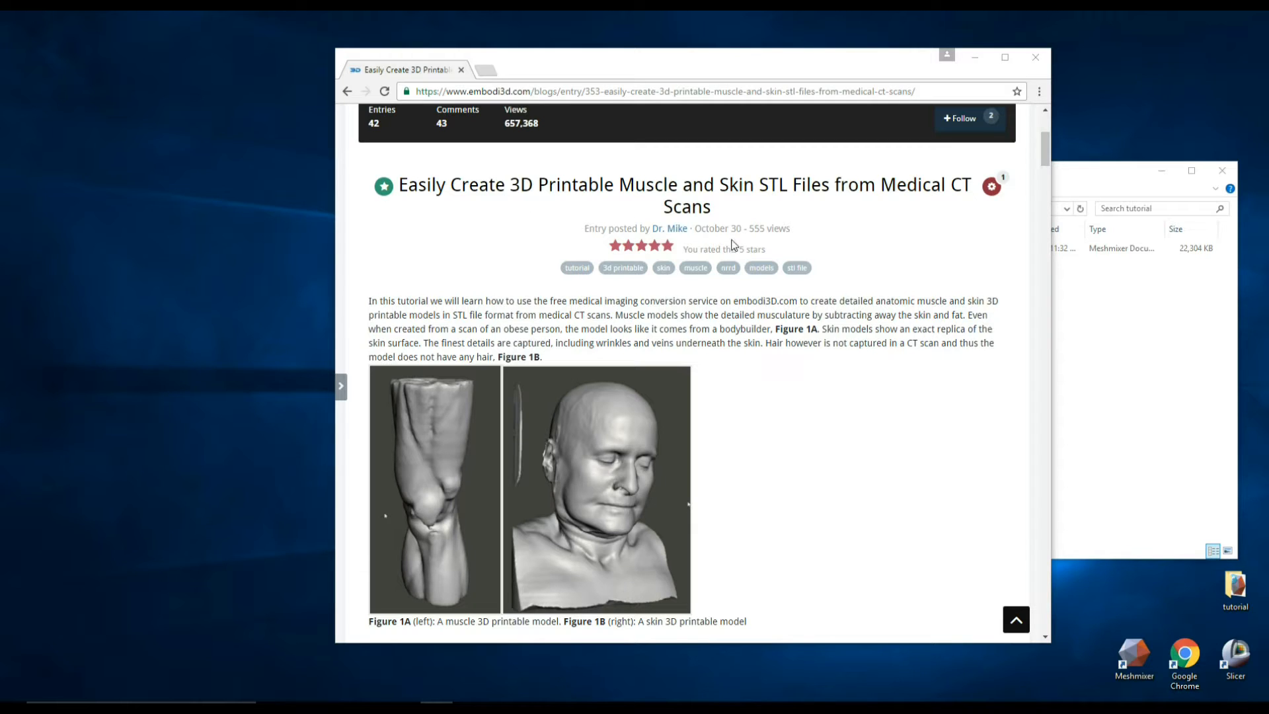
- Bring the tutorial folder forward and launch Meshmixer to open Head.stl
scroll(down, 3)
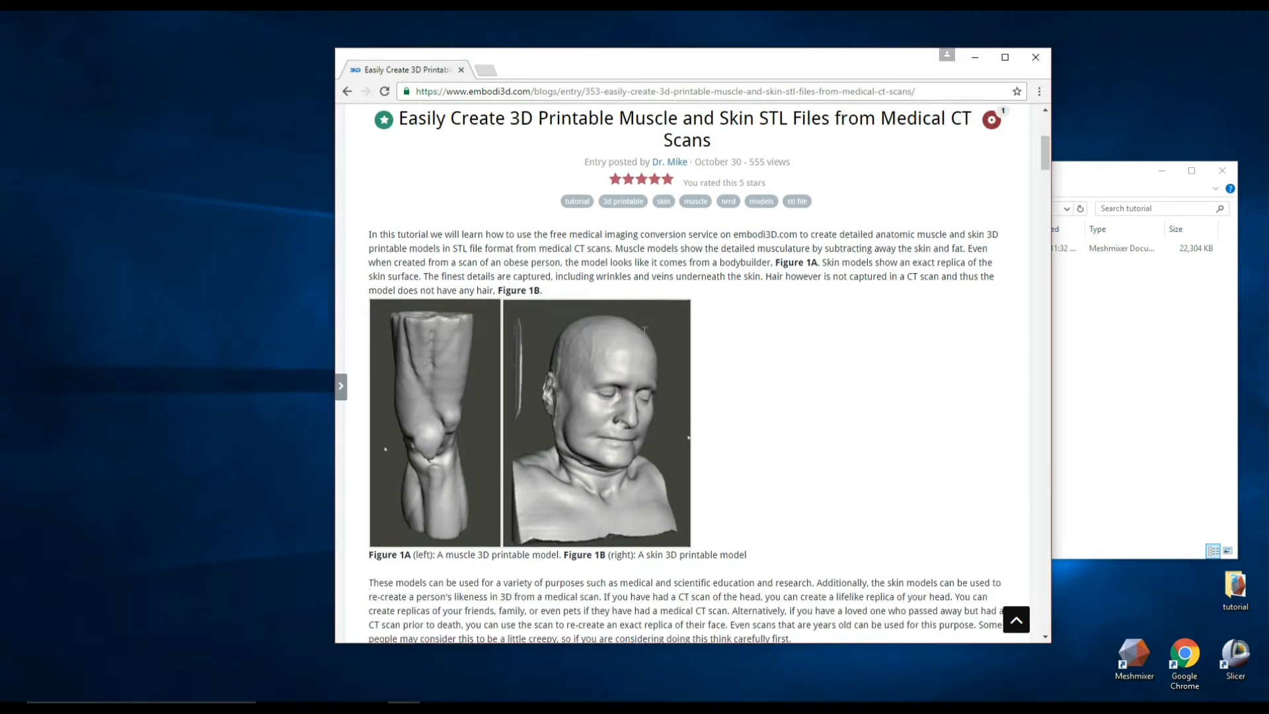
scroll(down, 3)
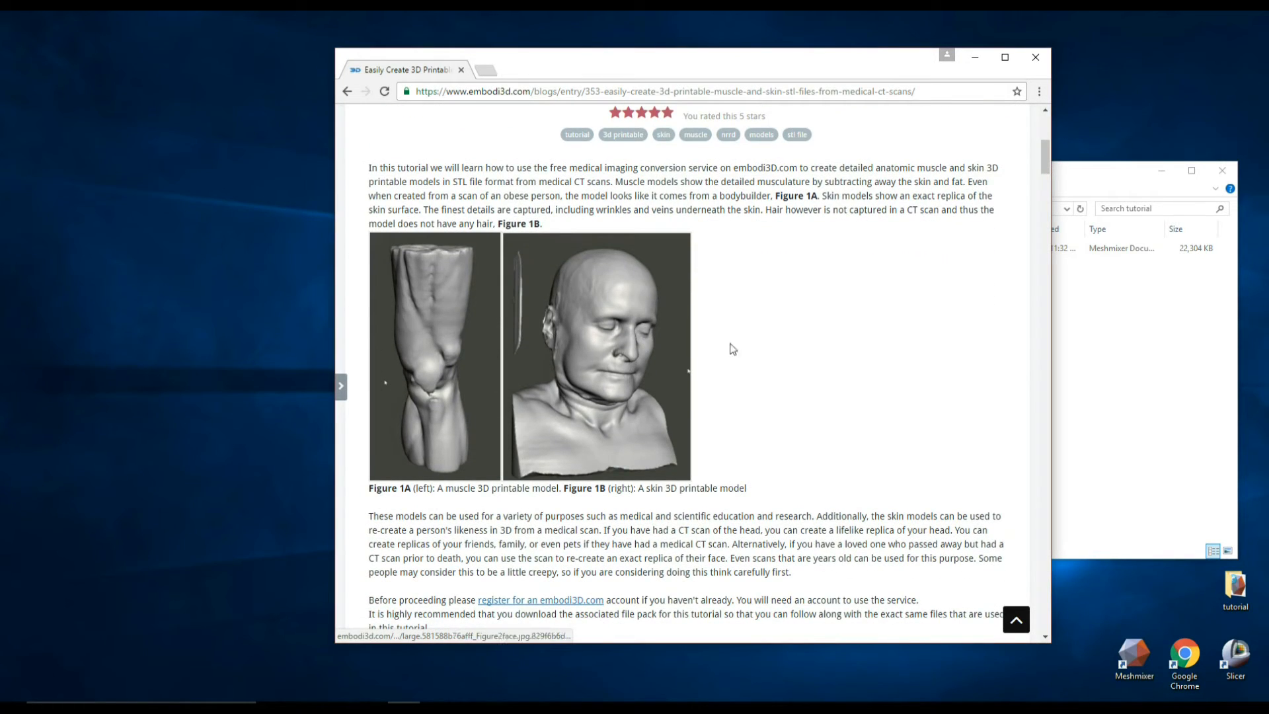
mouse_move(486, 460)
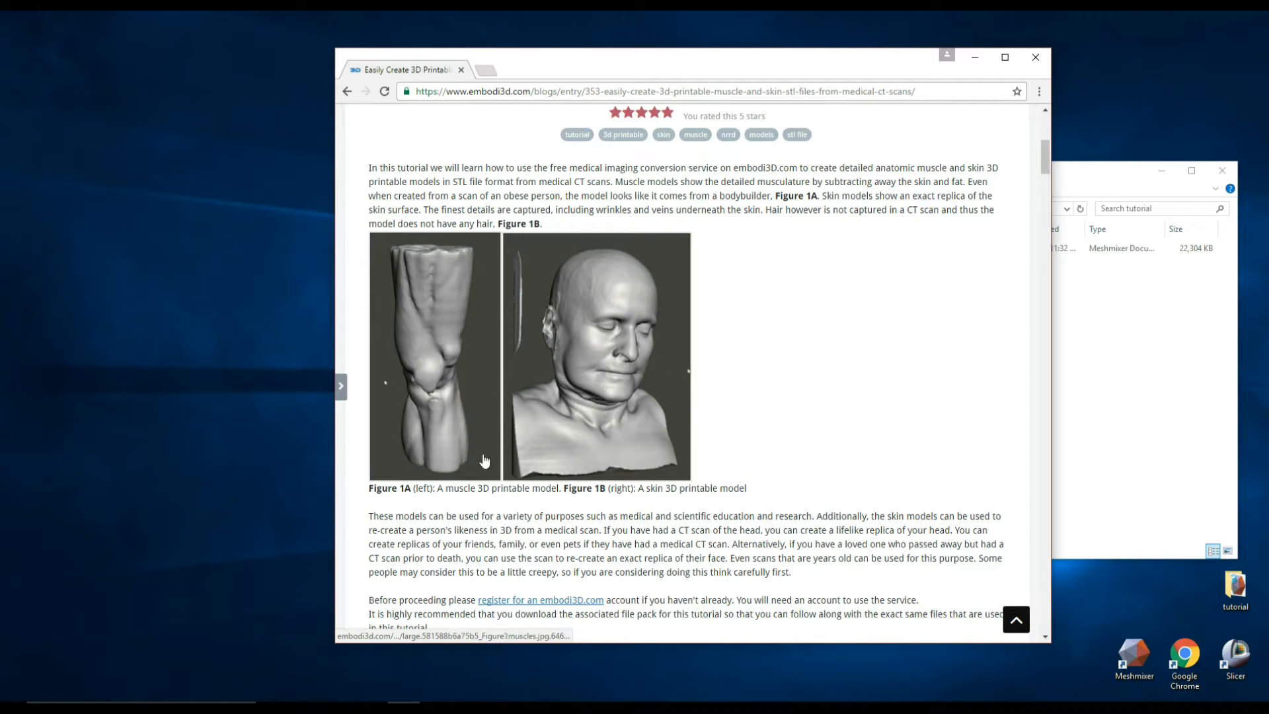
scroll(down, 3)
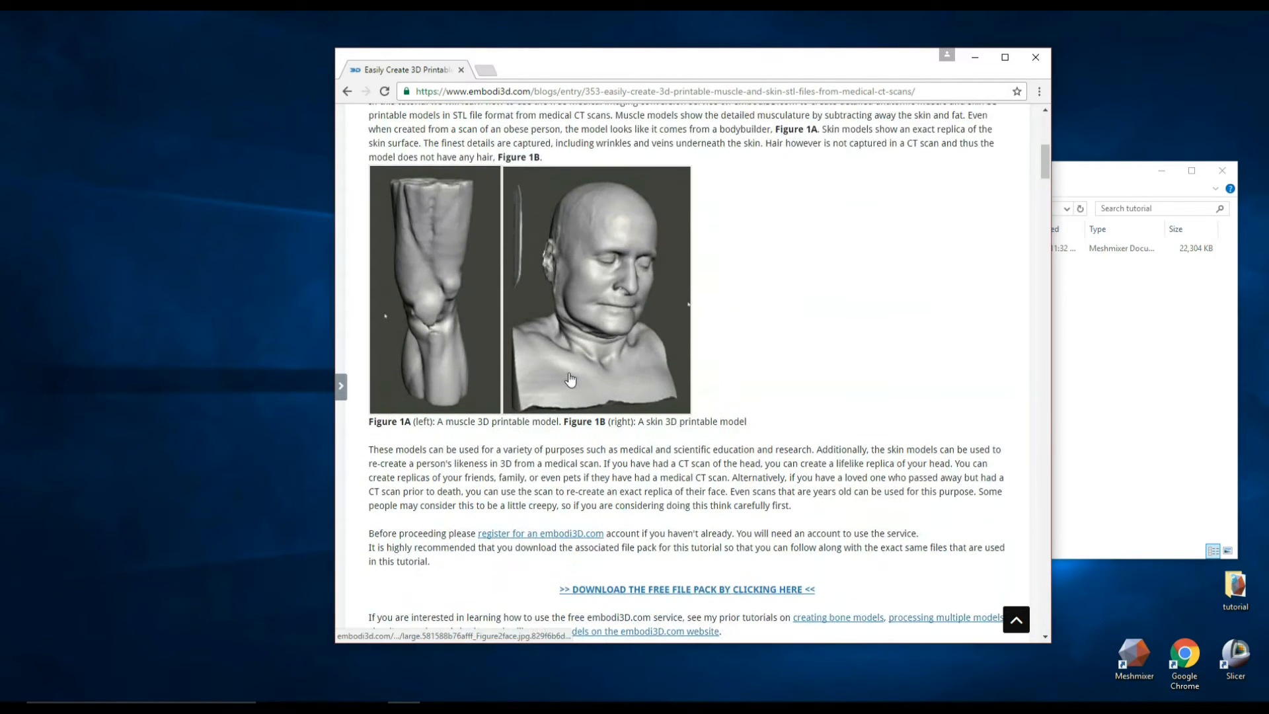
scroll(up, 3)
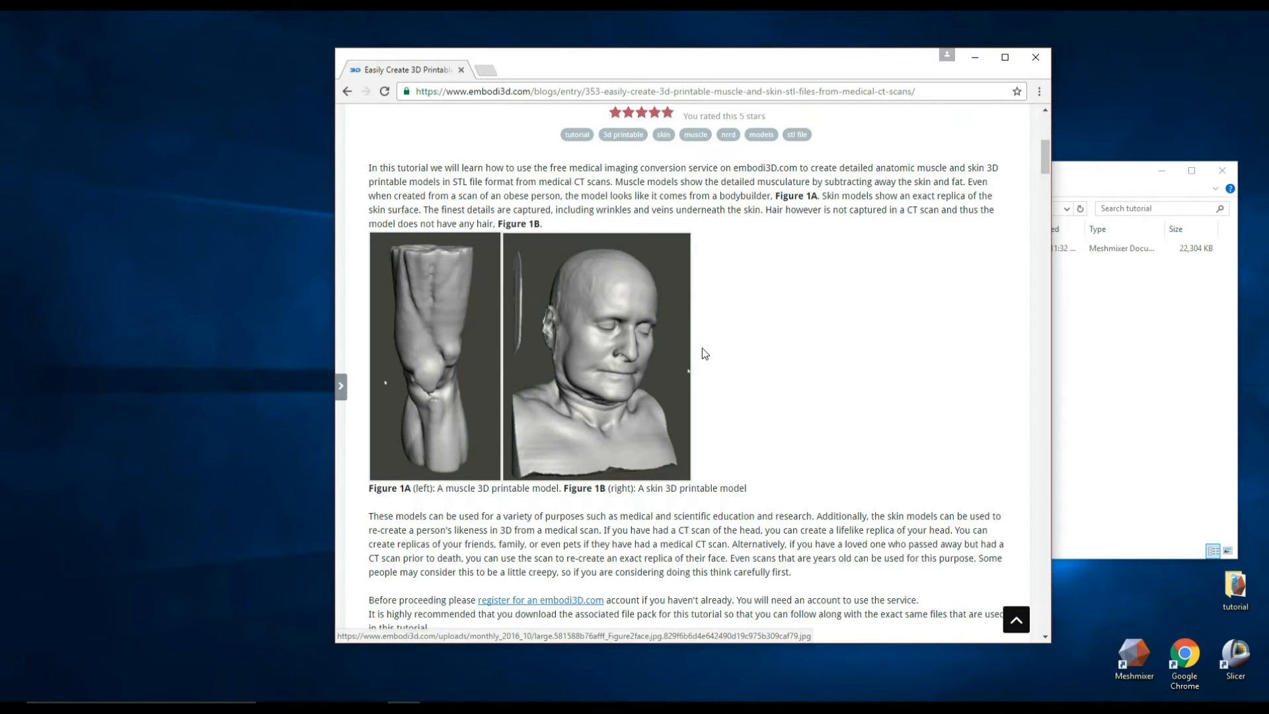
mouse_move(580, 328)
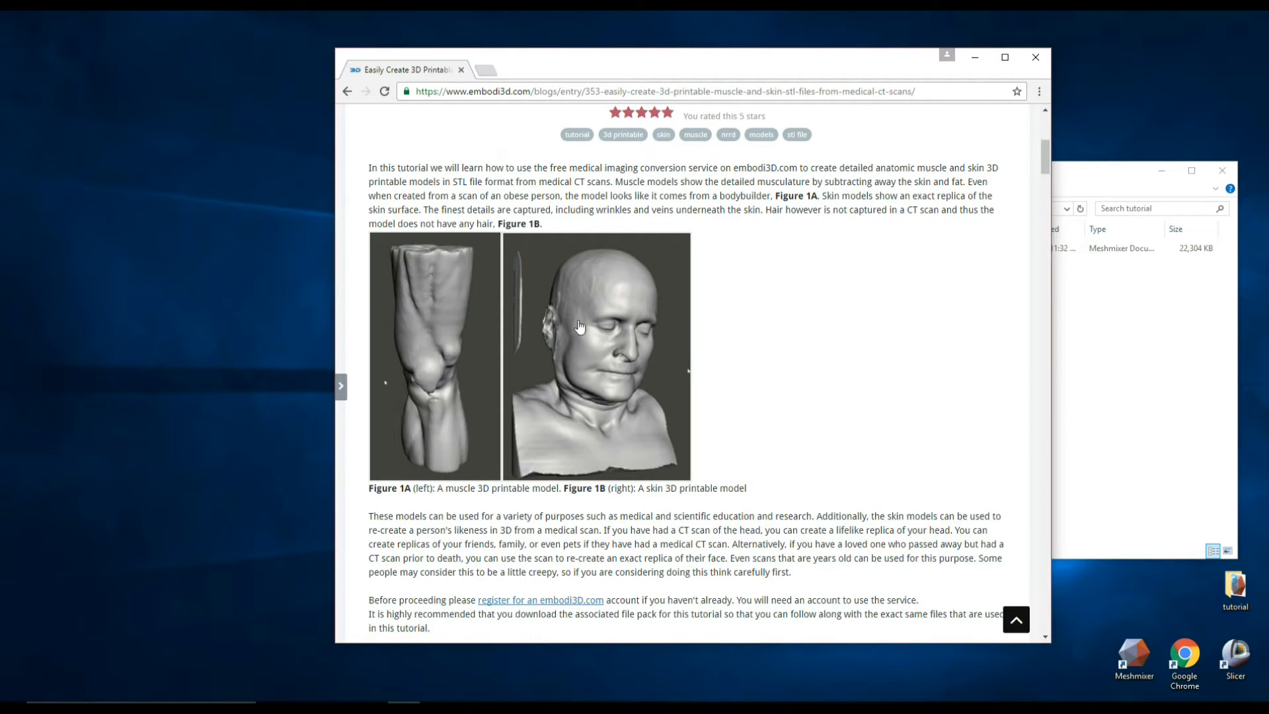
mouse_move(616, 386)
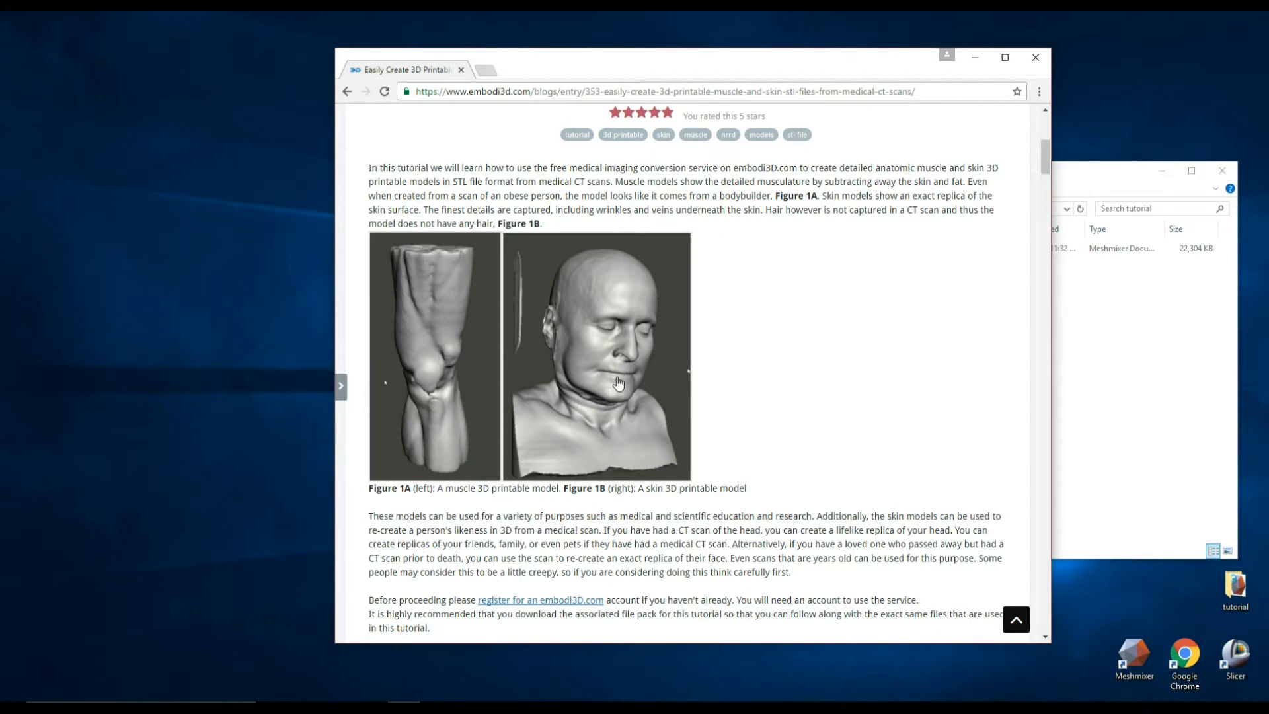
mouse_move(659, 299)
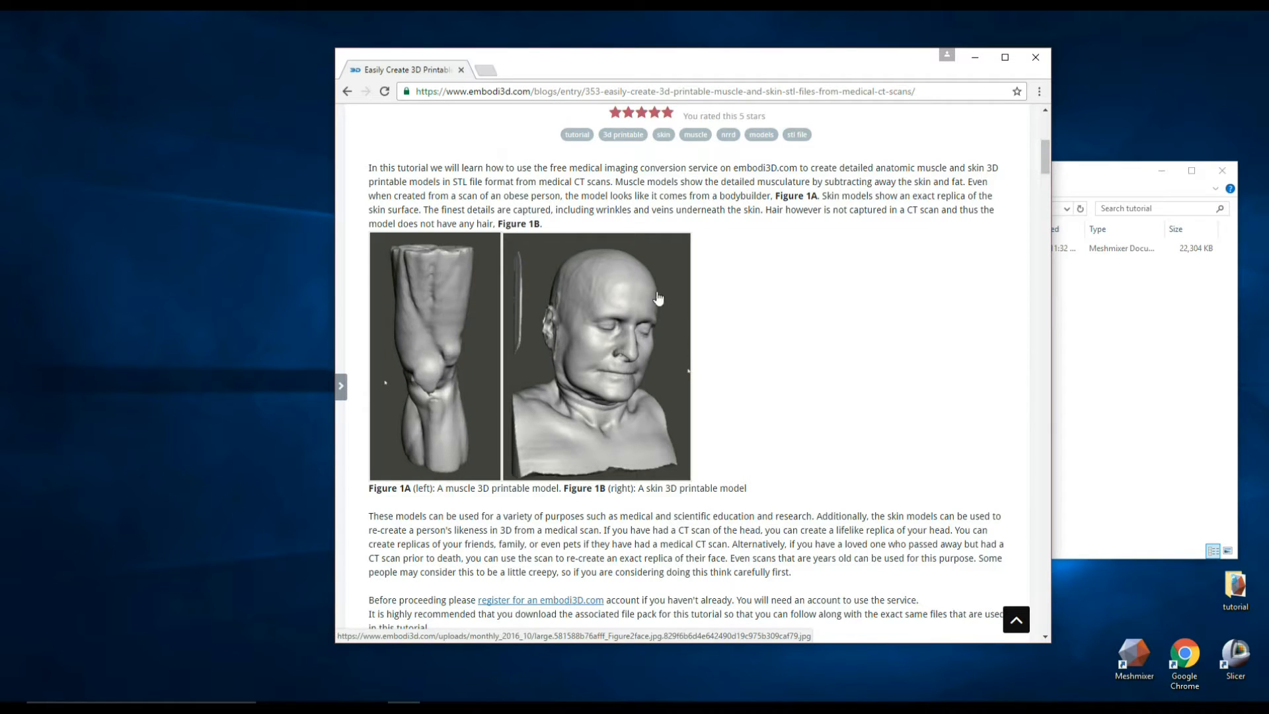
mouse_move(459, 284)
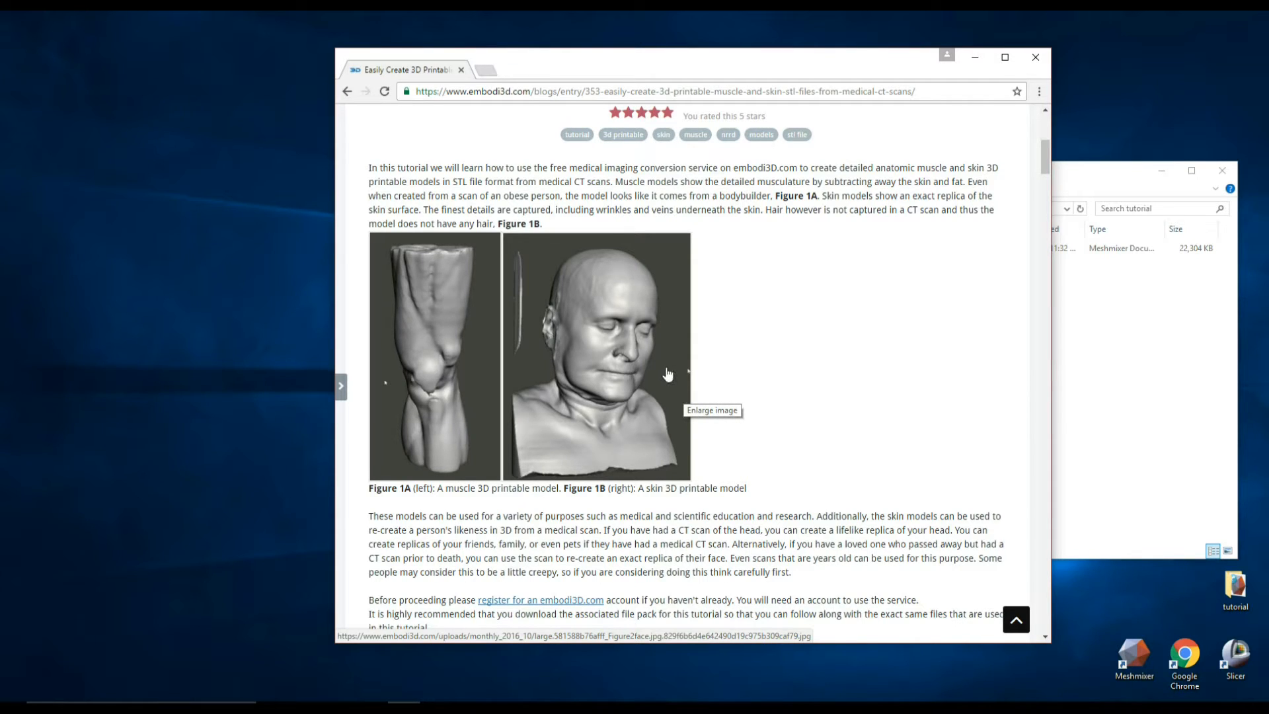
mouse_move(662, 471)
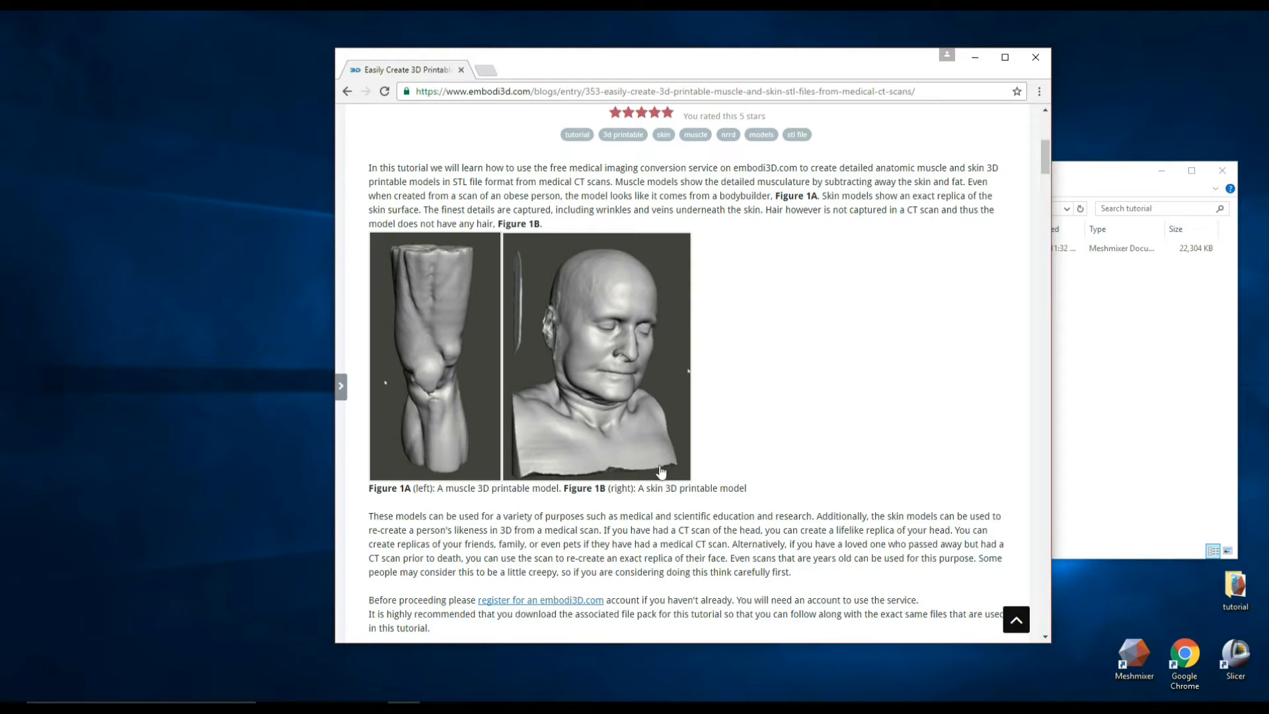
mouse_move(653, 384)
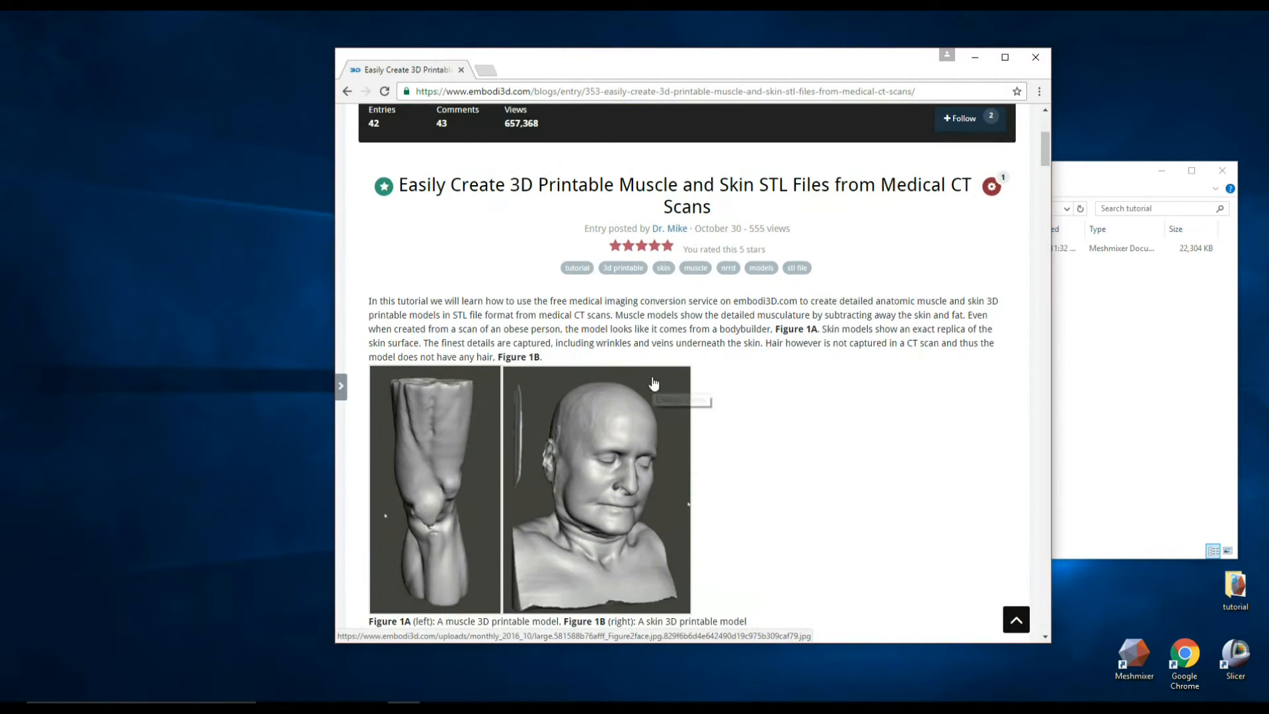
scroll(down, 3)
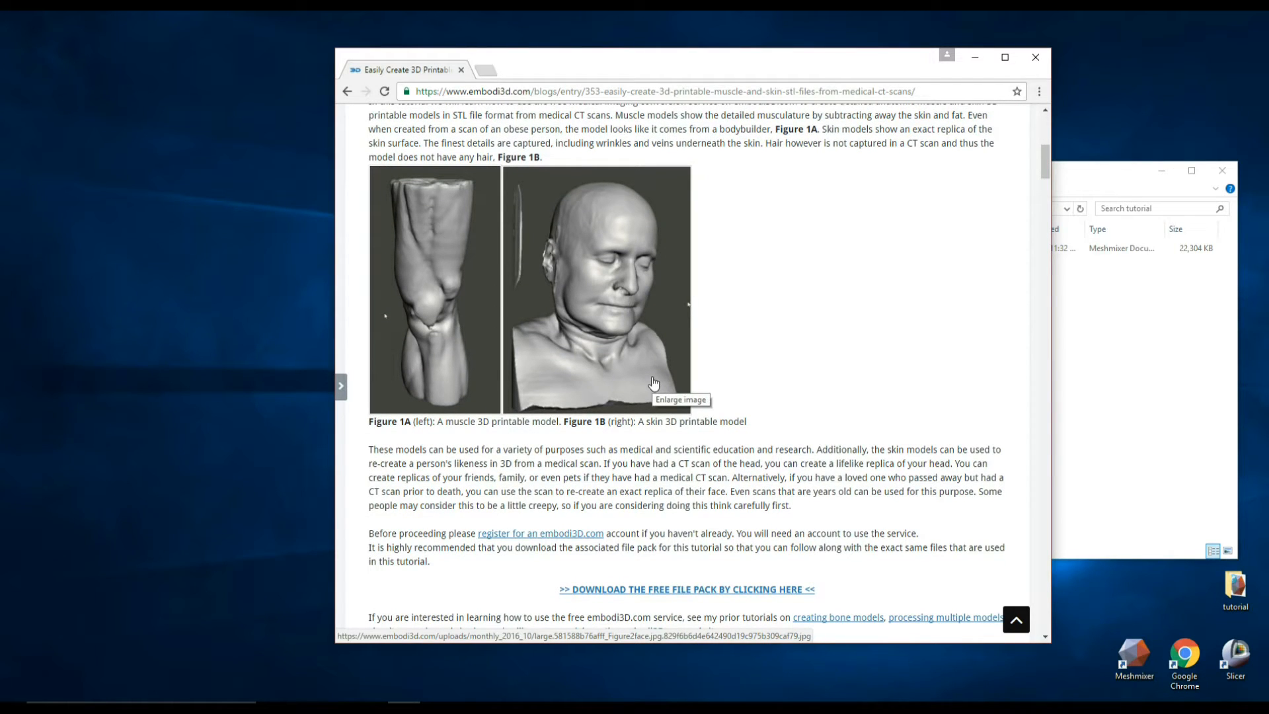
mouse_move(600, 225)
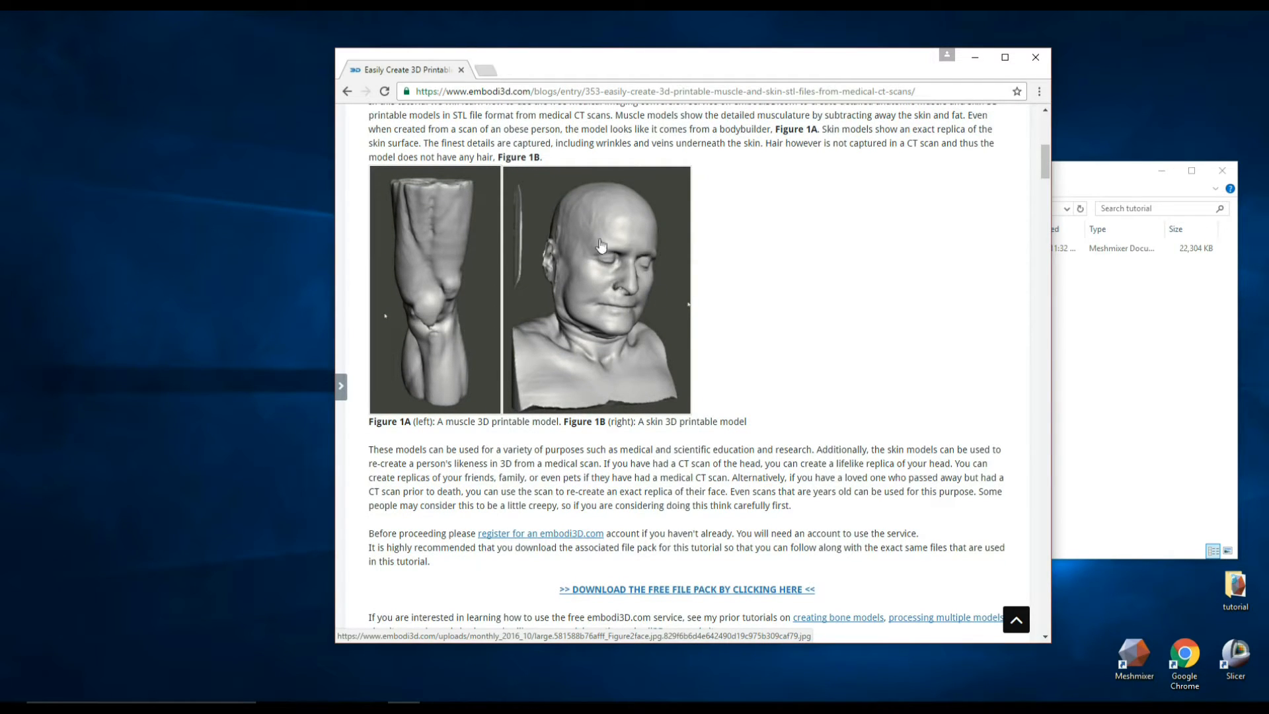
mouse_move(624, 282)
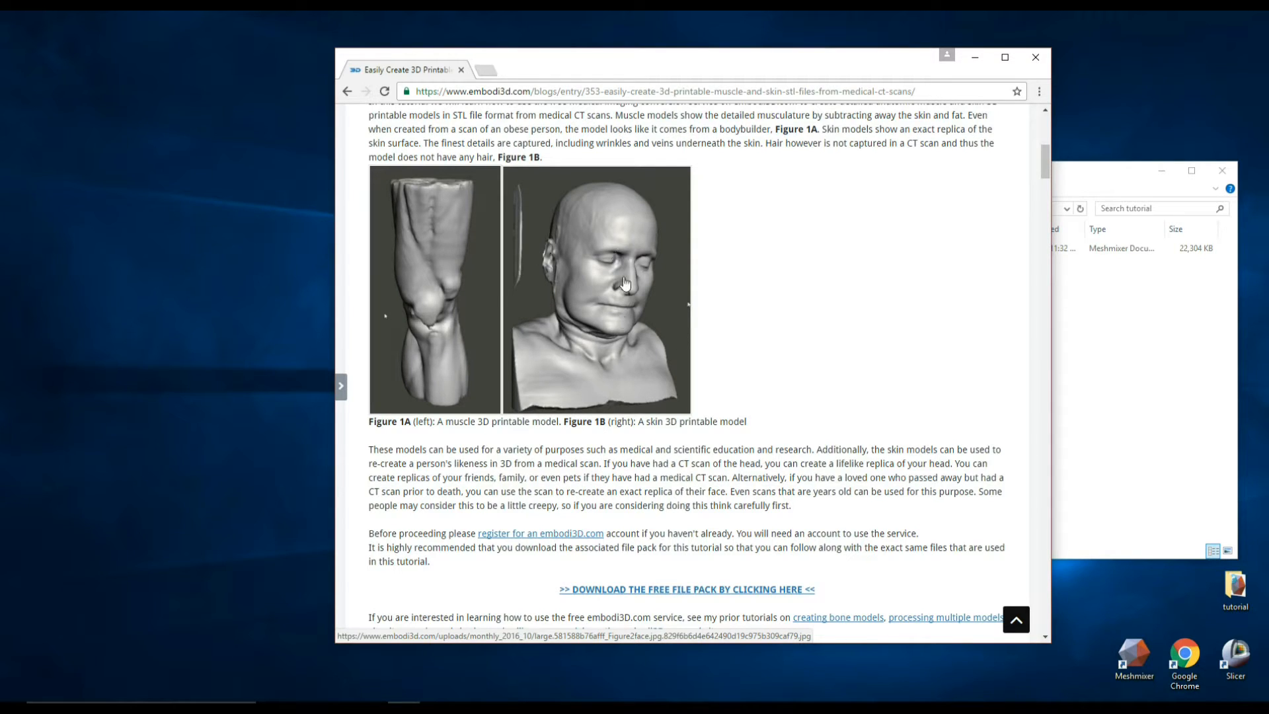
mouse_move(553, 305)
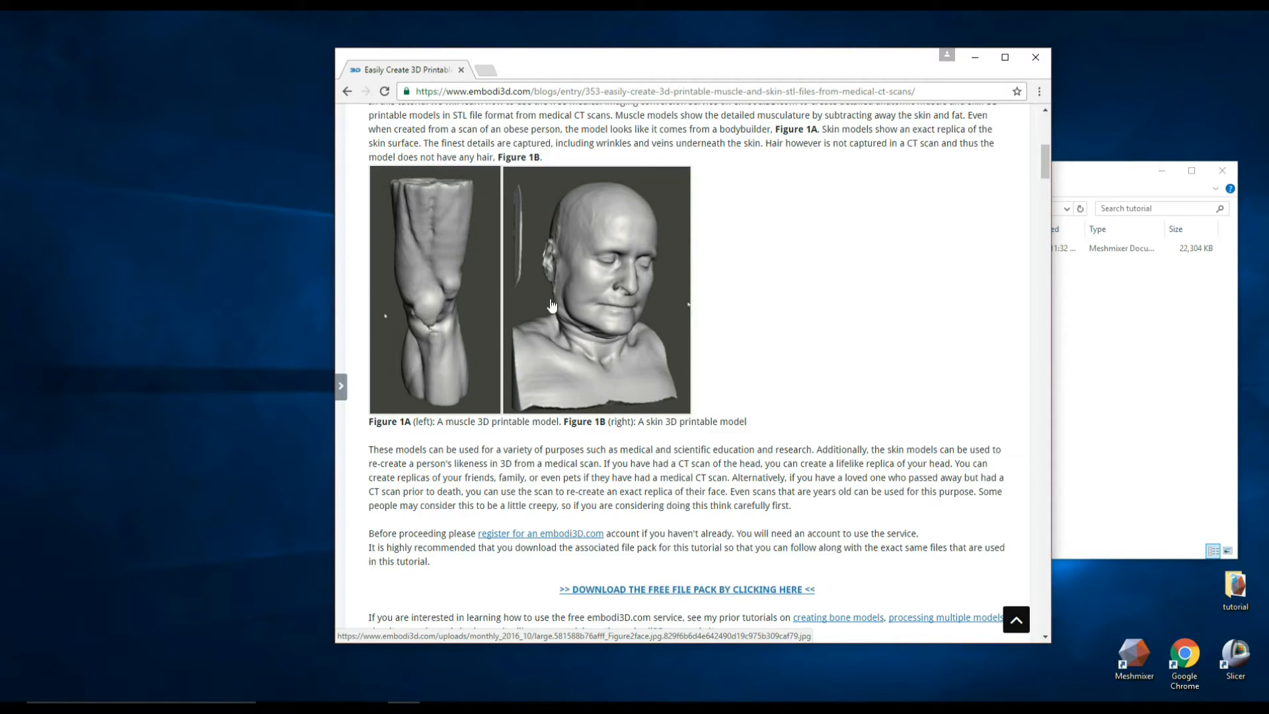
mouse_move(698, 250)
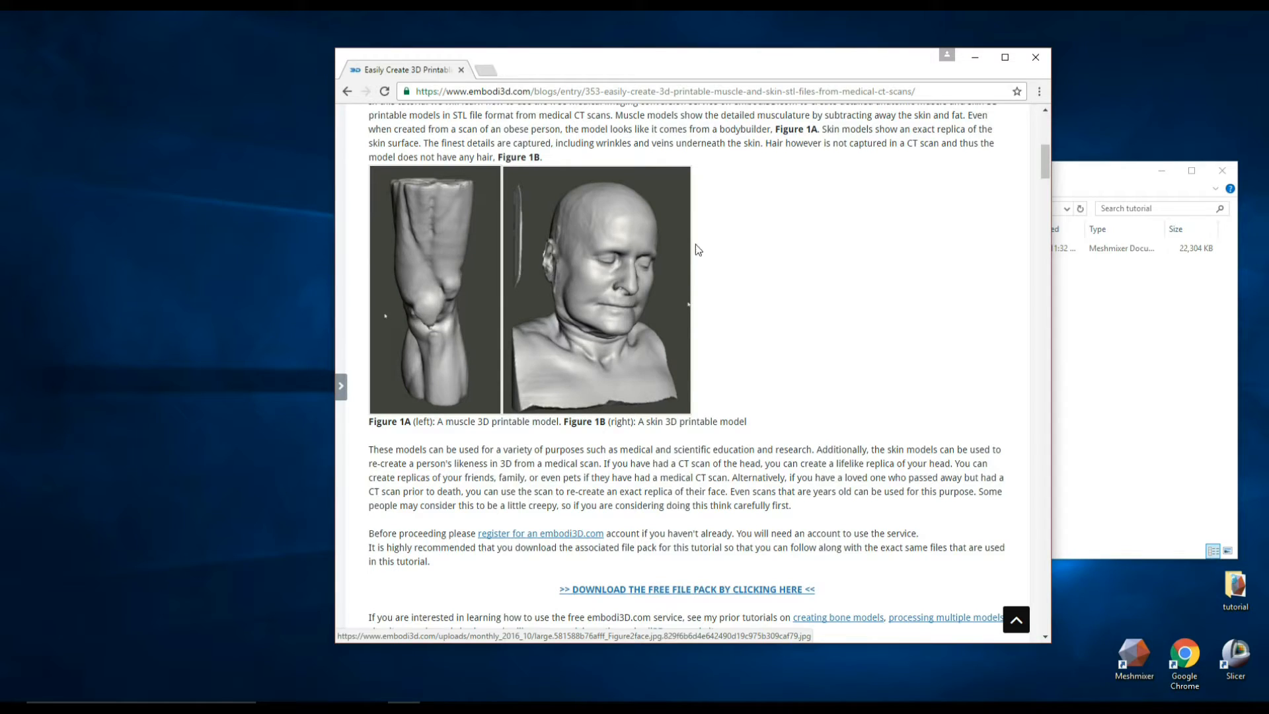
mouse_move(688, 261)
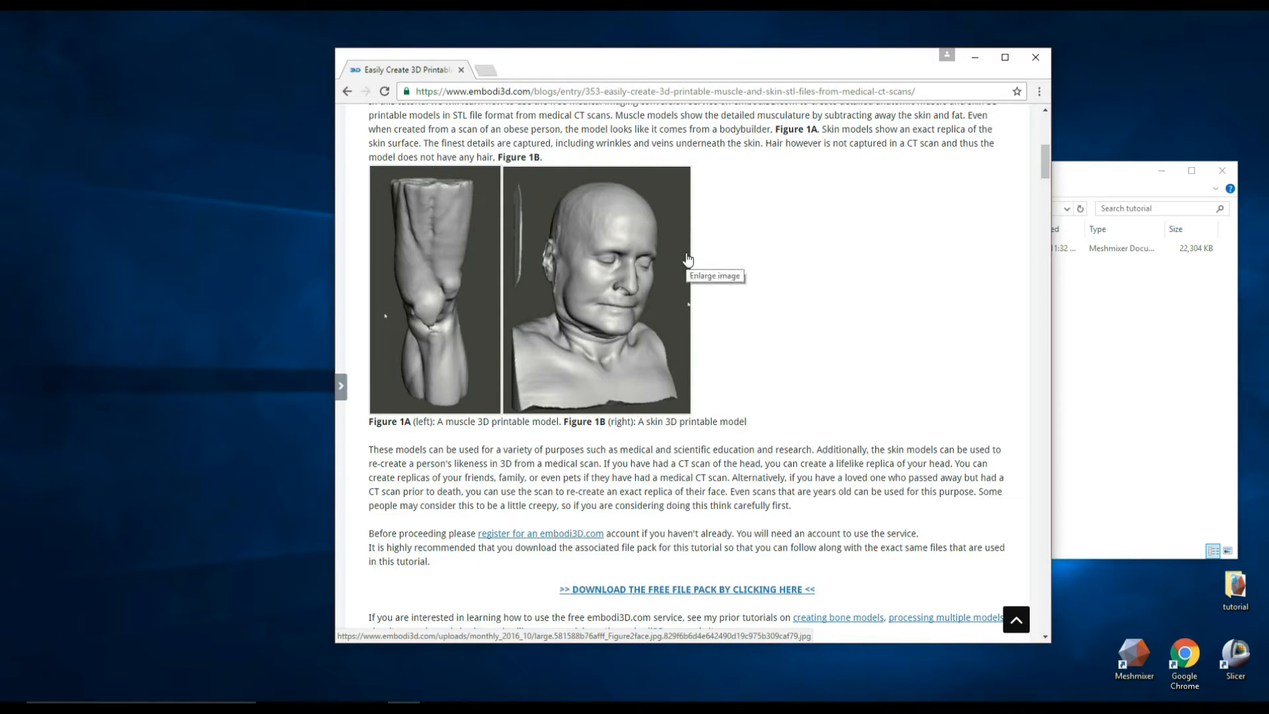
mouse_move(671, 331)
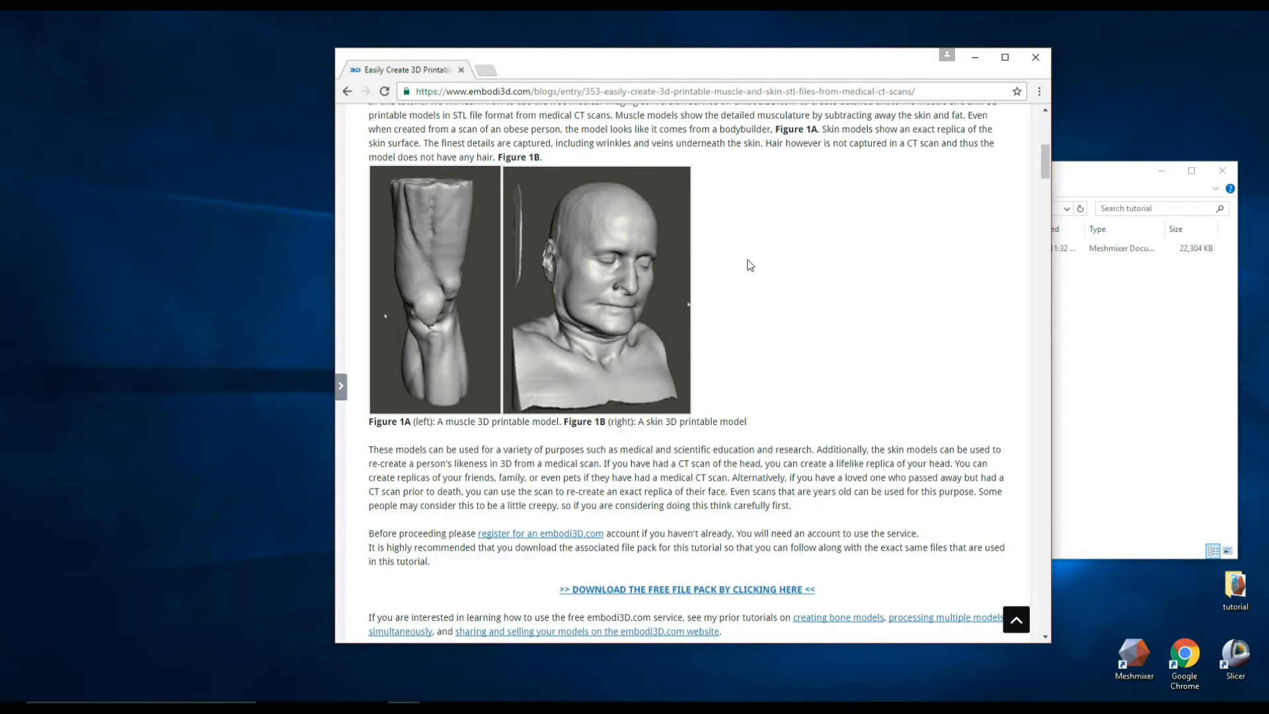
scroll(up, 3)
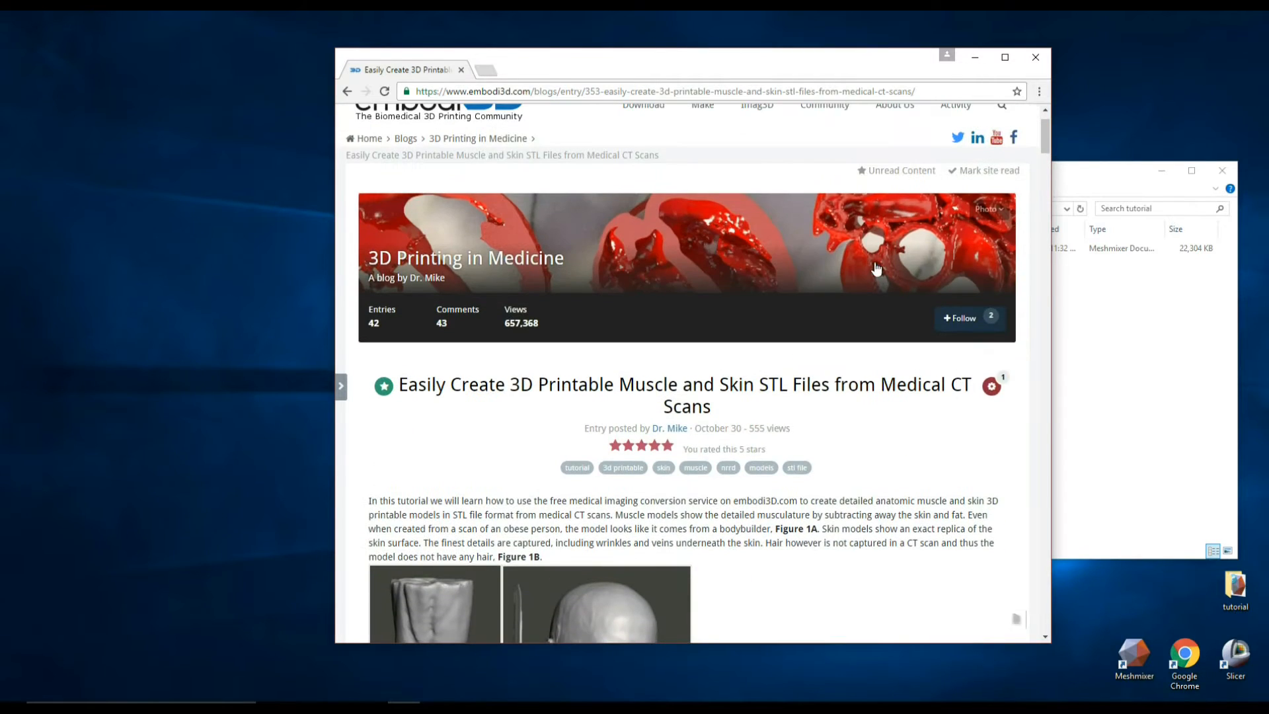
scroll(down, 3)
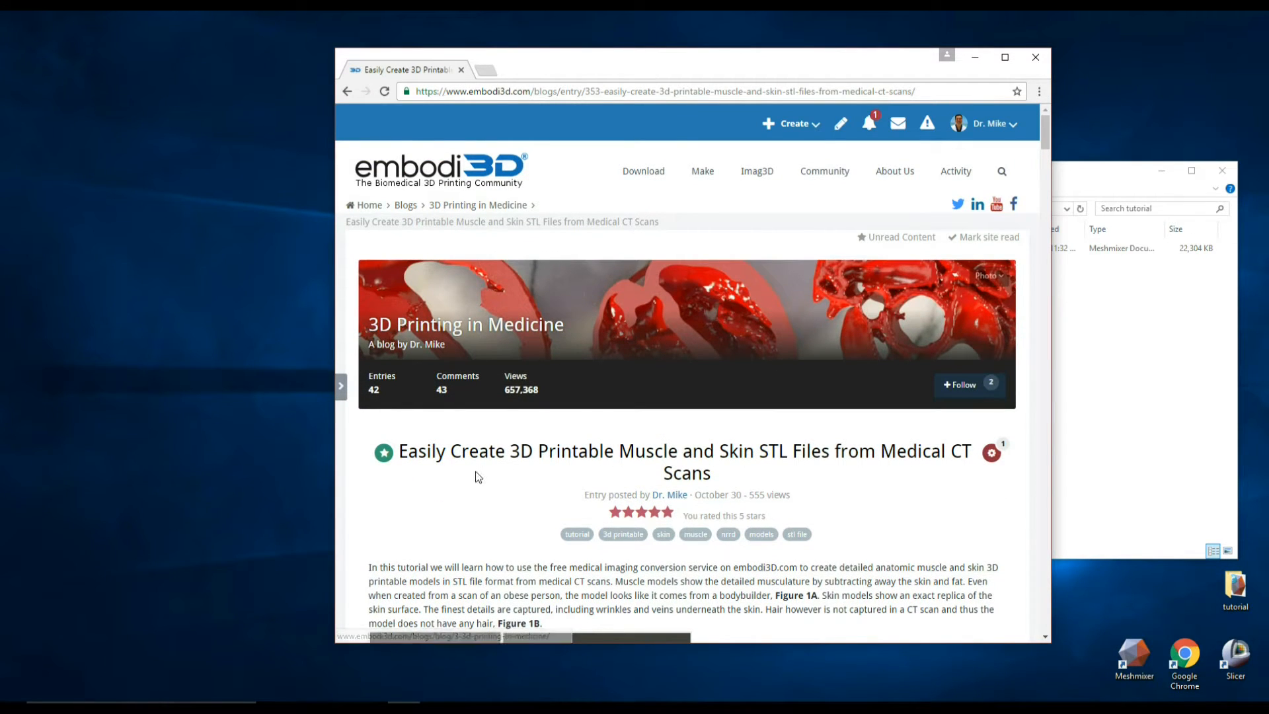
mouse_move(687, 458)
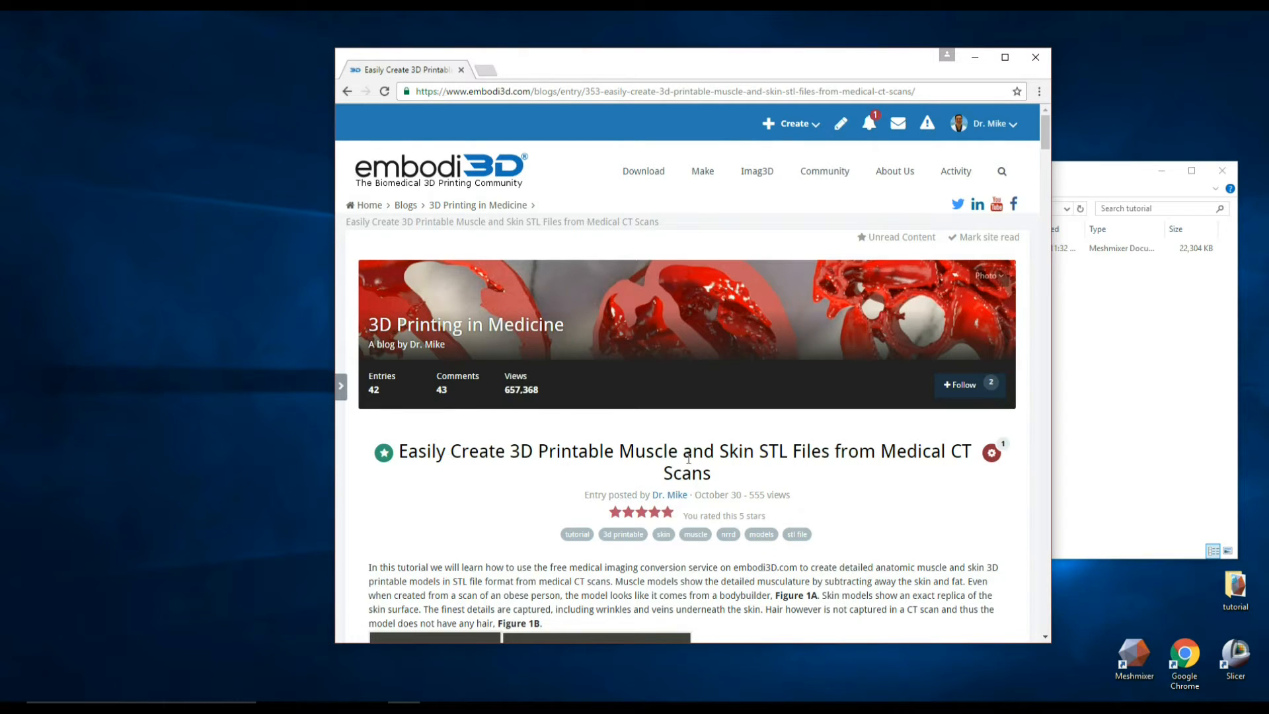
mouse_move(812, 472)
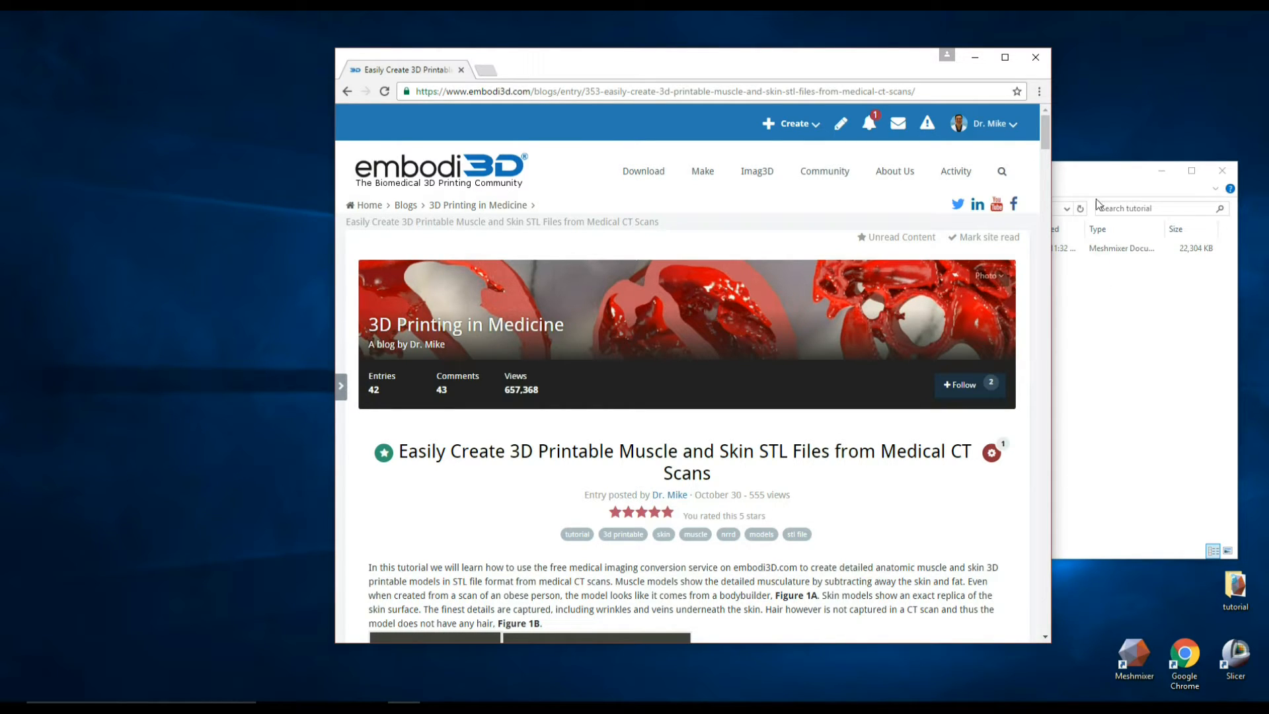
scroll(down, 3)
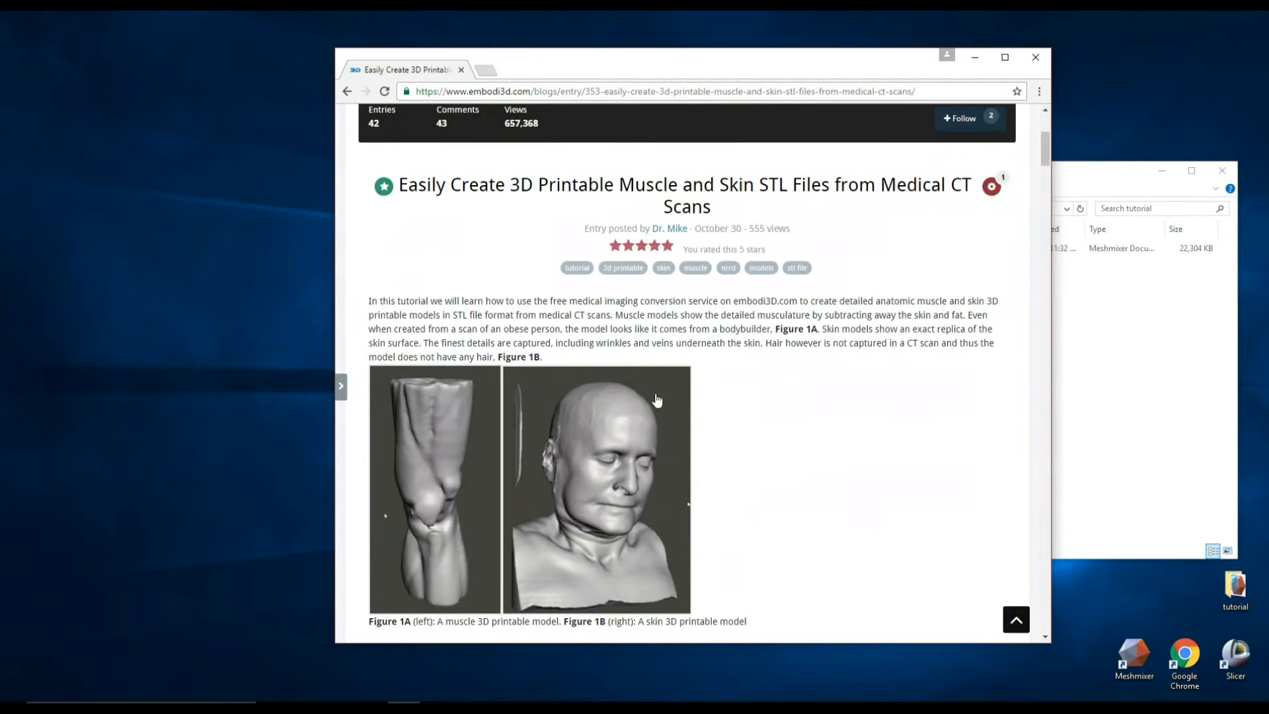
mouse_move(664, 452)
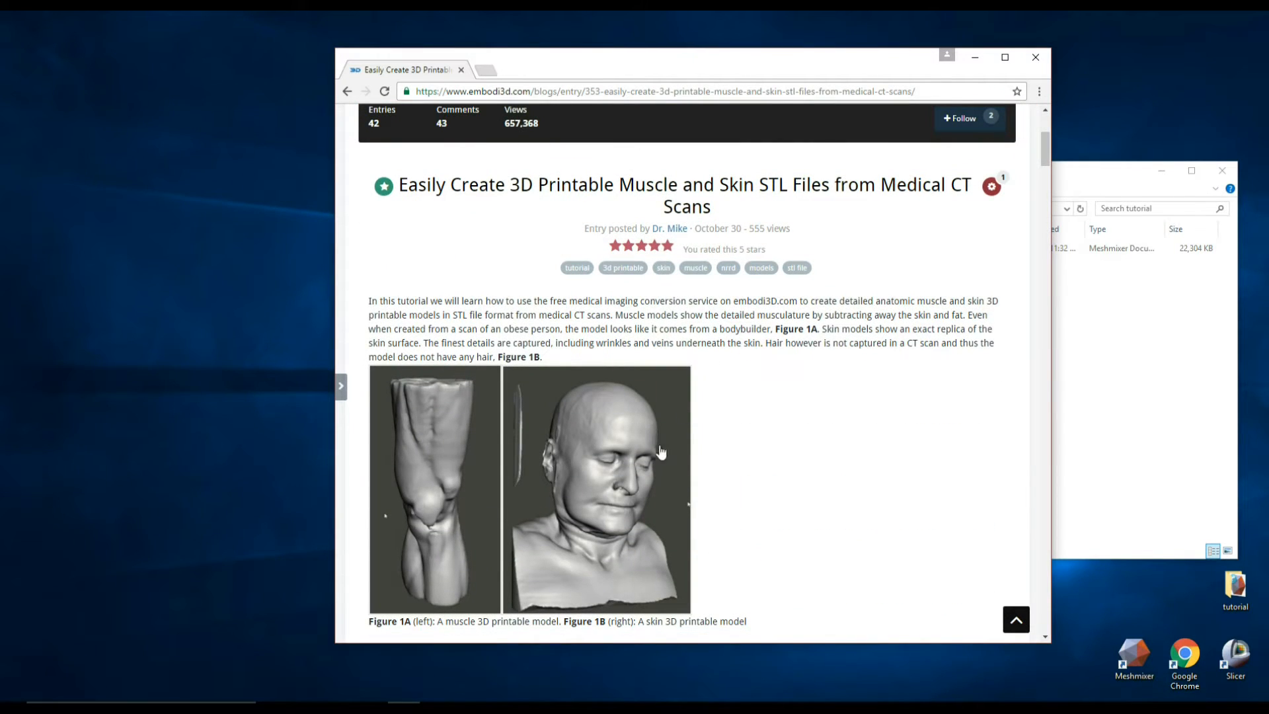
mouse_move(1010, 291)
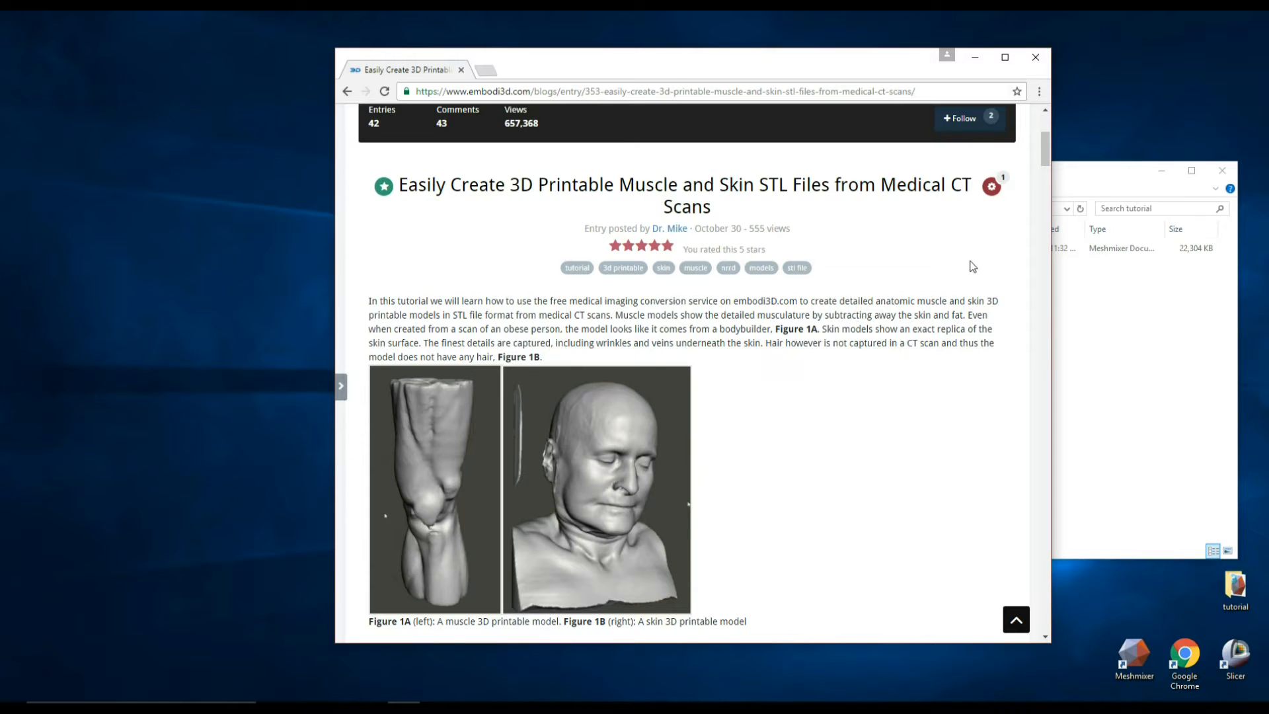
mouse_move(1102, 173)
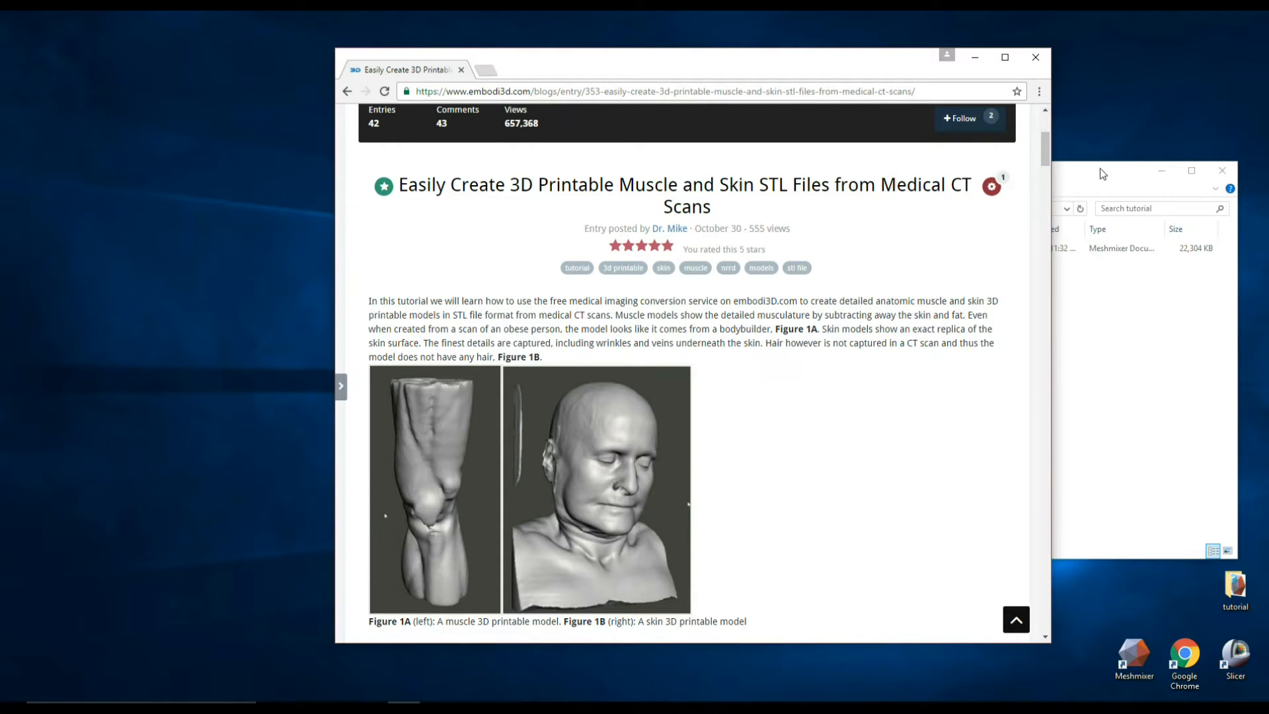
click(1036, 56)
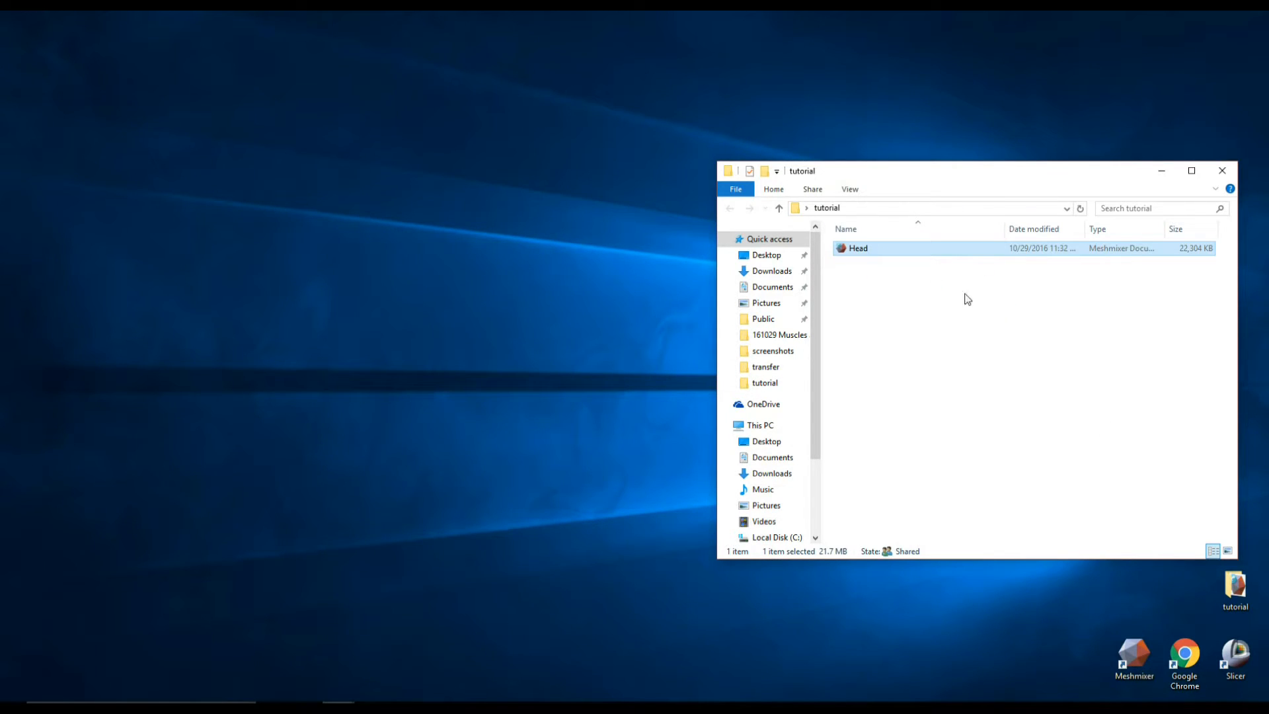
mouse_move(894, 273)
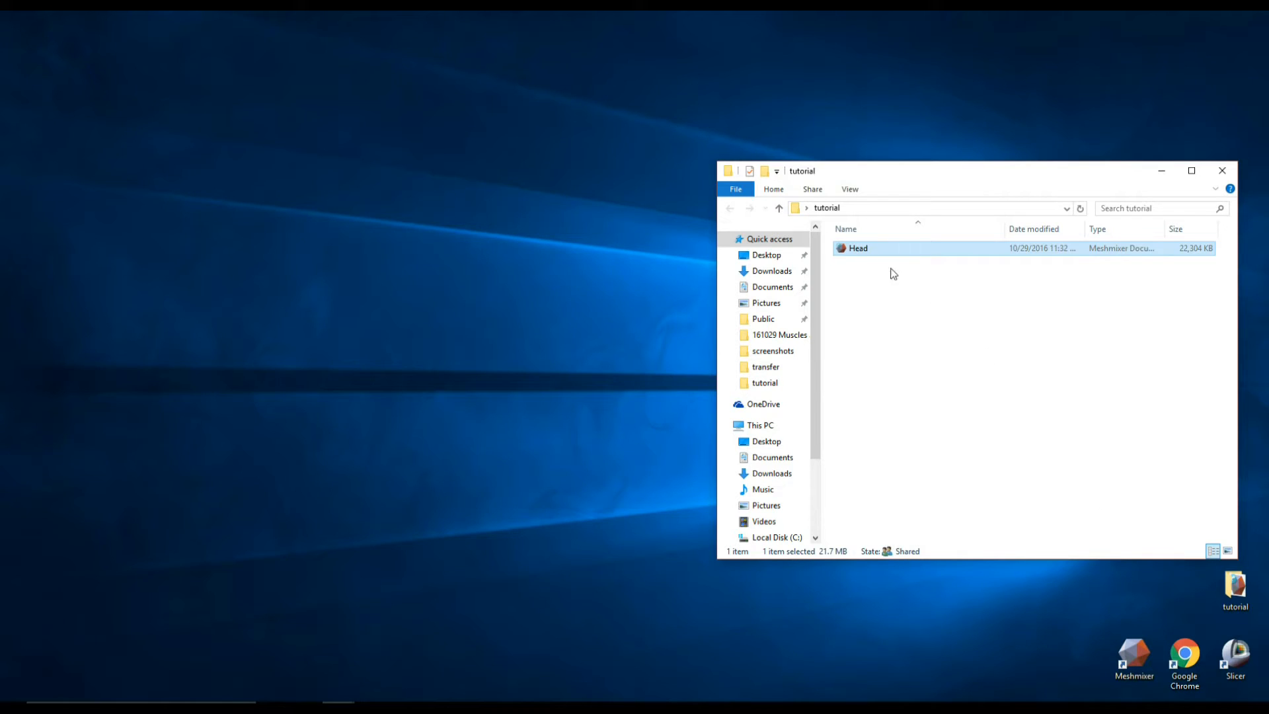
click(1134, 652)
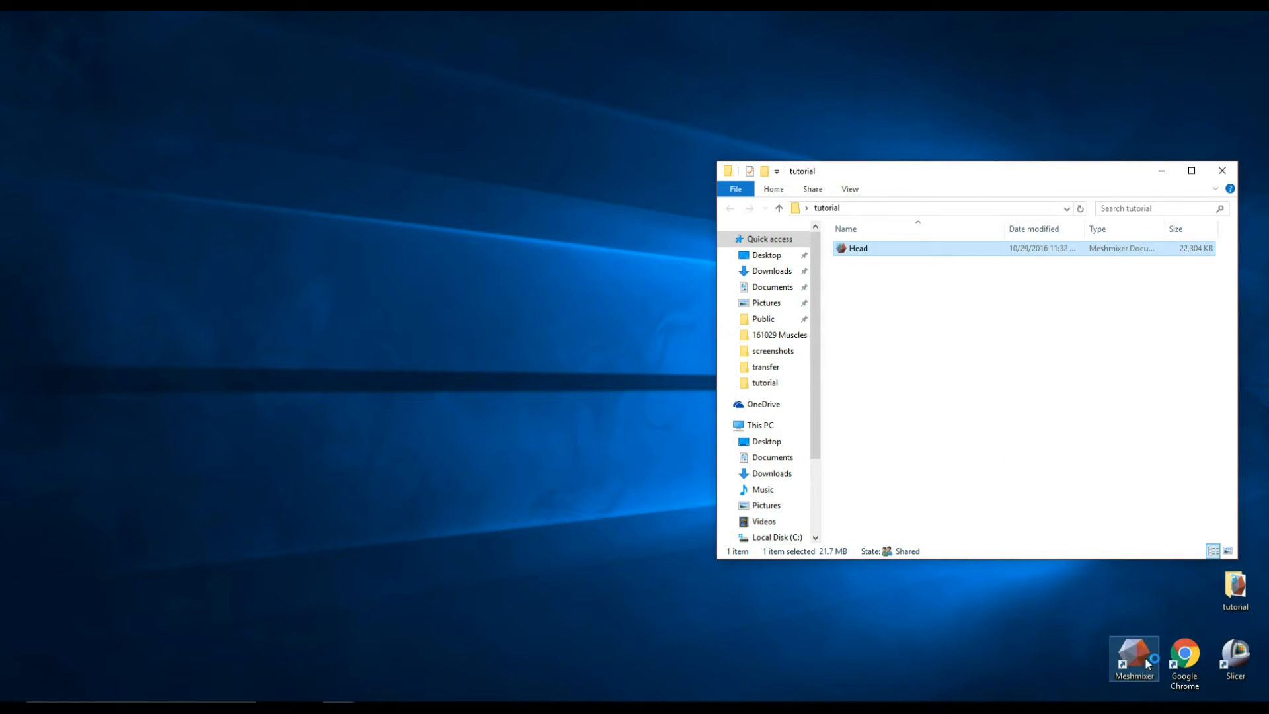
click(1134, 657)
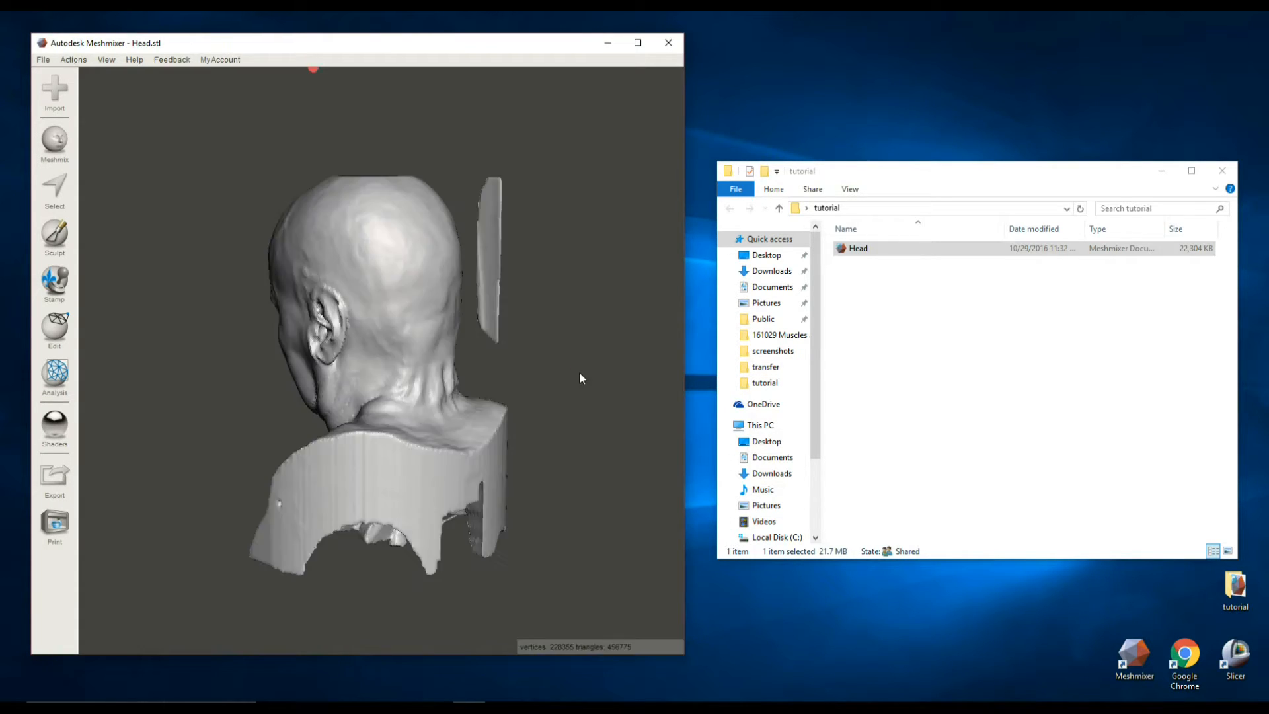
mouse_move(552, 656)
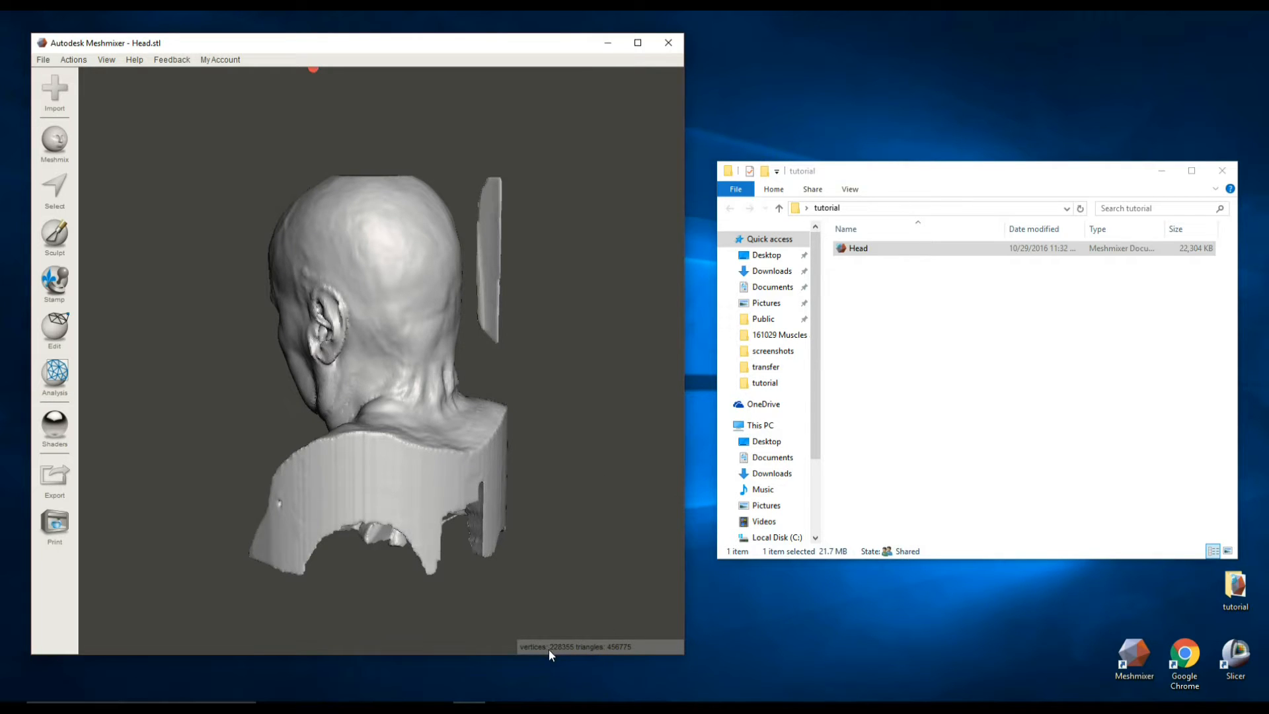
mouse_move(612, 671)
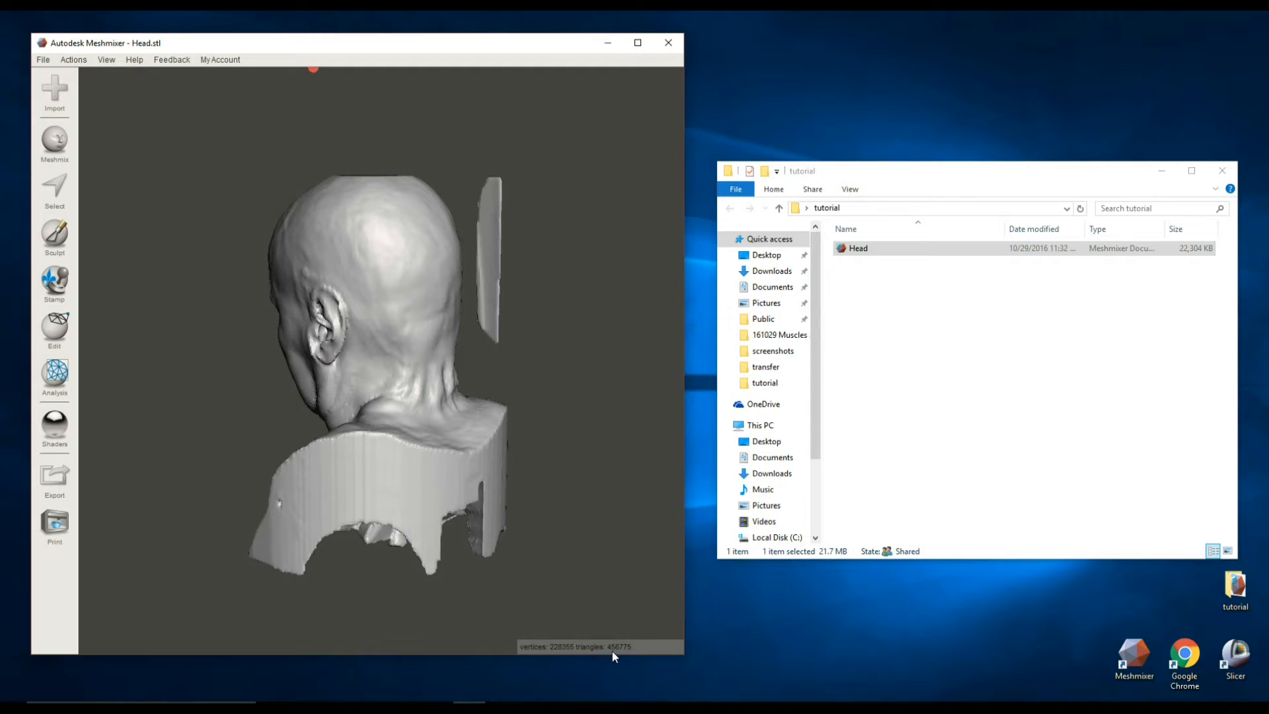
mouse_move(389, 497)
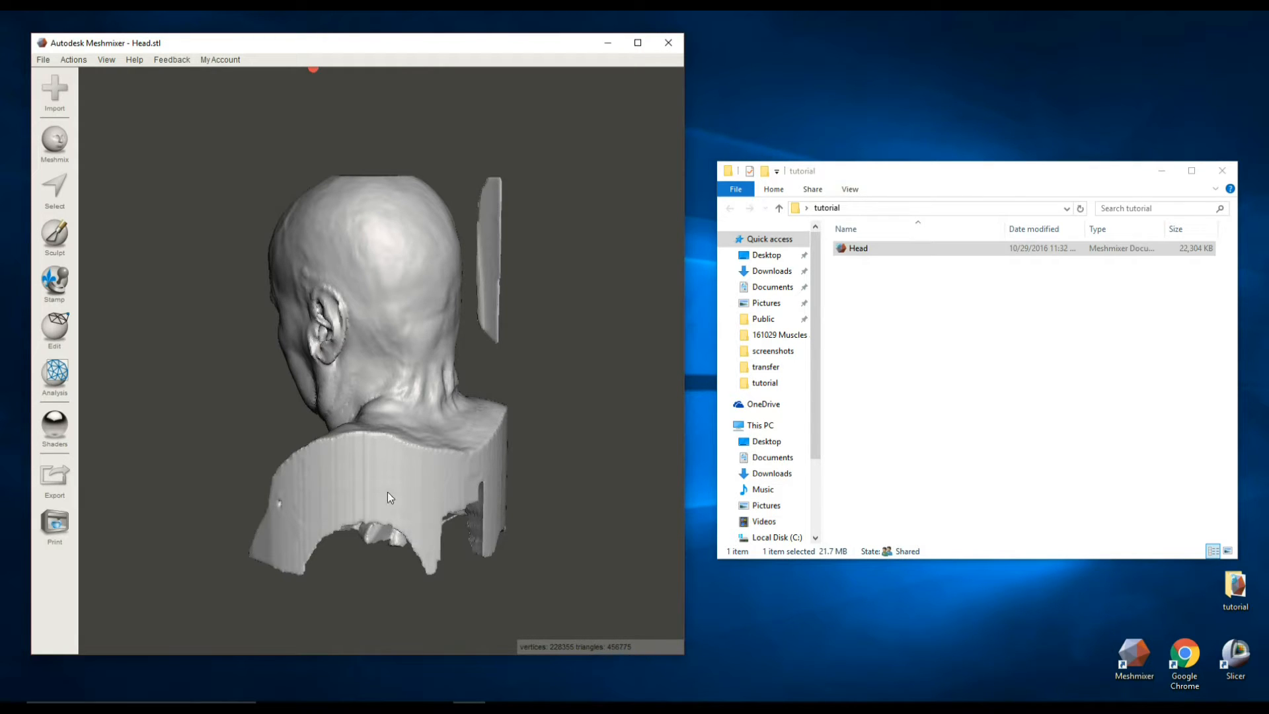
mouse_move(233, 372)
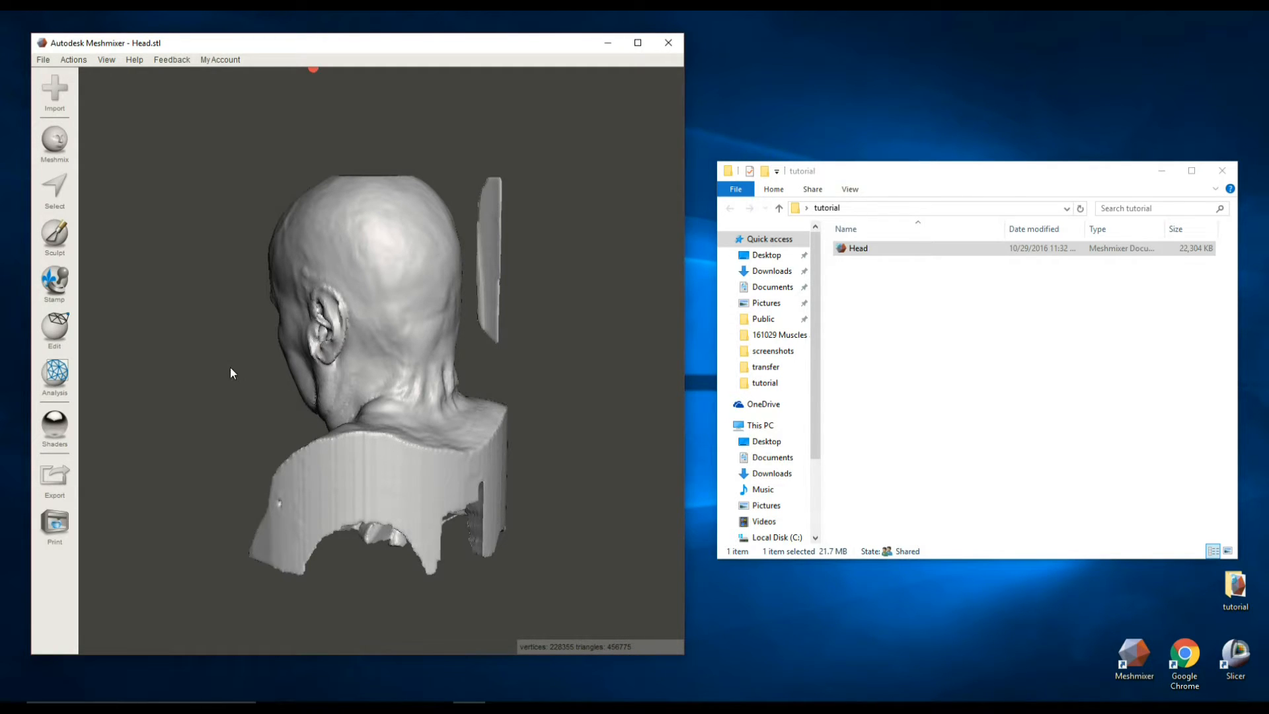
drag(230, 372, 482, 314)
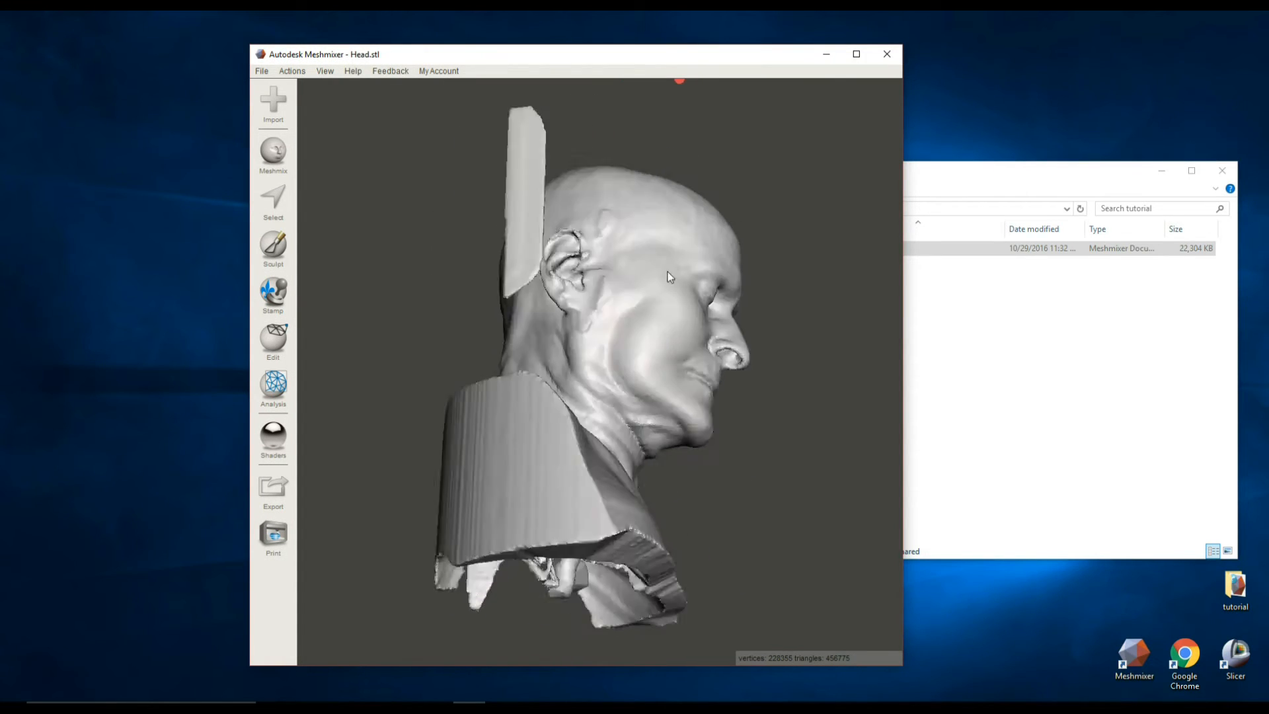
drag(668, 277, 618, 365)
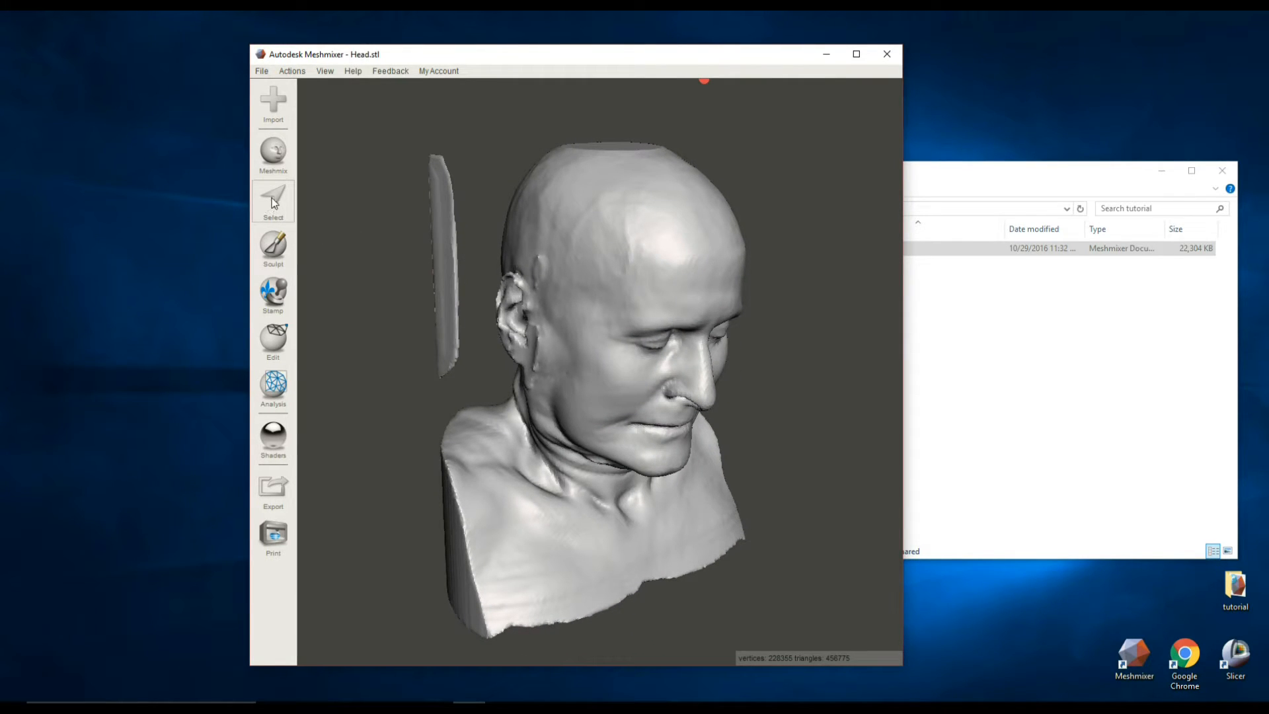
- Select the loose fragment, expand to its connected piece and discard it
click(272, 199)
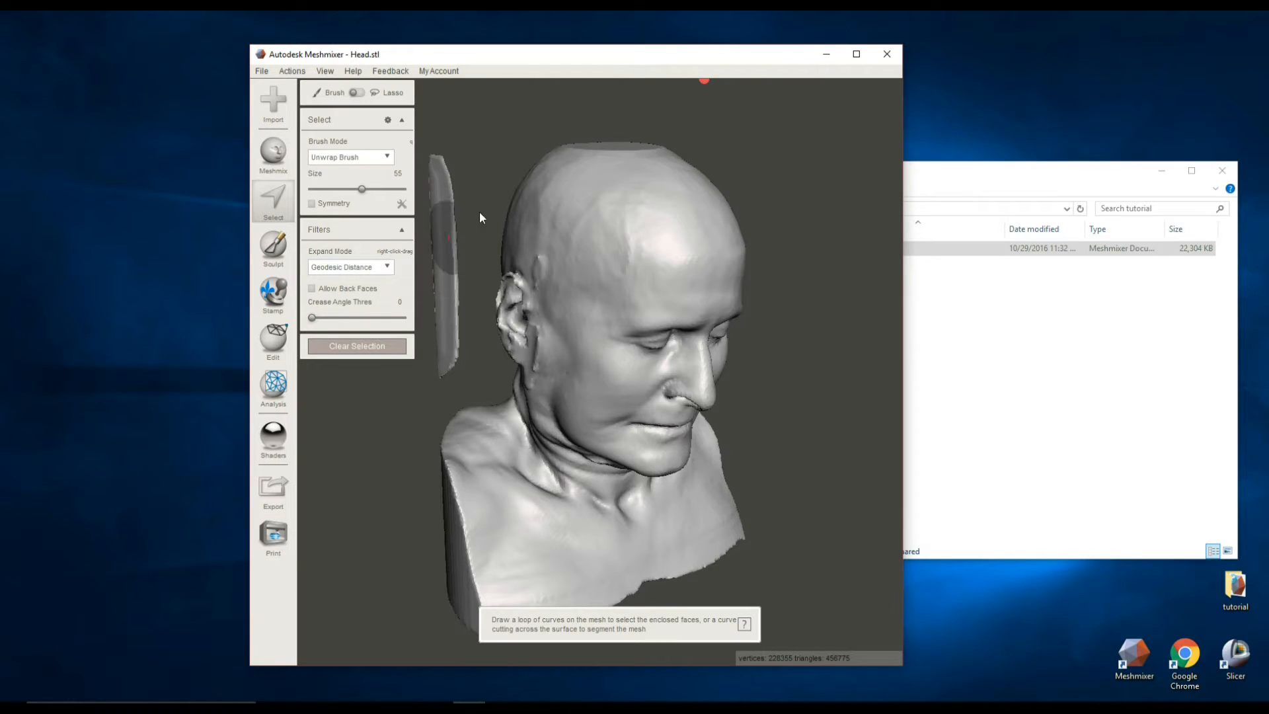
click(856, 55)
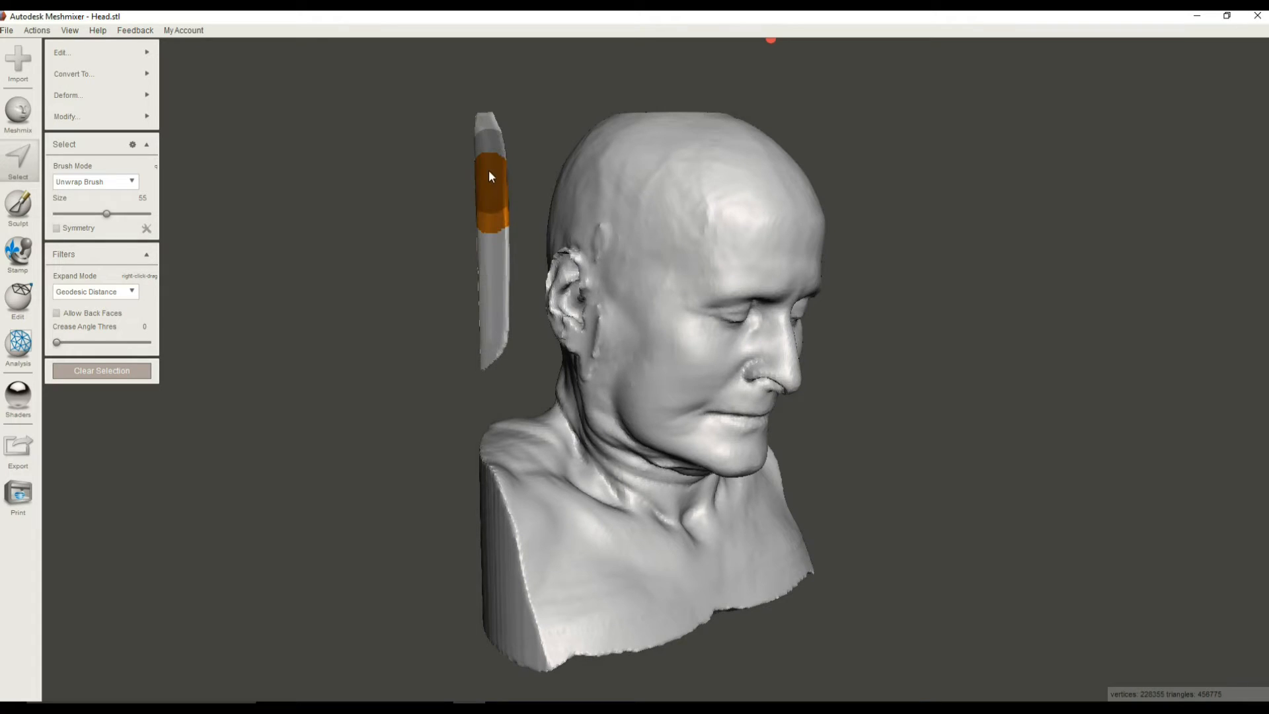
click(74, 74)
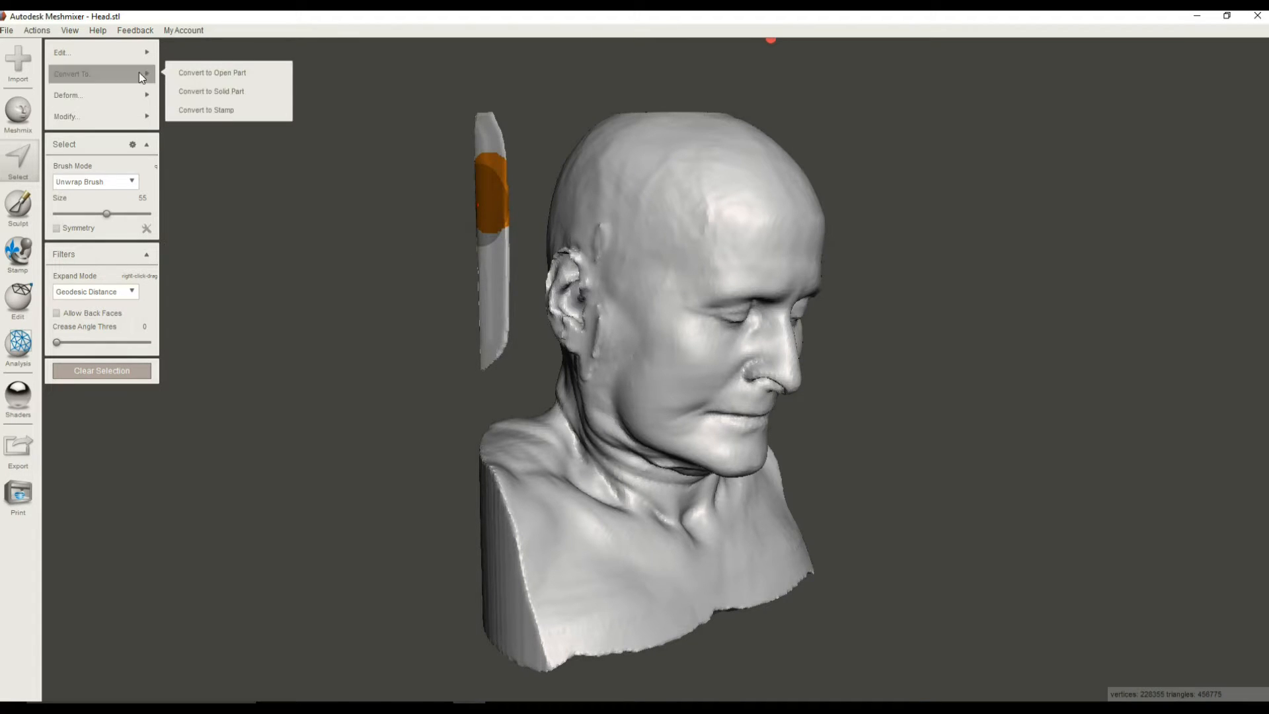
mouse_move(95, 52)
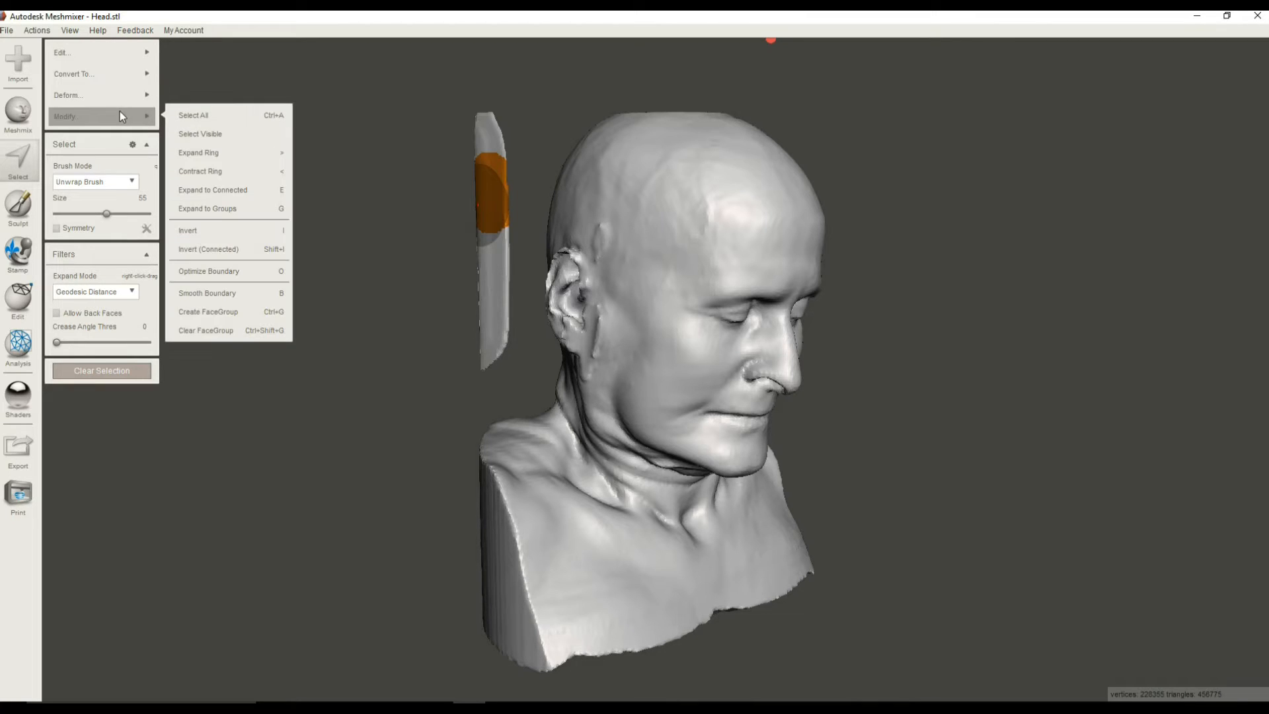
mouse_move(213, 192)
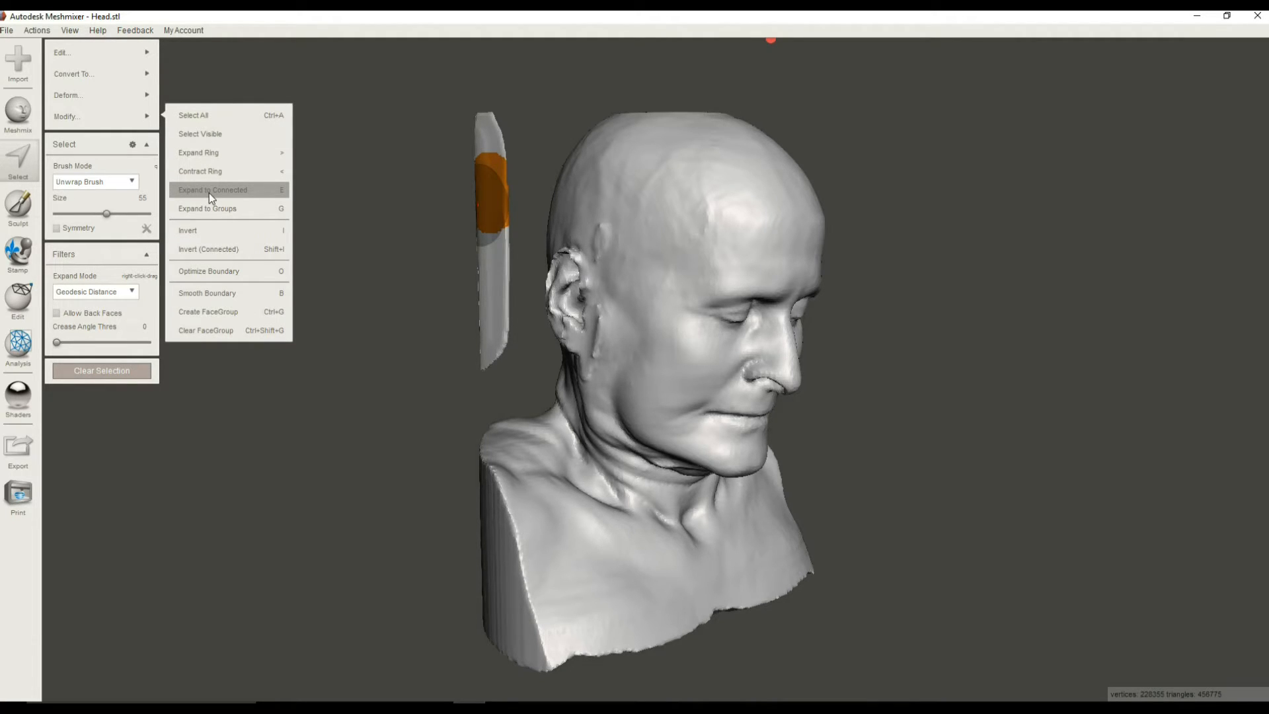
mouse_move(63, 119)
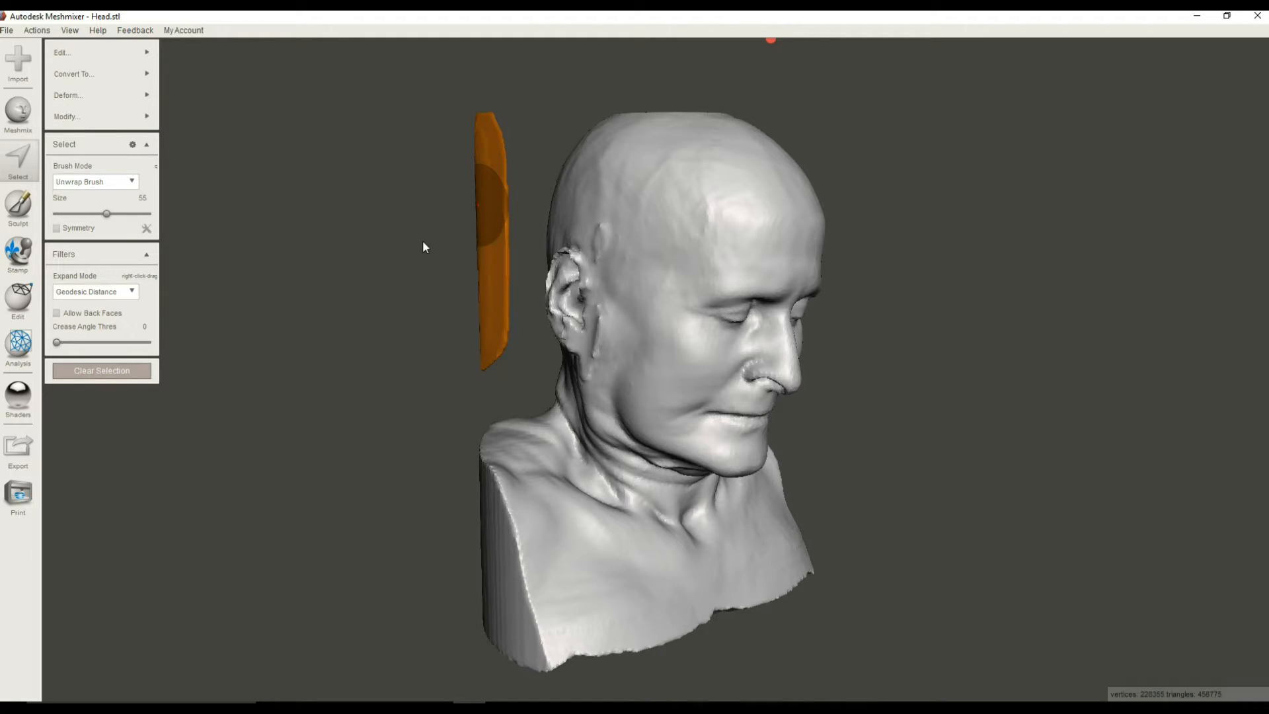
click(66, 116)
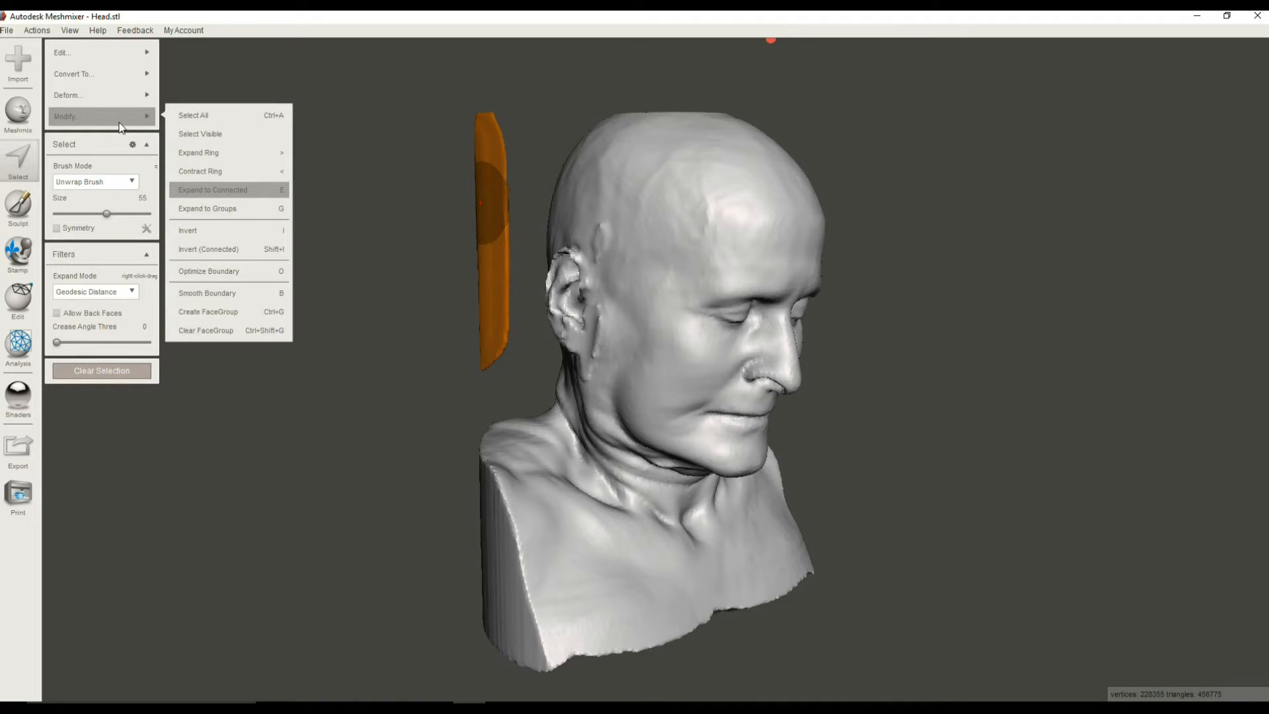
mouse_move(230, 168)
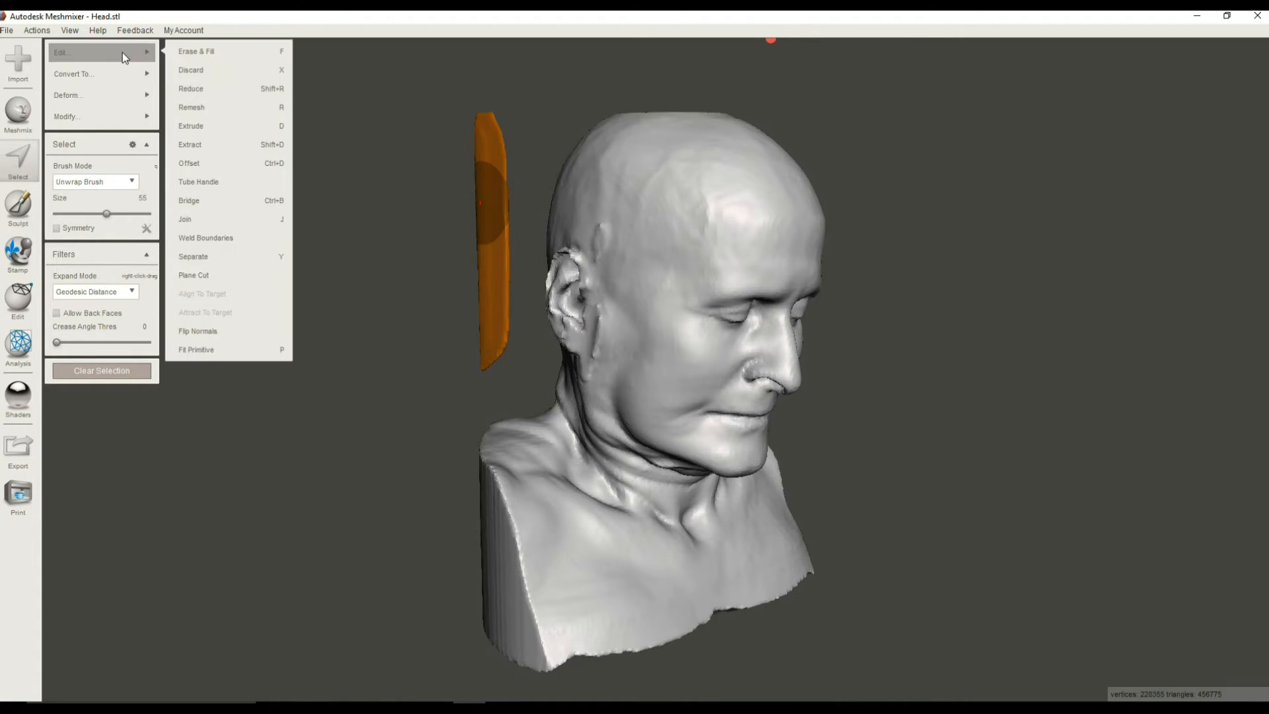
mouse_move(198, 78)
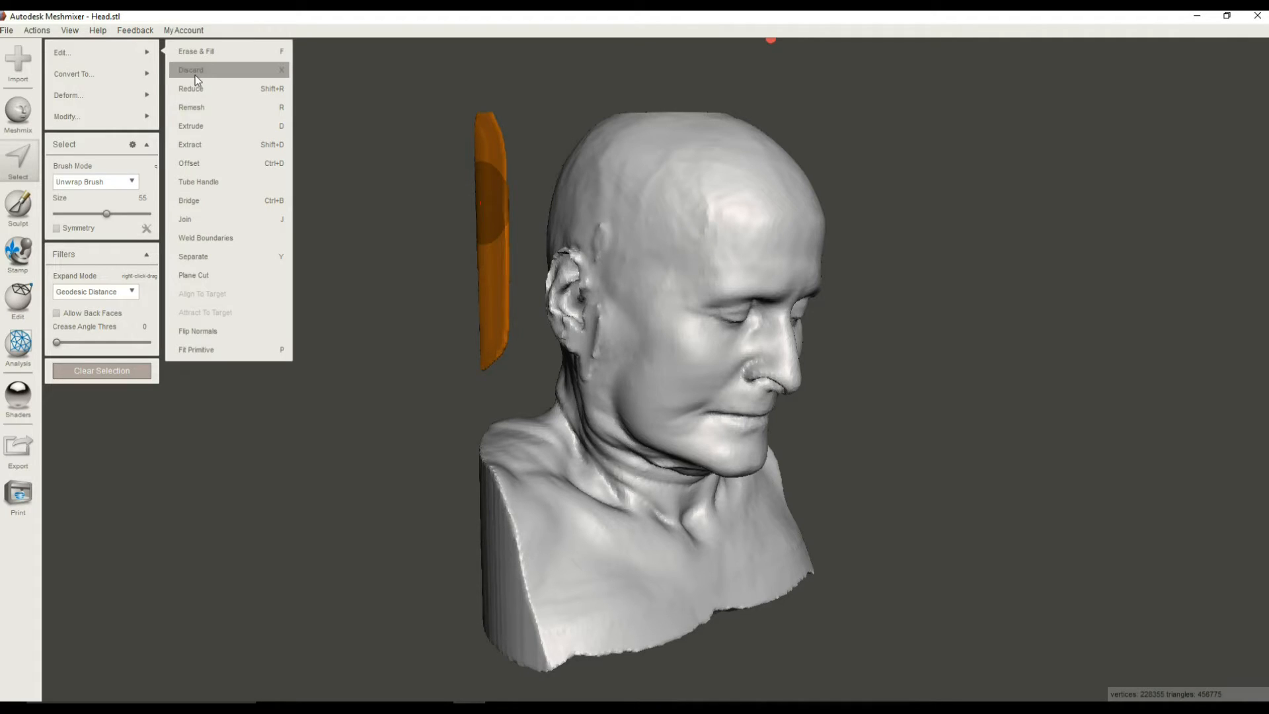
mouse_move(106, 60)
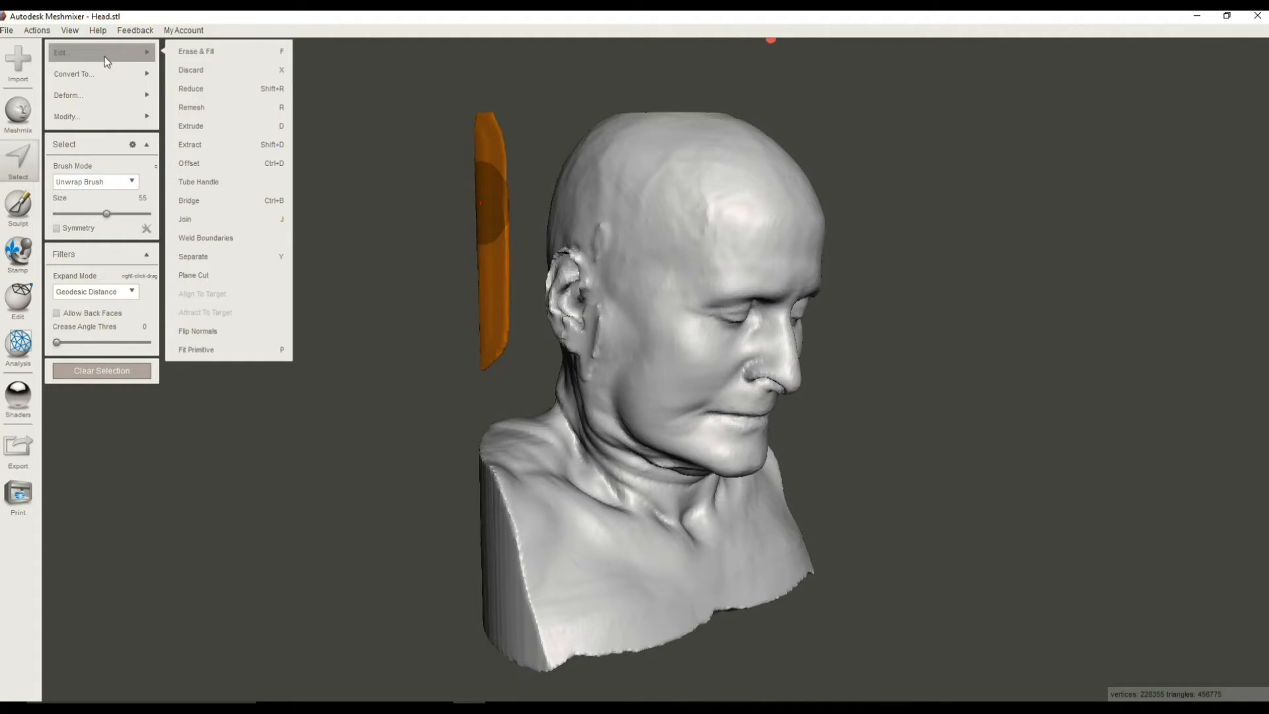
mouse_move(192, 56)
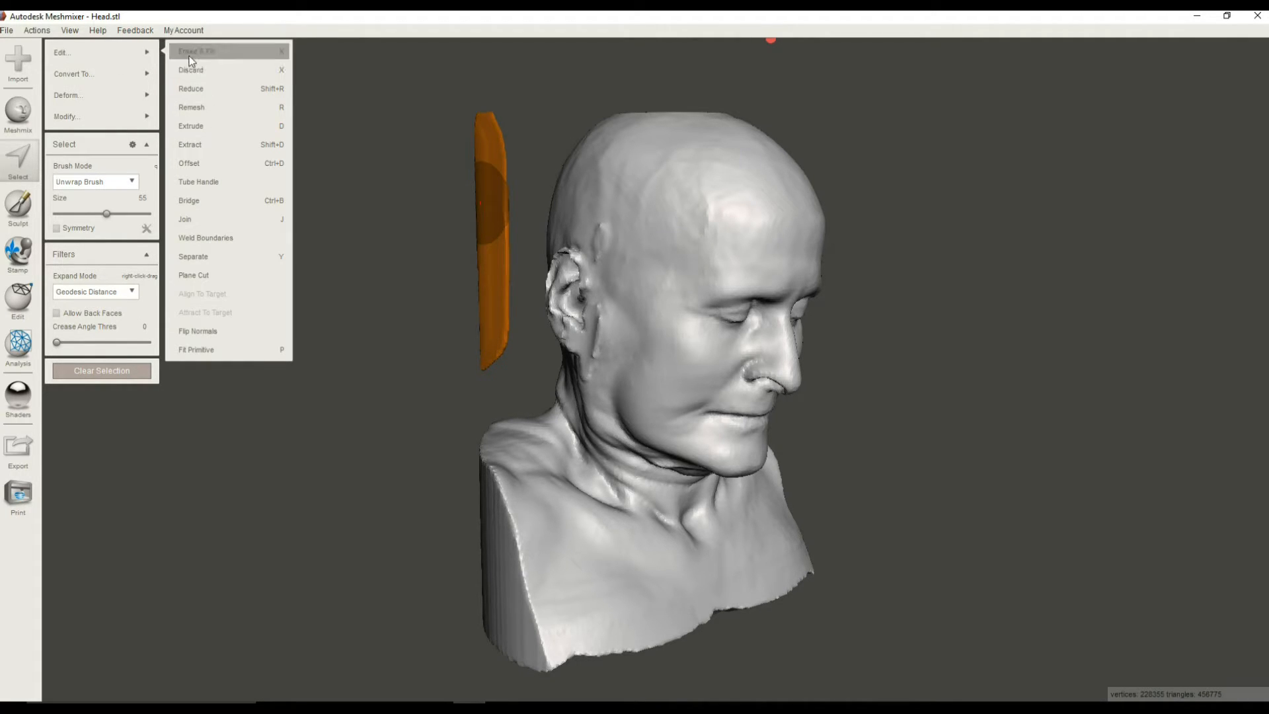
mouse_move(204, 73)
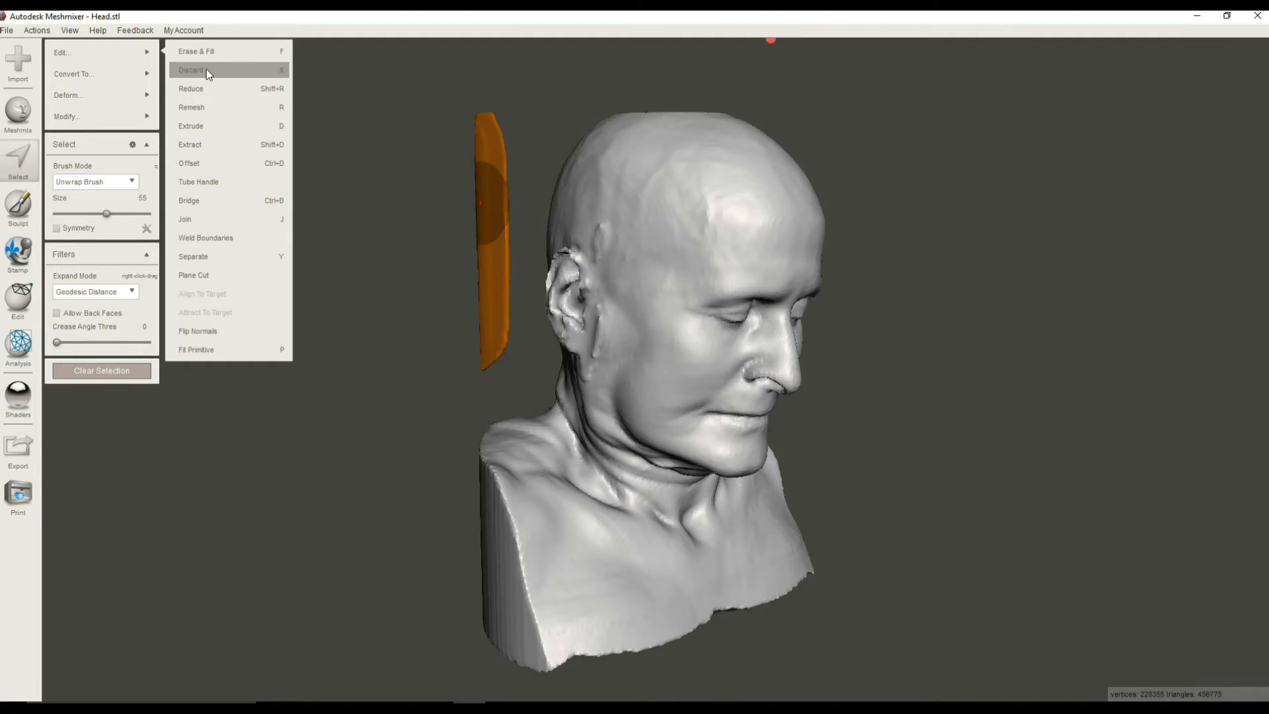
click(194, 69)
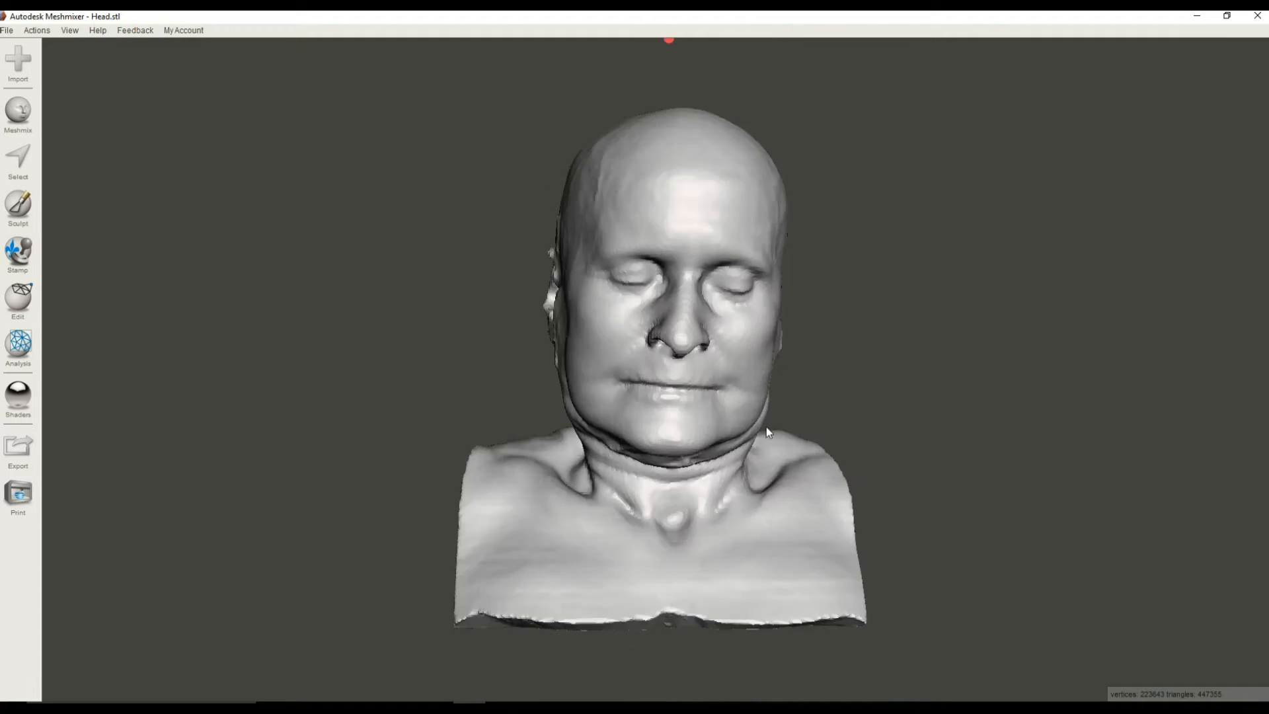
- Orbit to look down on the top of the head and activate the Select tool
drag(767, 431, 759, 356)
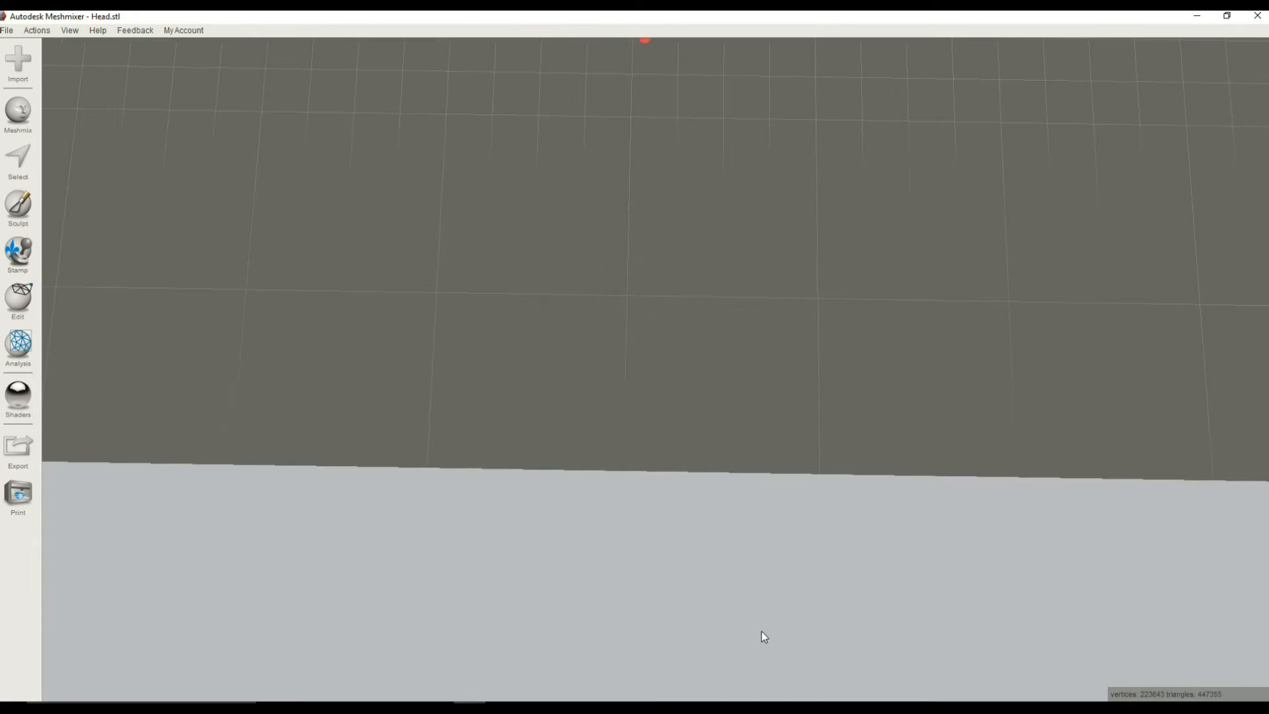
drag(761, 635, 721, 493)
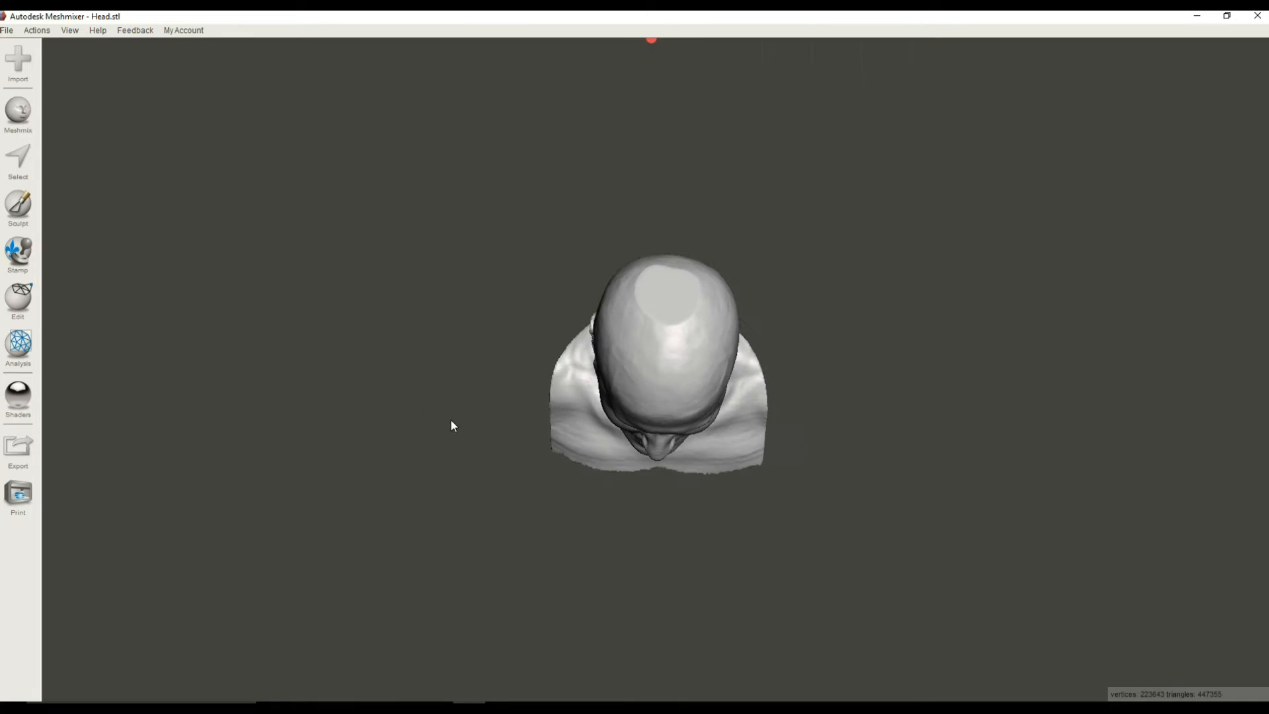
click(19, 160)
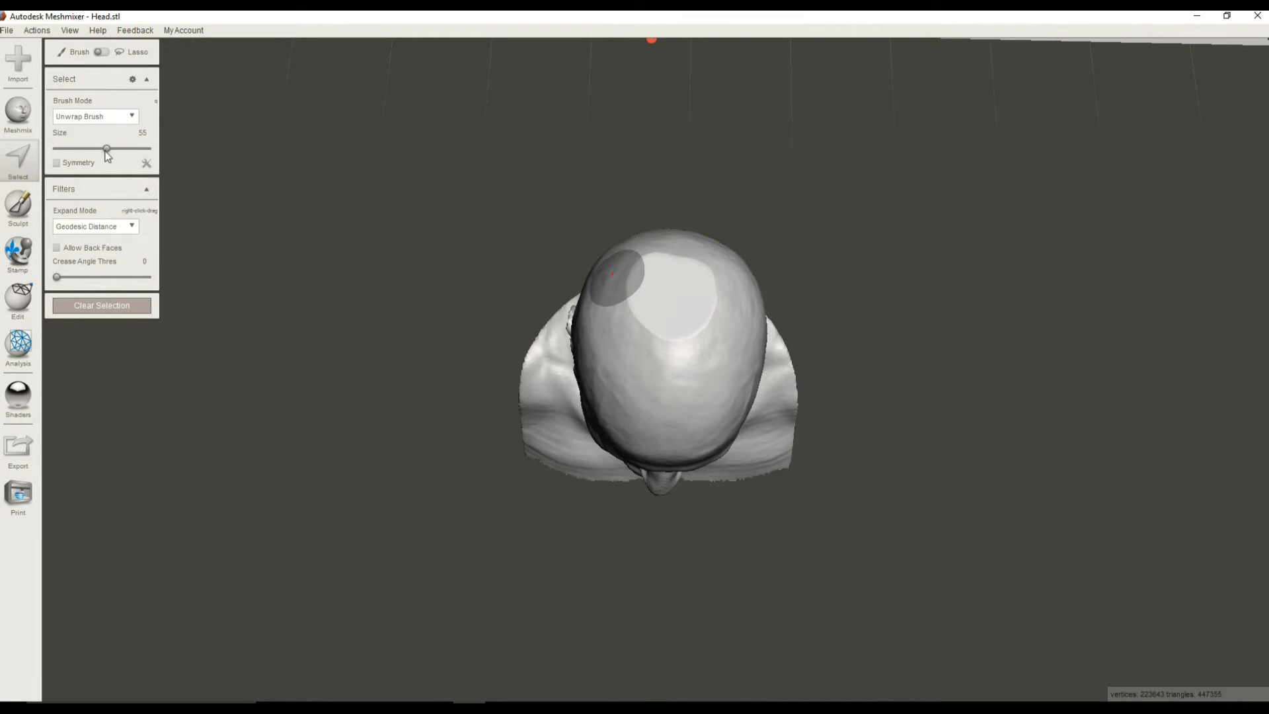
- Paint a round patch on top of the head and apply Smooth Boundary with defaults
drag(106, 150, 103, 150)
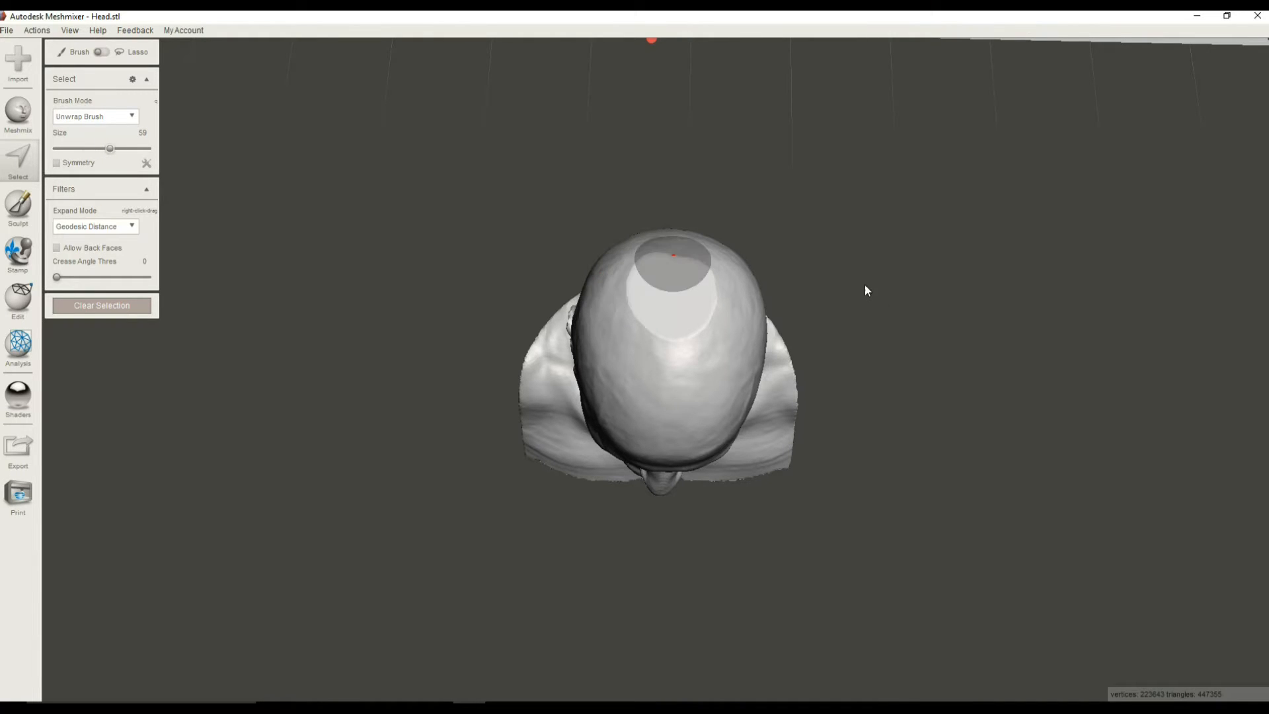
click(673, 302)
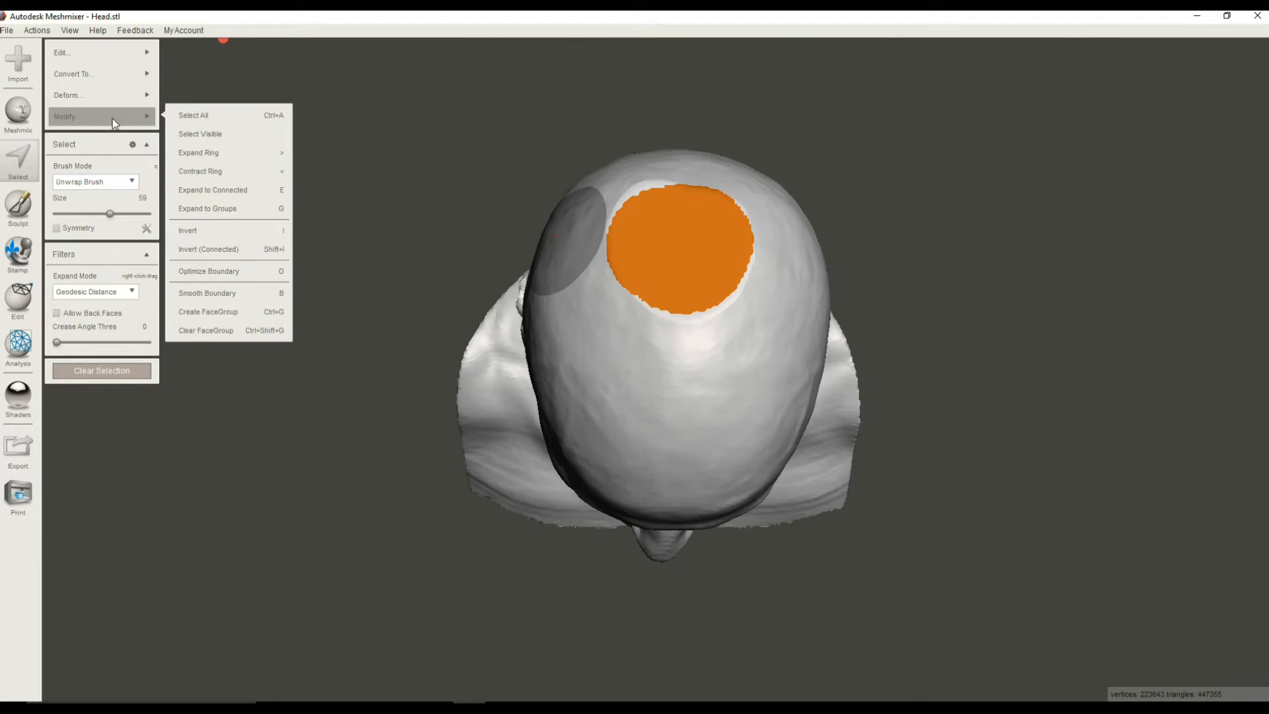
mouse_move(205, 298)
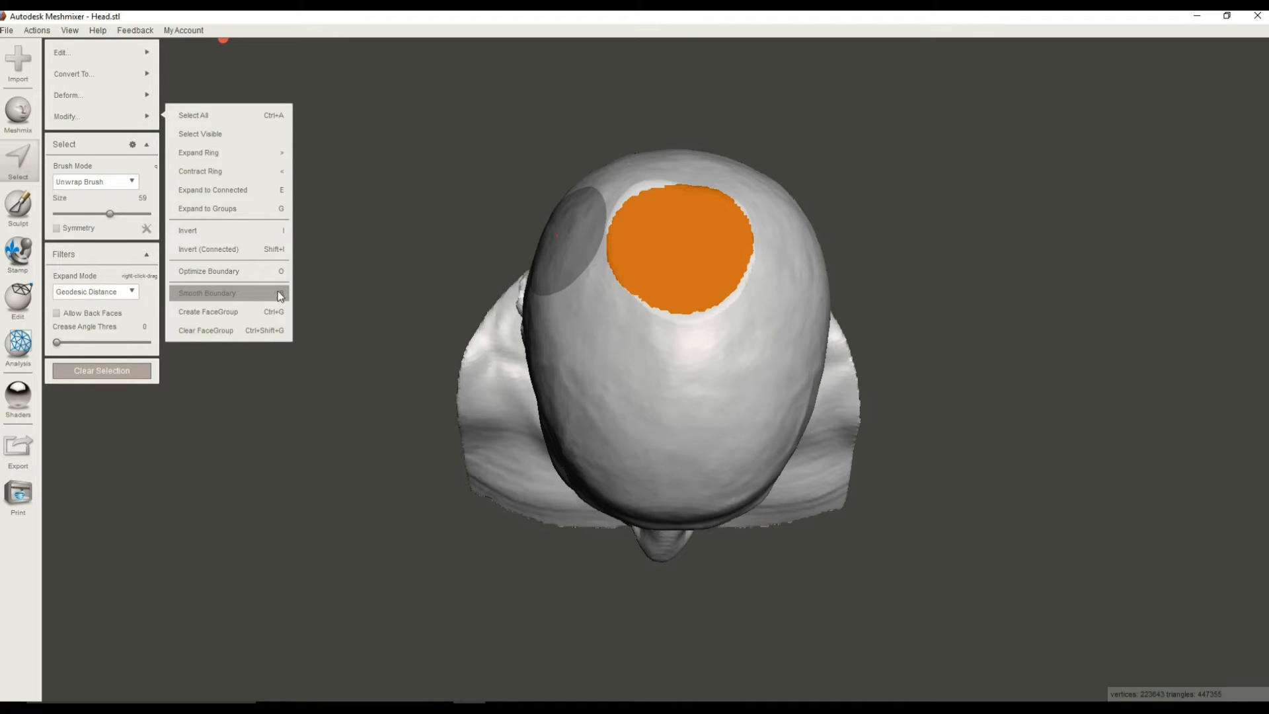
click(212, 292)
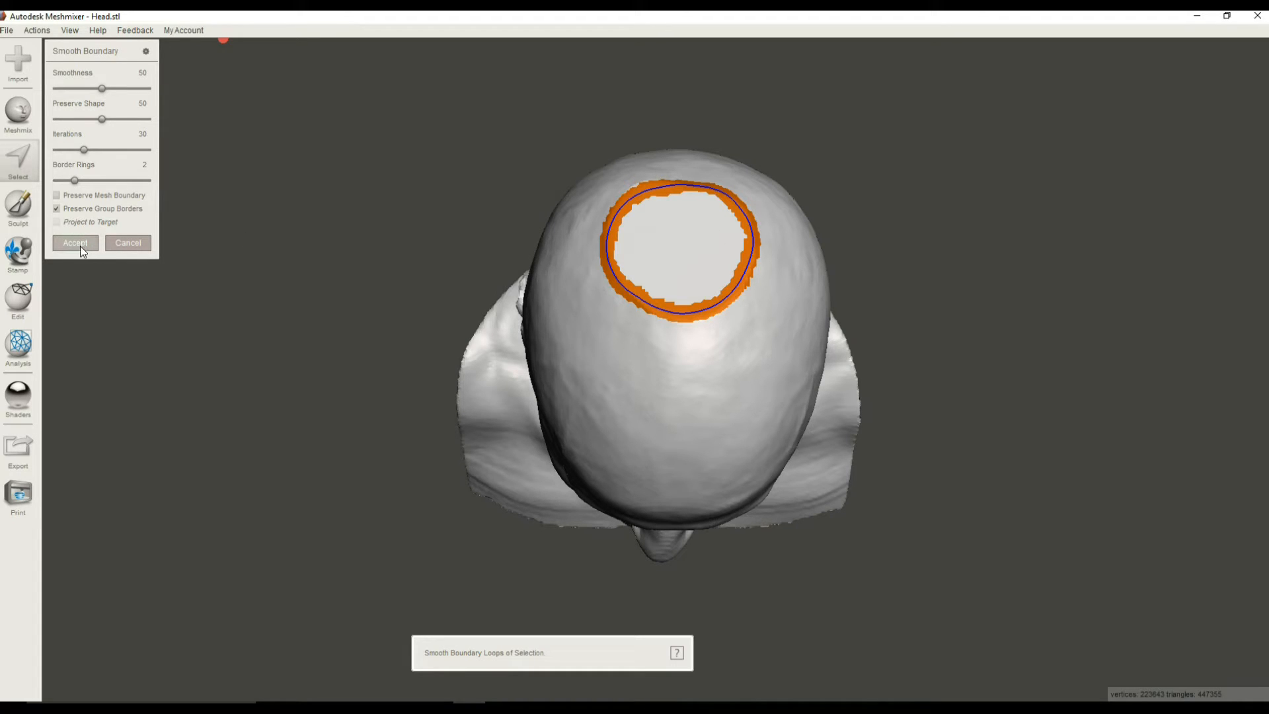
click(74, 244)
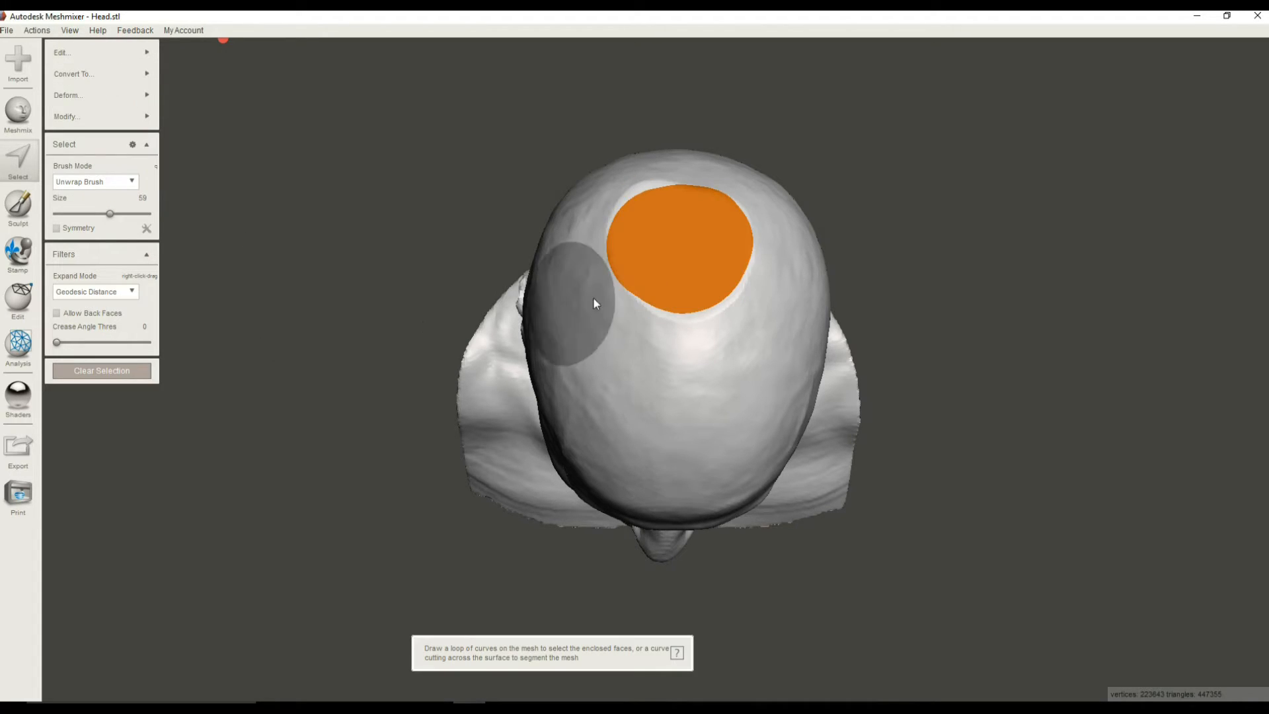
mouse_move(818, 264)
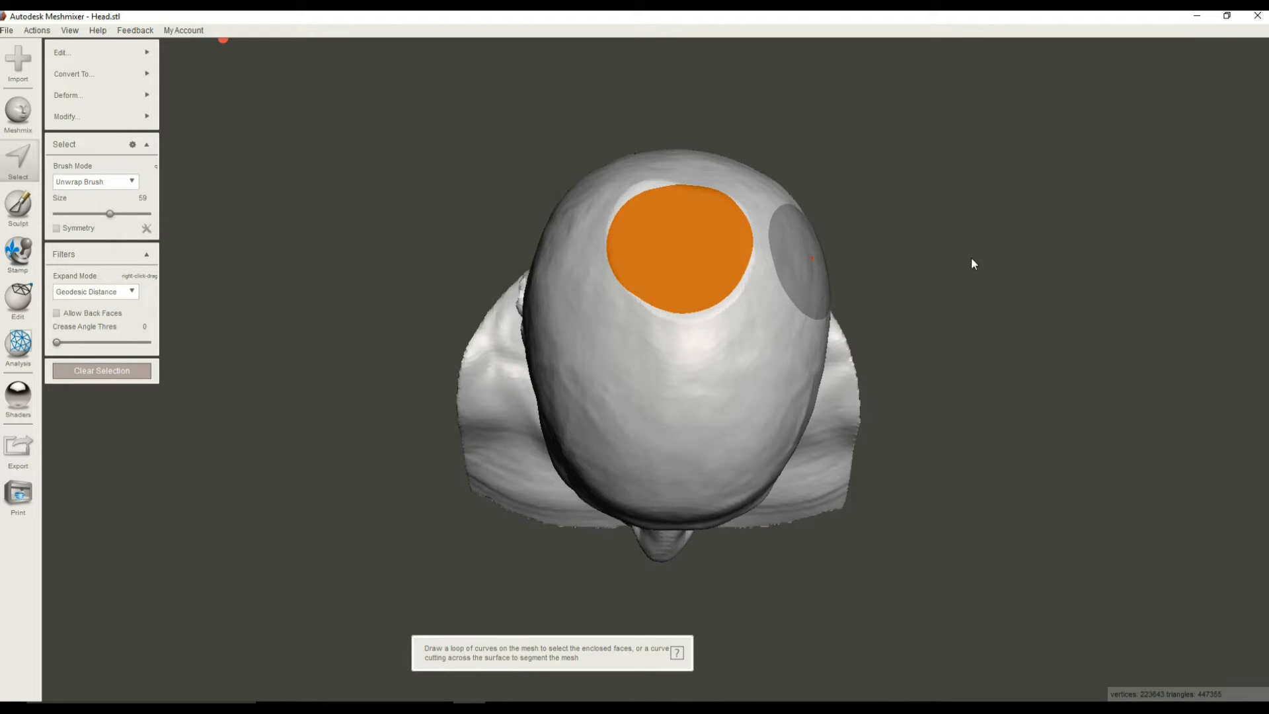
- Bring up the Edit operations for the smoothed patch on top of the head
click(71, 53)
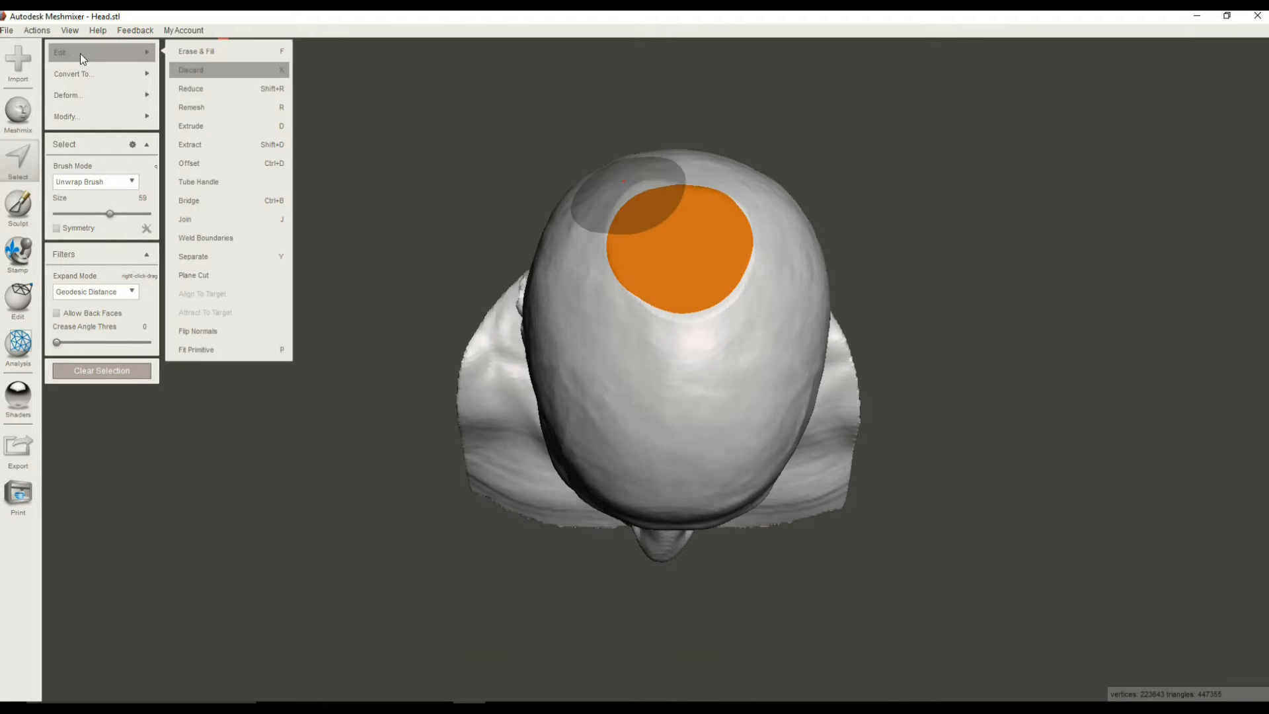
mouse_move(198, 74)
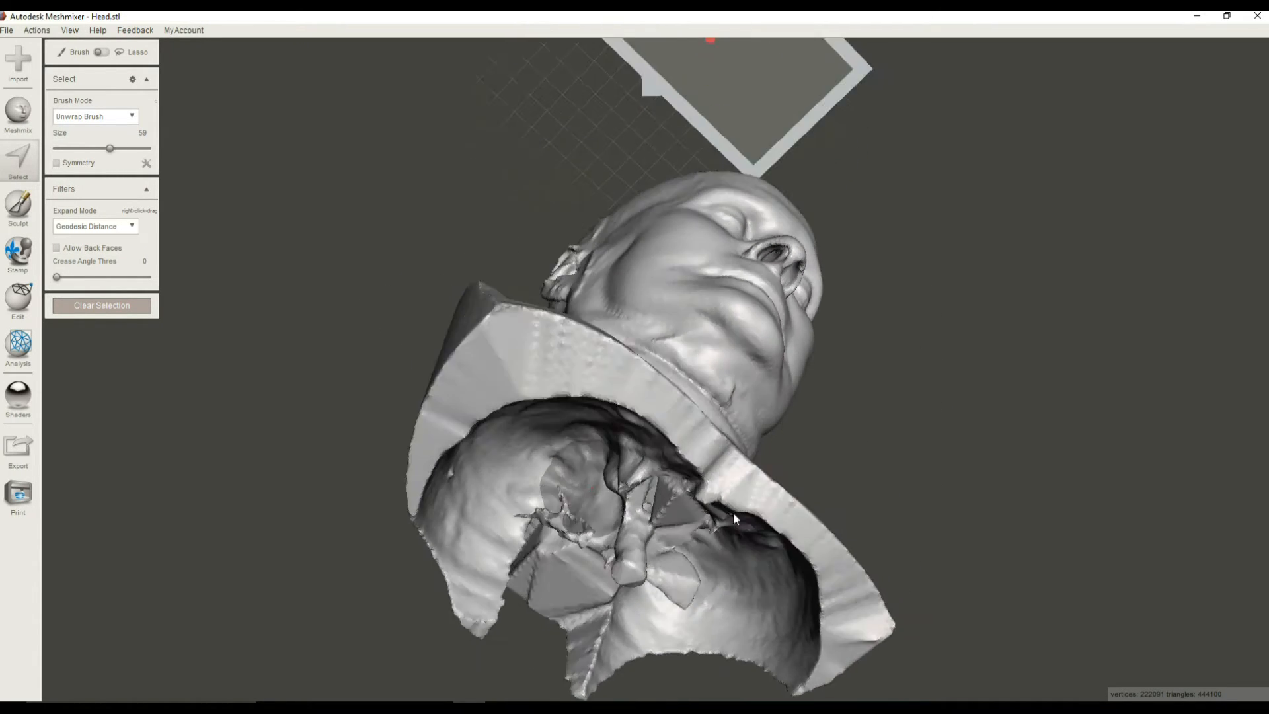
- Orbit into the open underside and paint a selection on the central inner fragment
drag(732, 518, 668, 633)
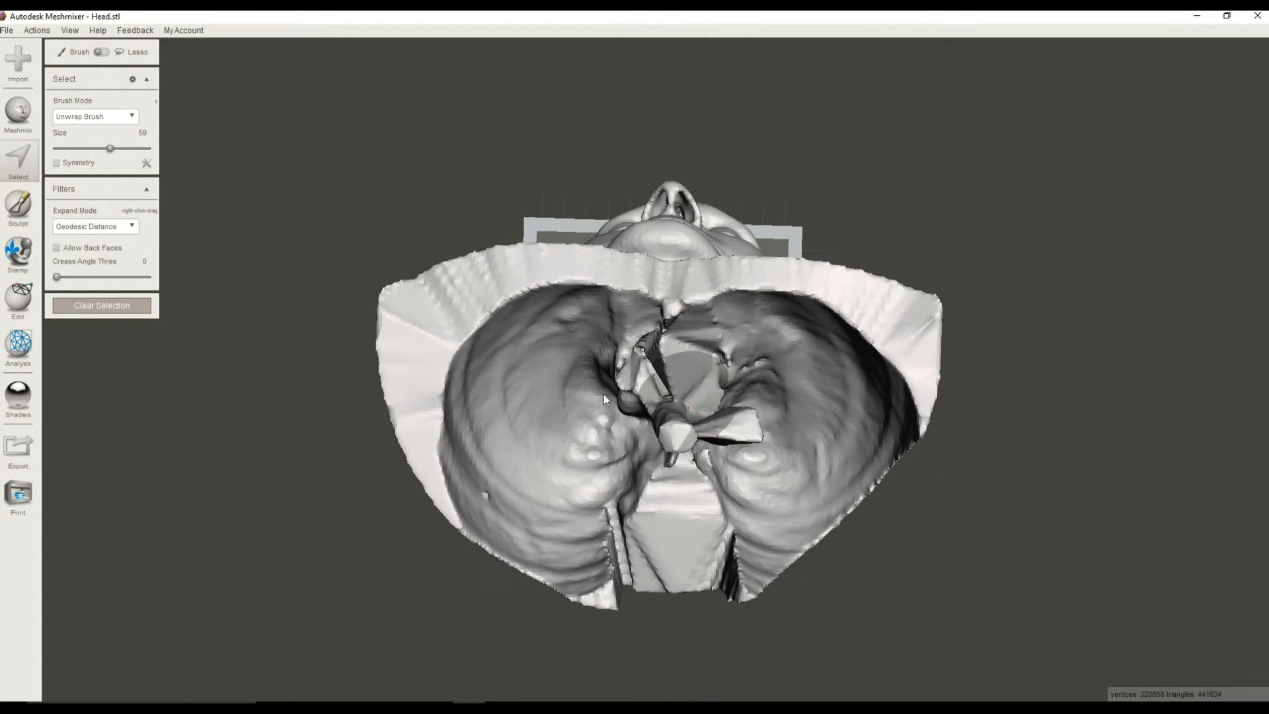
drag(110, 148, 91, 148)
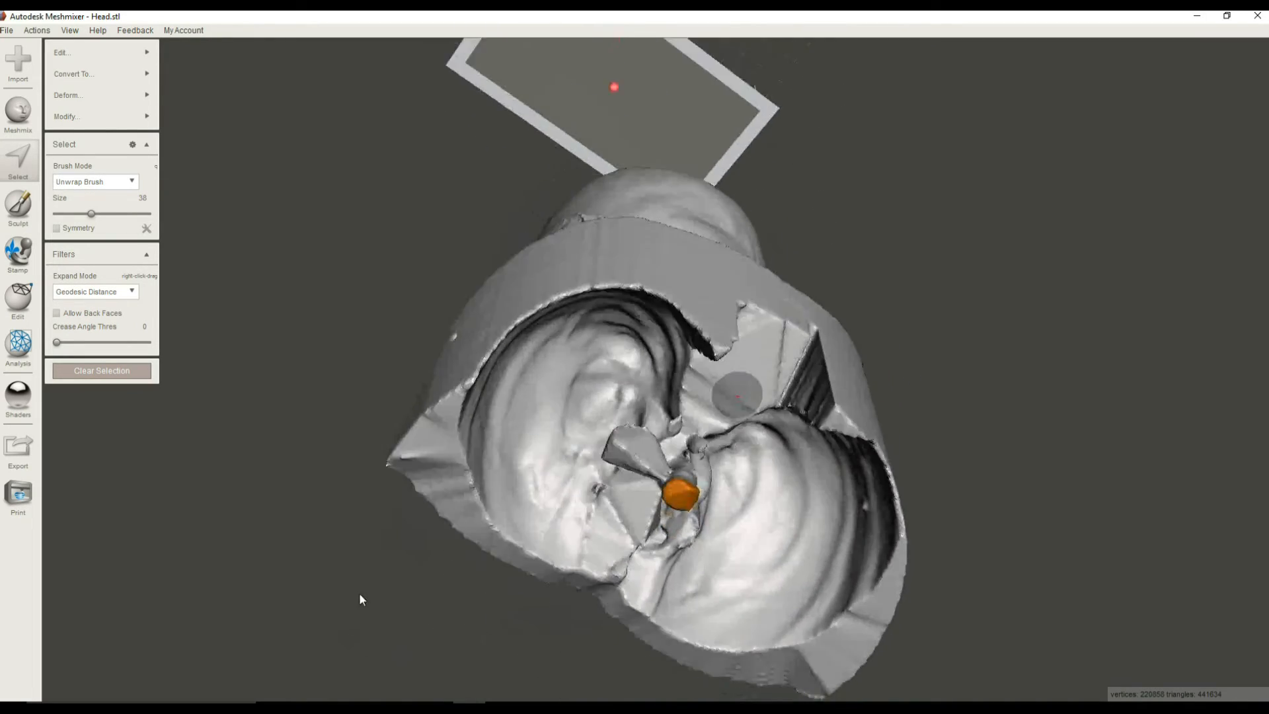
drag(360, 598, 647, 537)
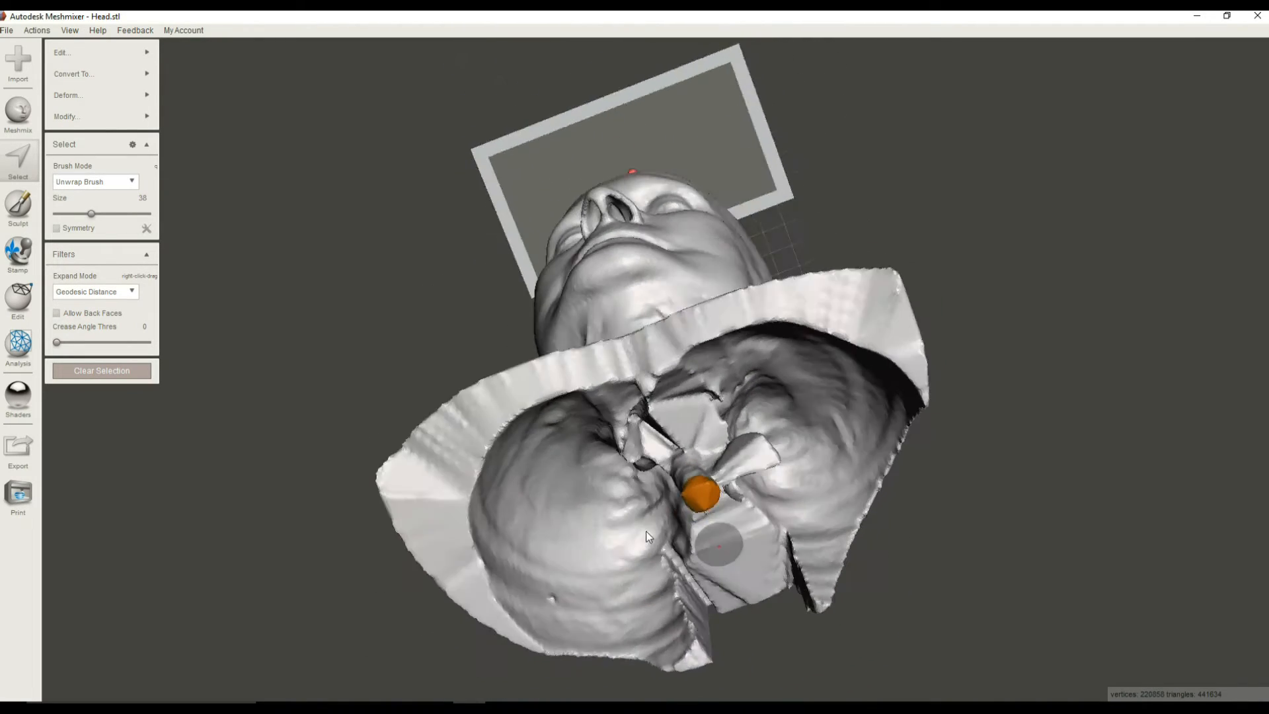
drag(648, 534, 591, 393)
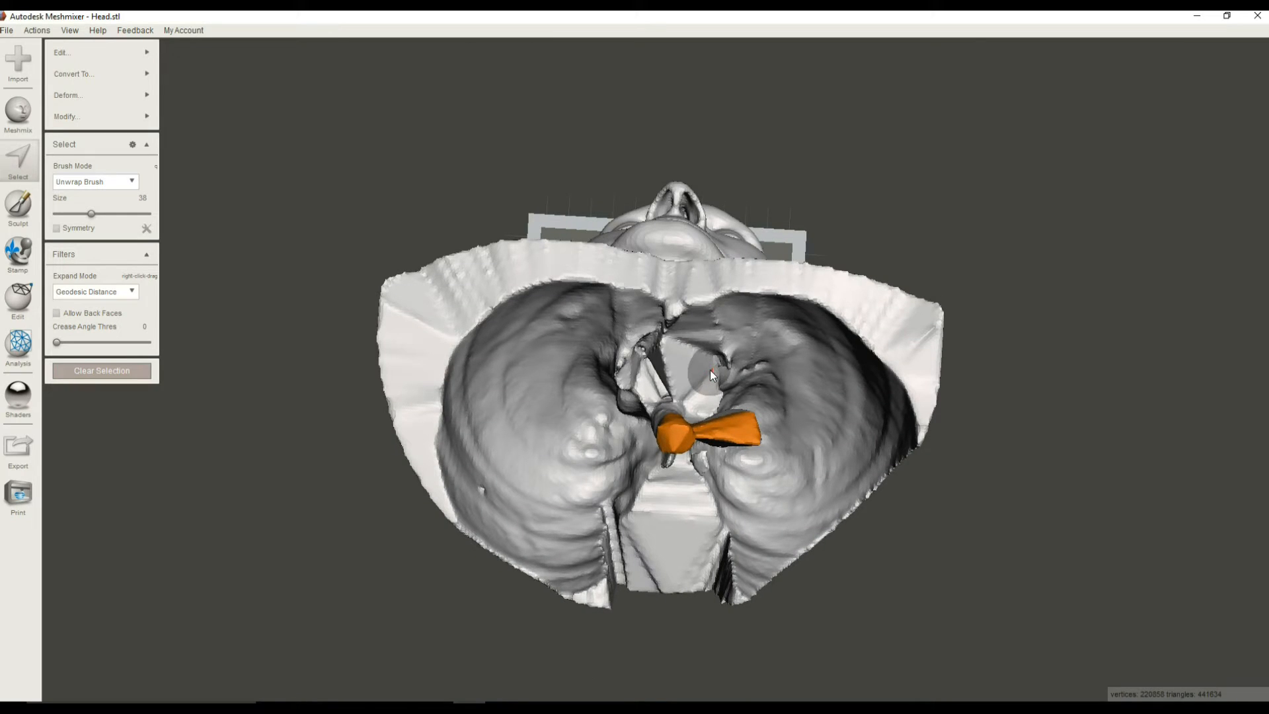
mouse_move(794, 375)
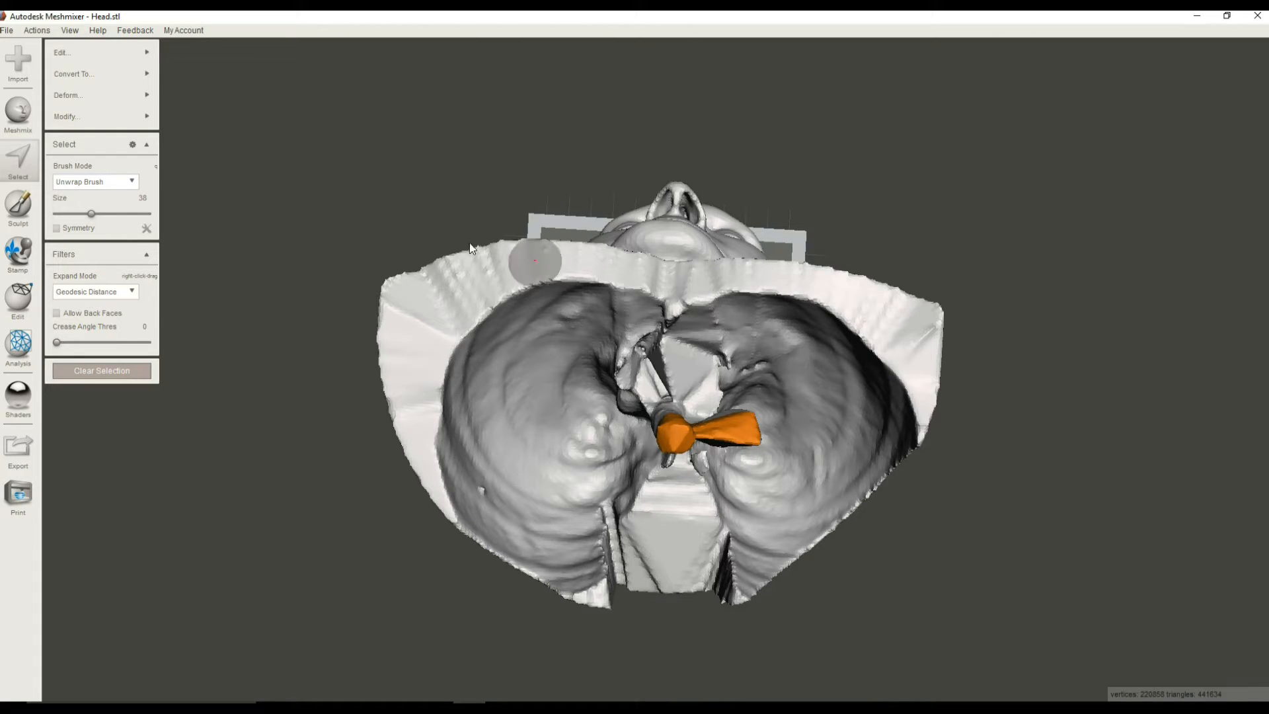
- Bring up the Modify options to expand the selection over the central tangle
click(71, 53)
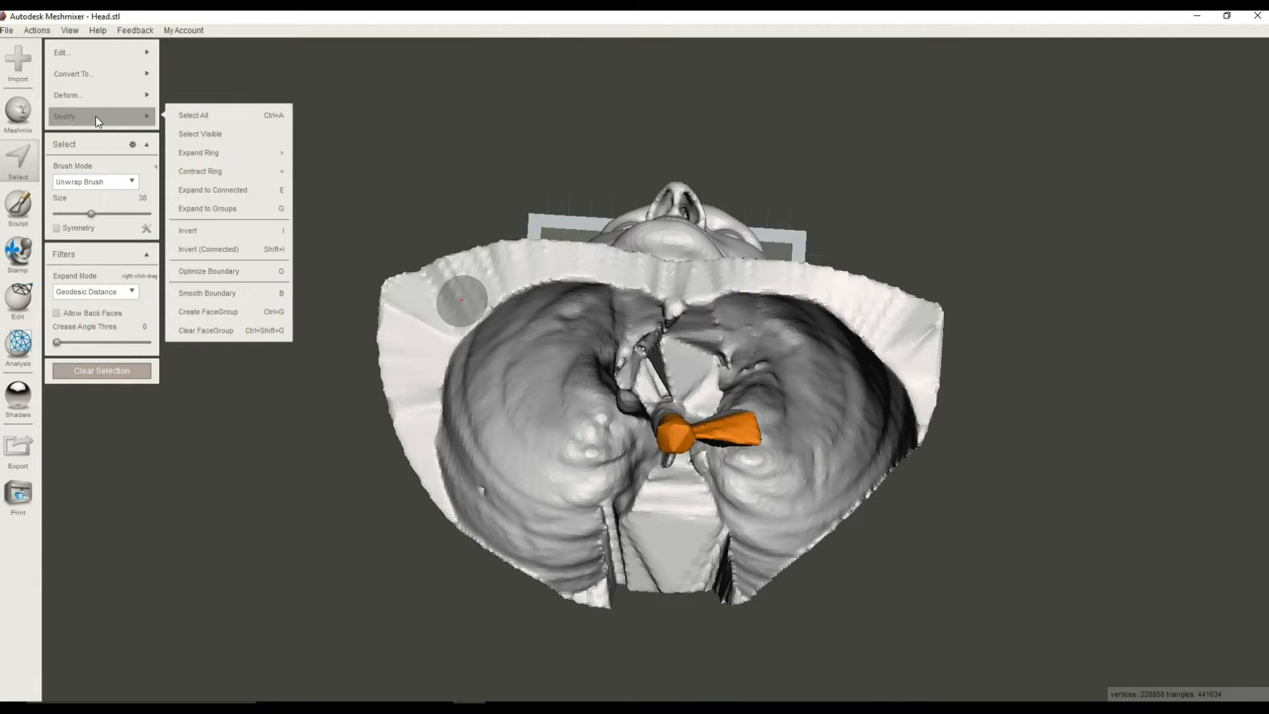
mouse_move(209, 154)
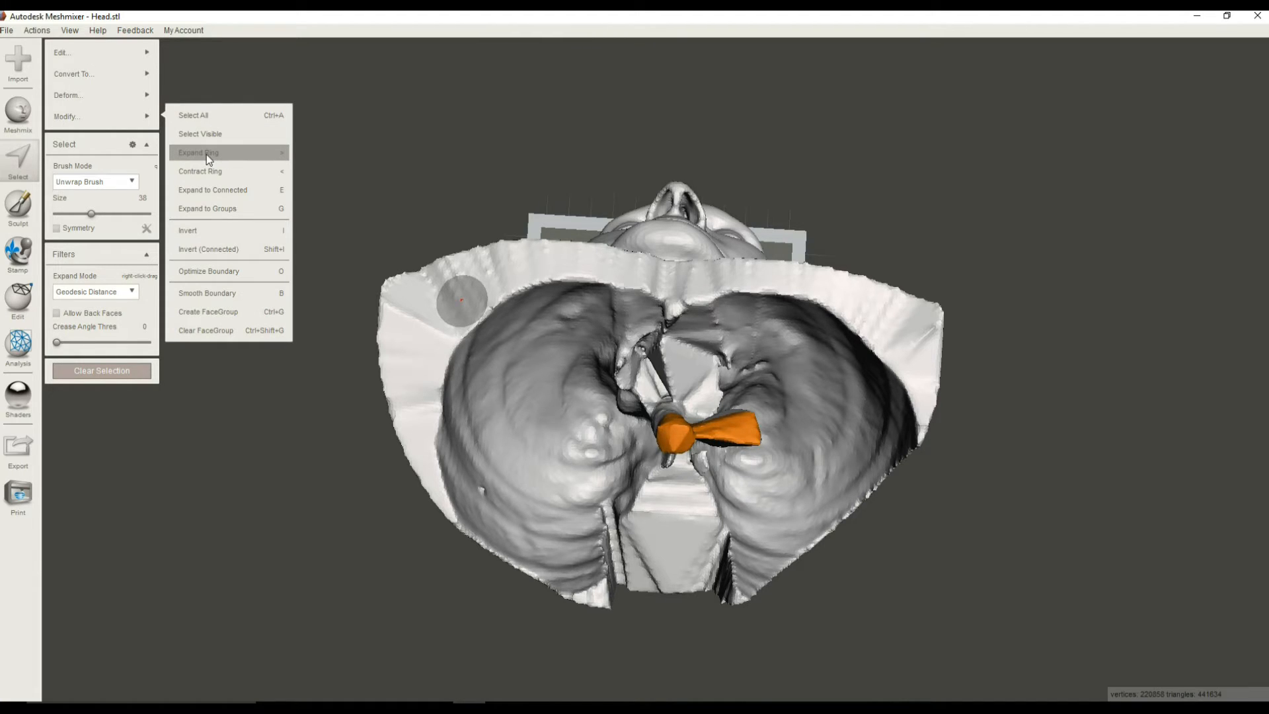
mouse_move(295, 156)
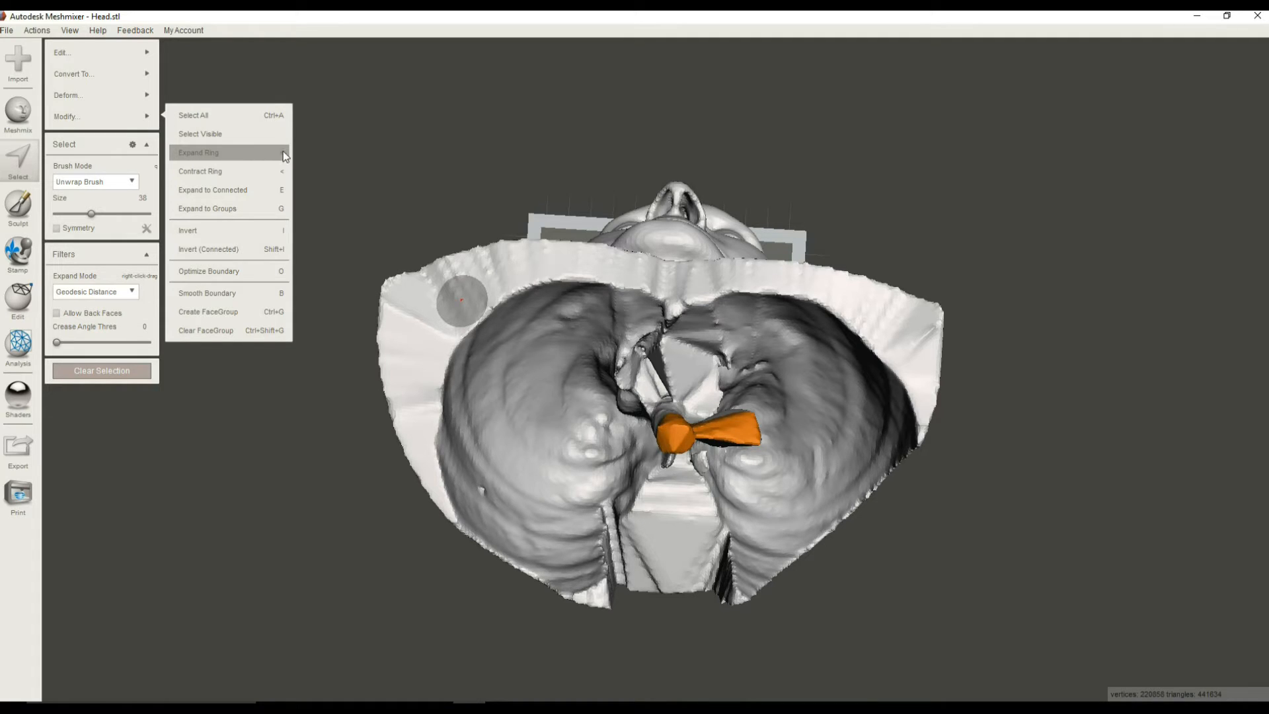
mouse_move(289, 162)
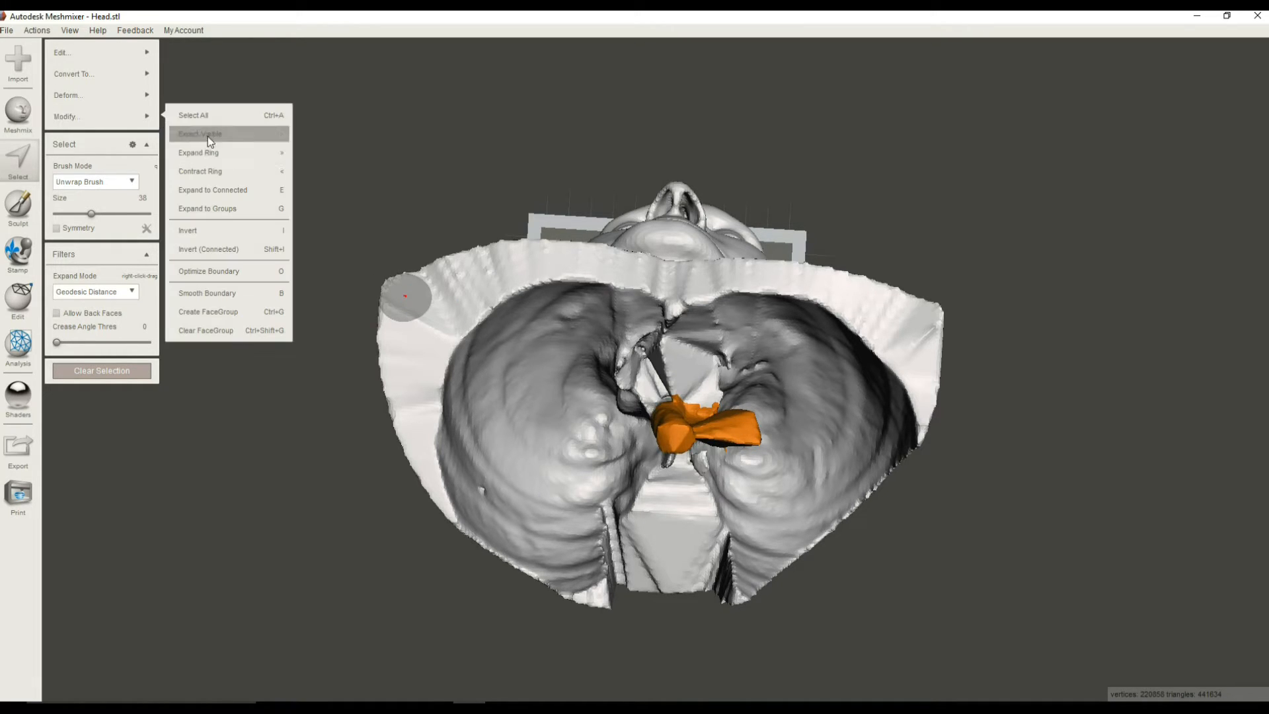
mouse_move(99, 123)
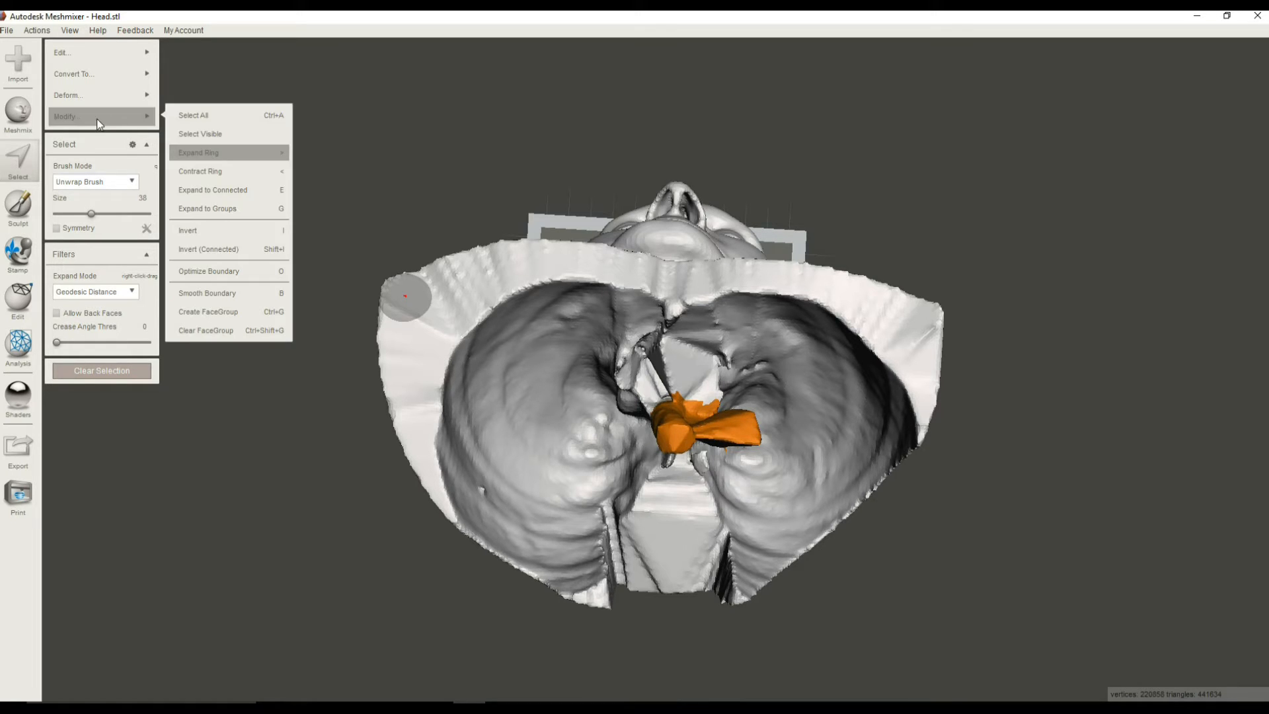
mouse_move(218, 155)
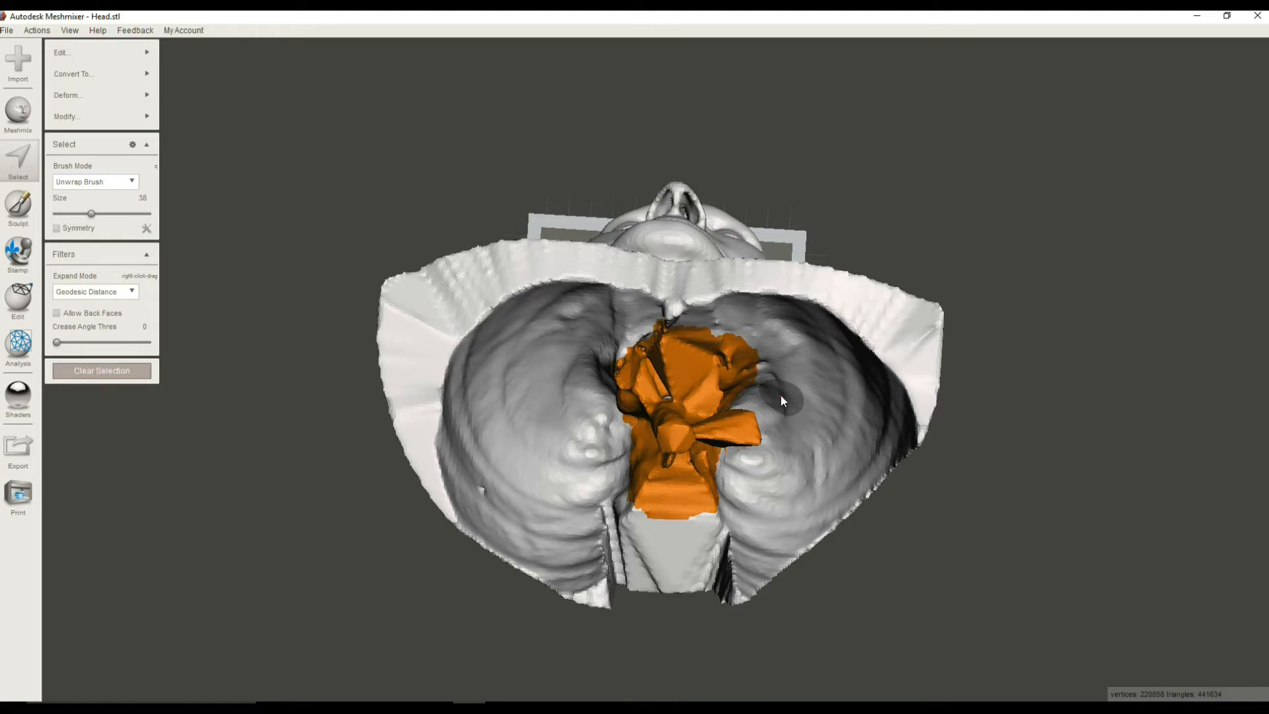
- Smooth the central selection's boundary, then Erase & Fill the region with a new patch
drag(781, 400, 316, 415)
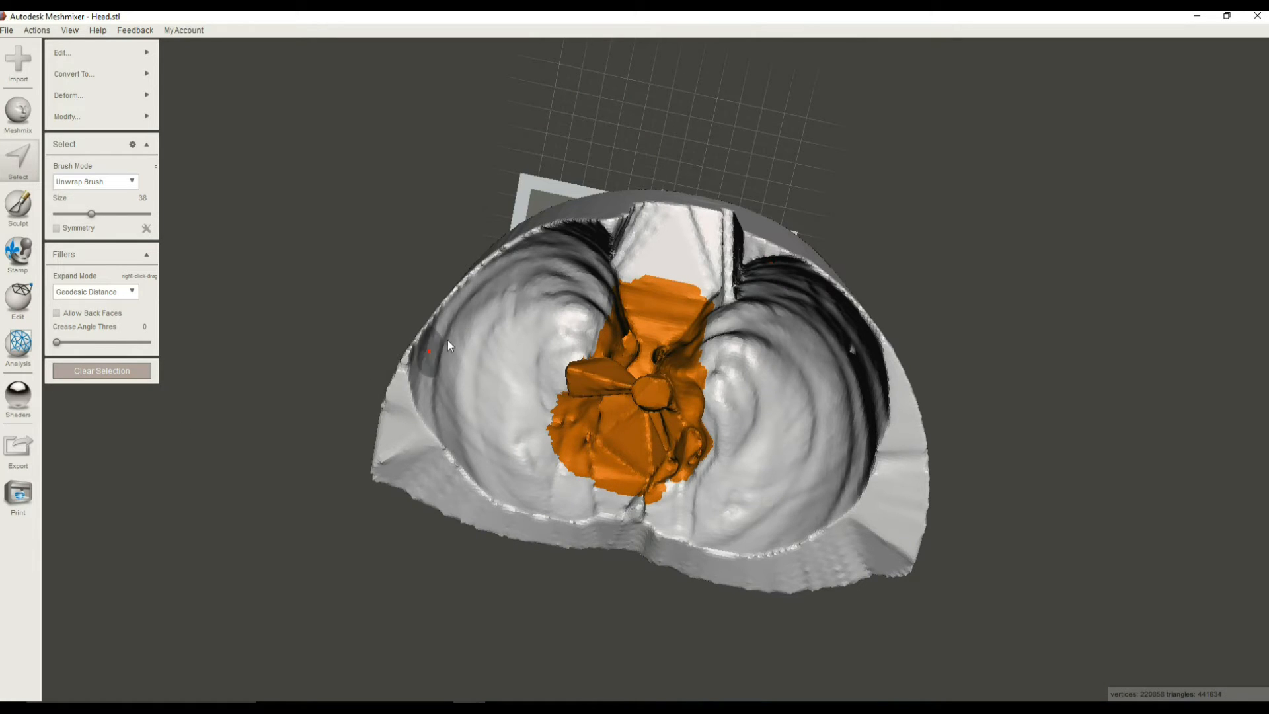
mouse_move(327, 348)
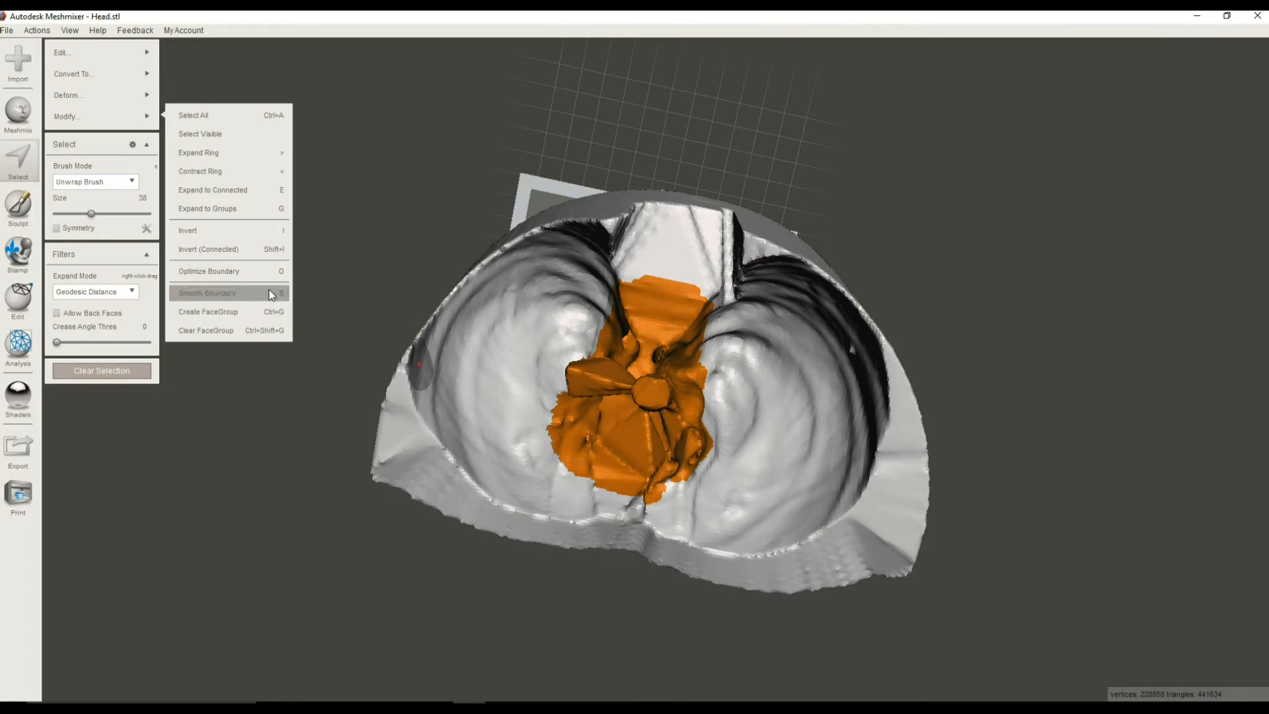
click(209, 292)
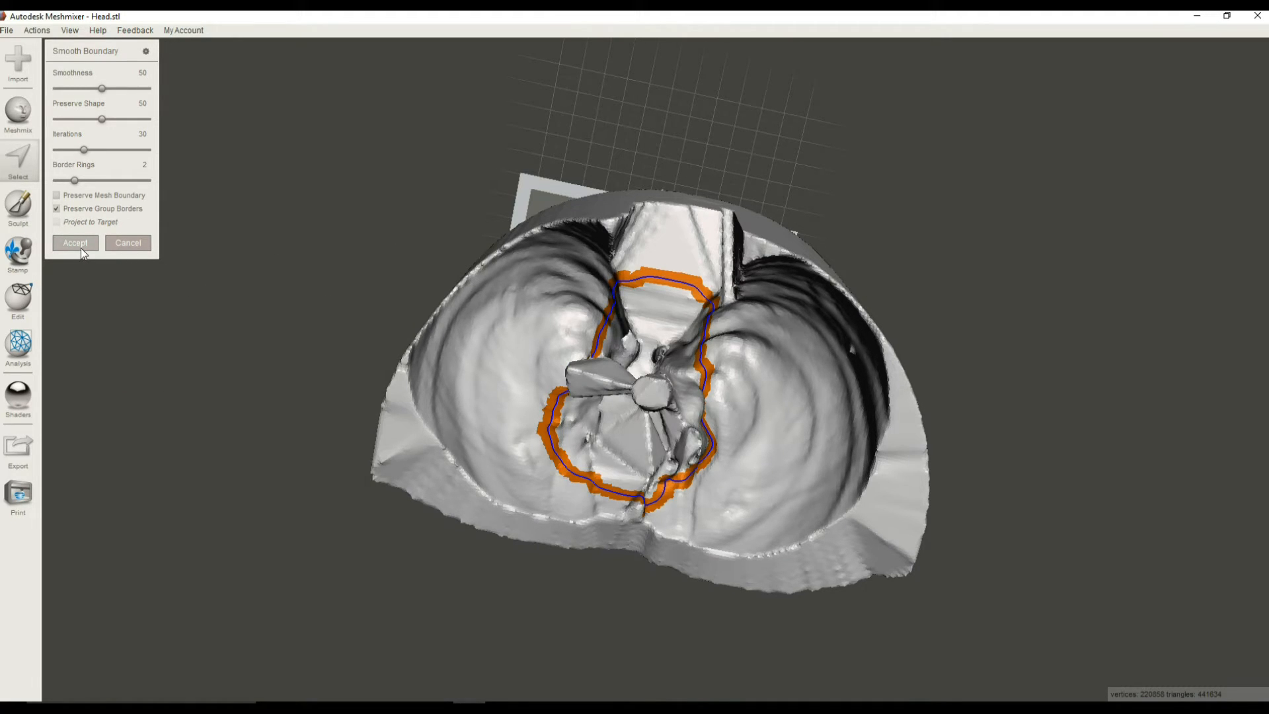
click(74, 243)
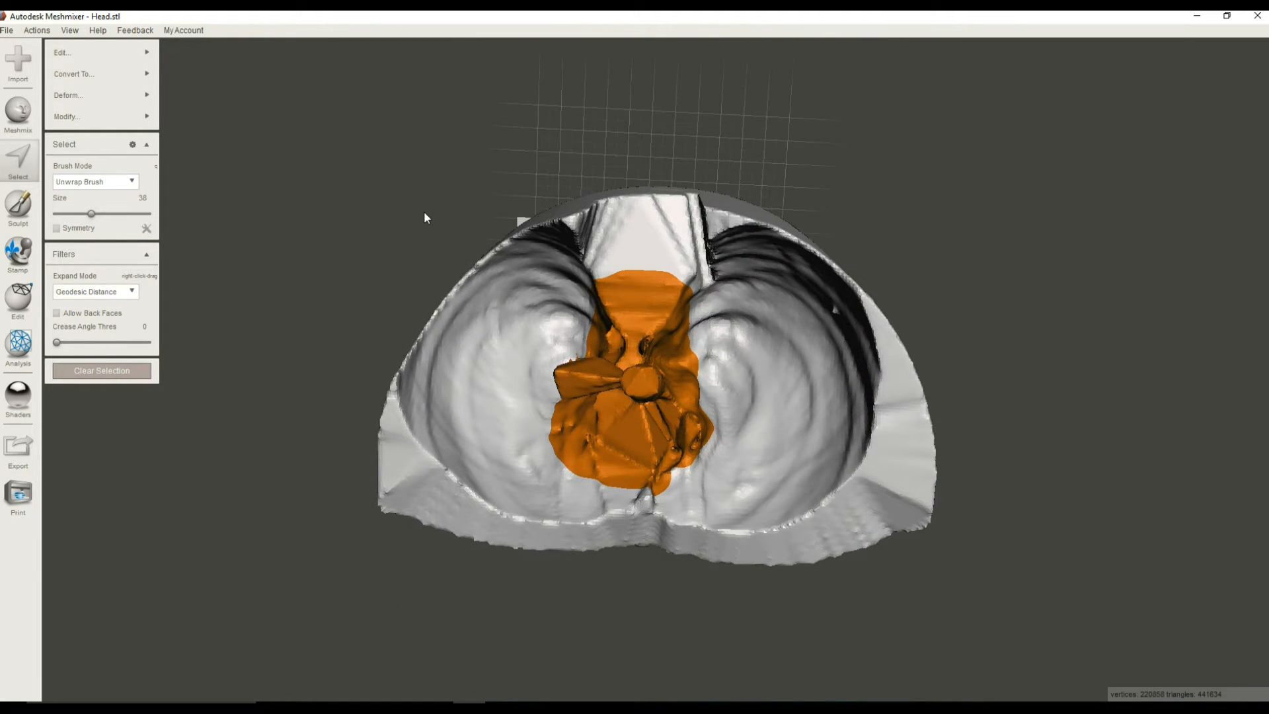
mouse_move(181, 58)
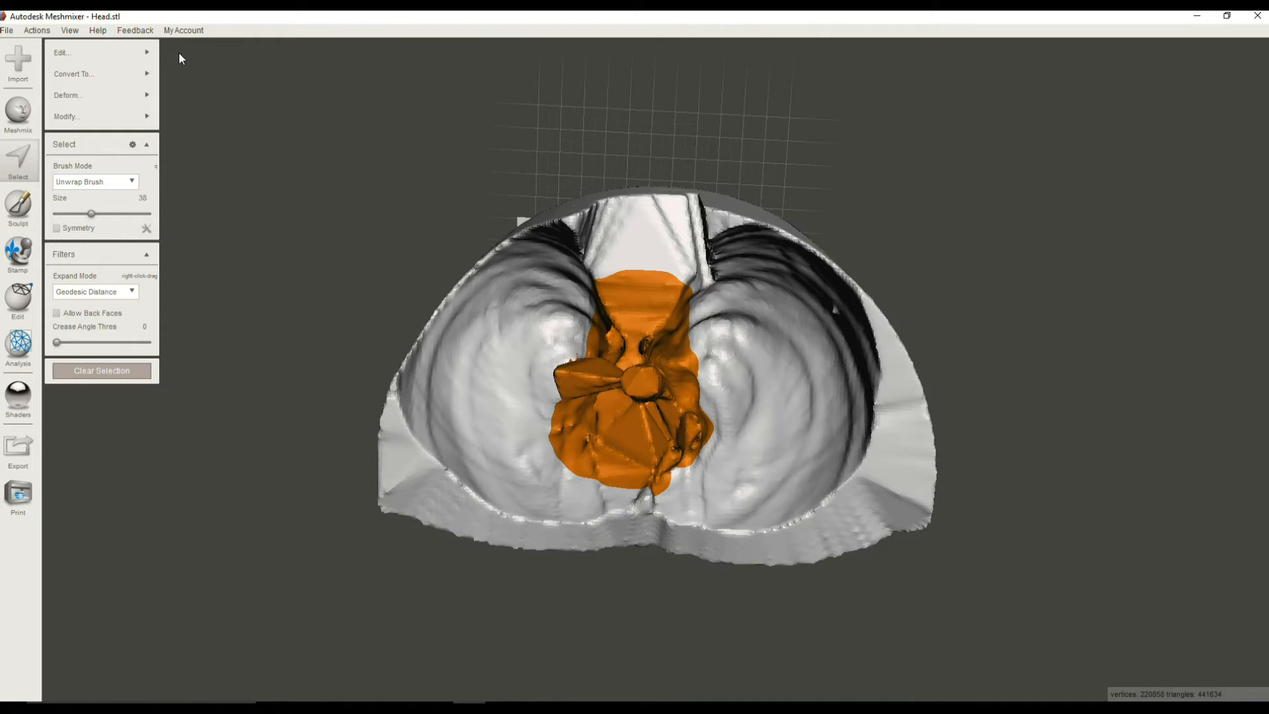
click(95, 53)
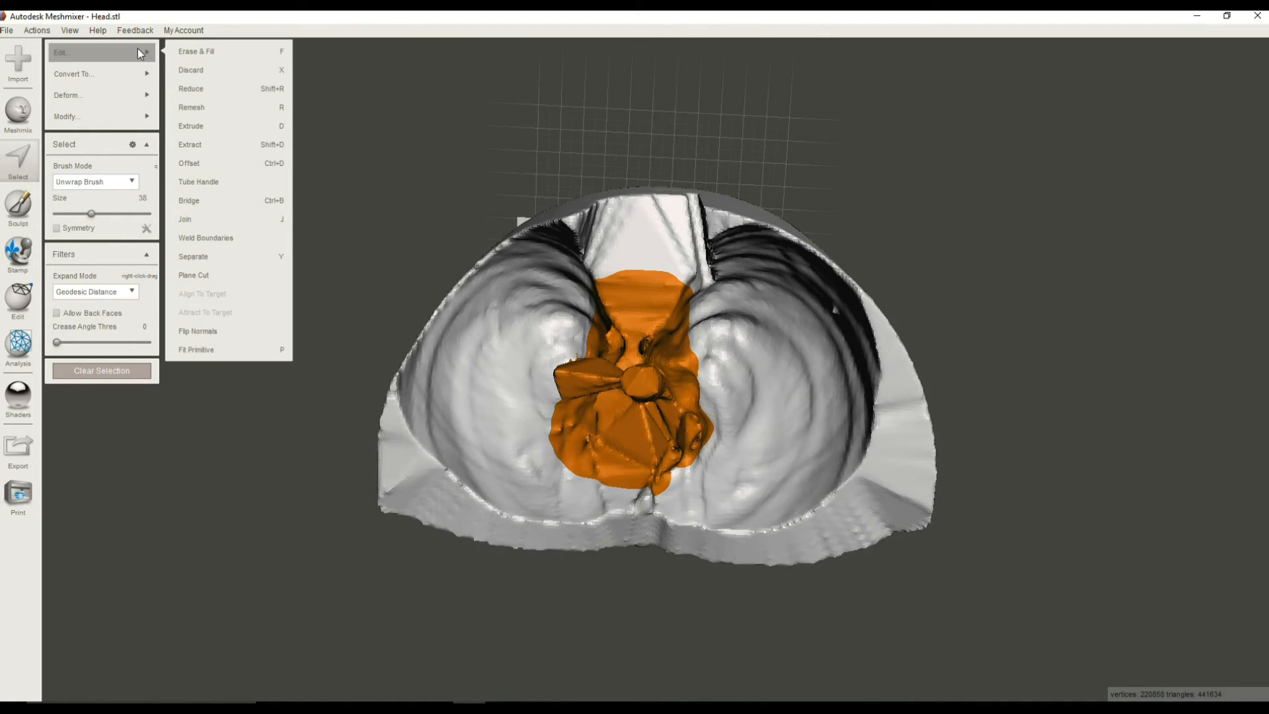
mouse_move(122, 61)
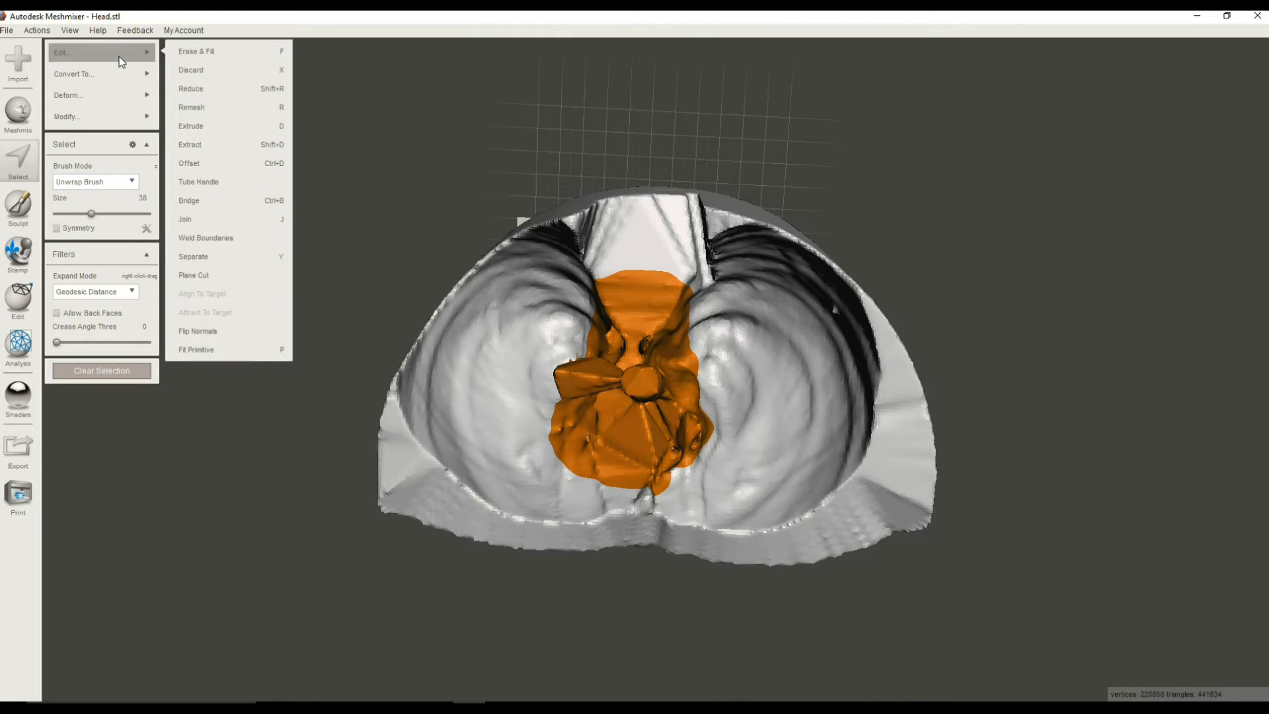
click(190, 164)
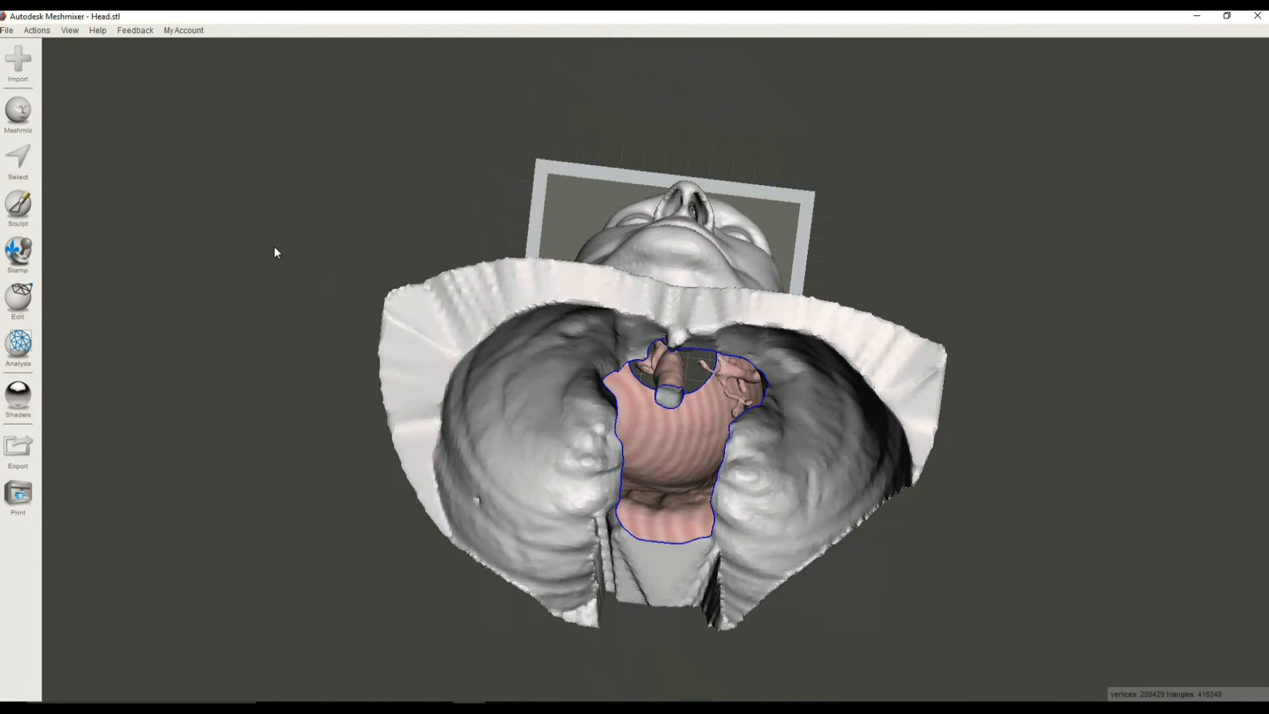
- Inspect the filled patch and cavity from several angles, then activate Select again
drag(275, 252, 663, 154)
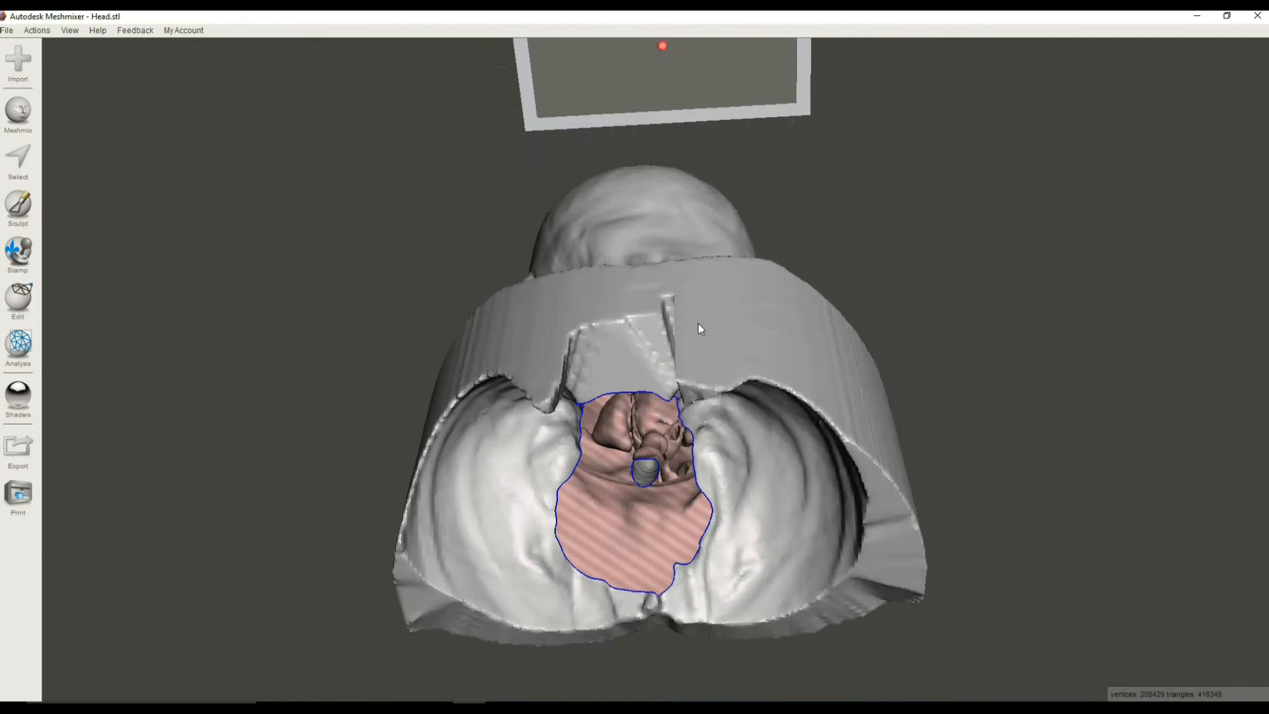
drag(700, 329, 782, 286)
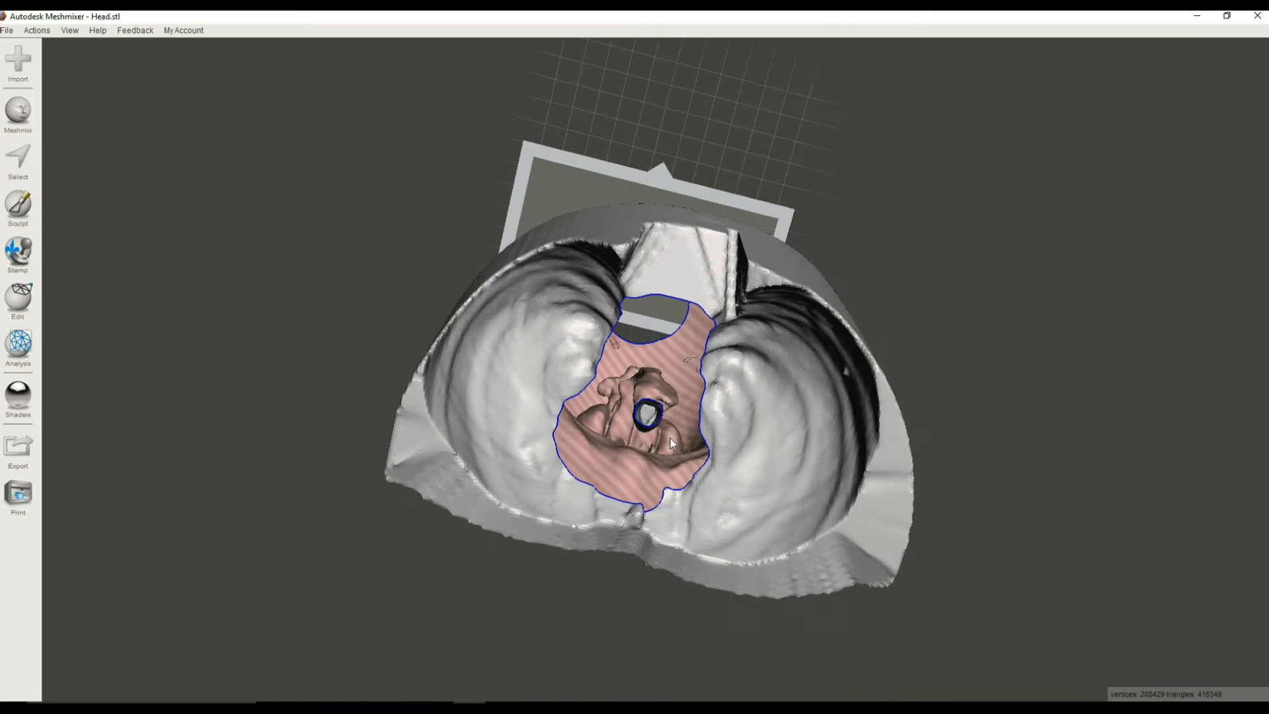
drag(671, 441, 801, 352)
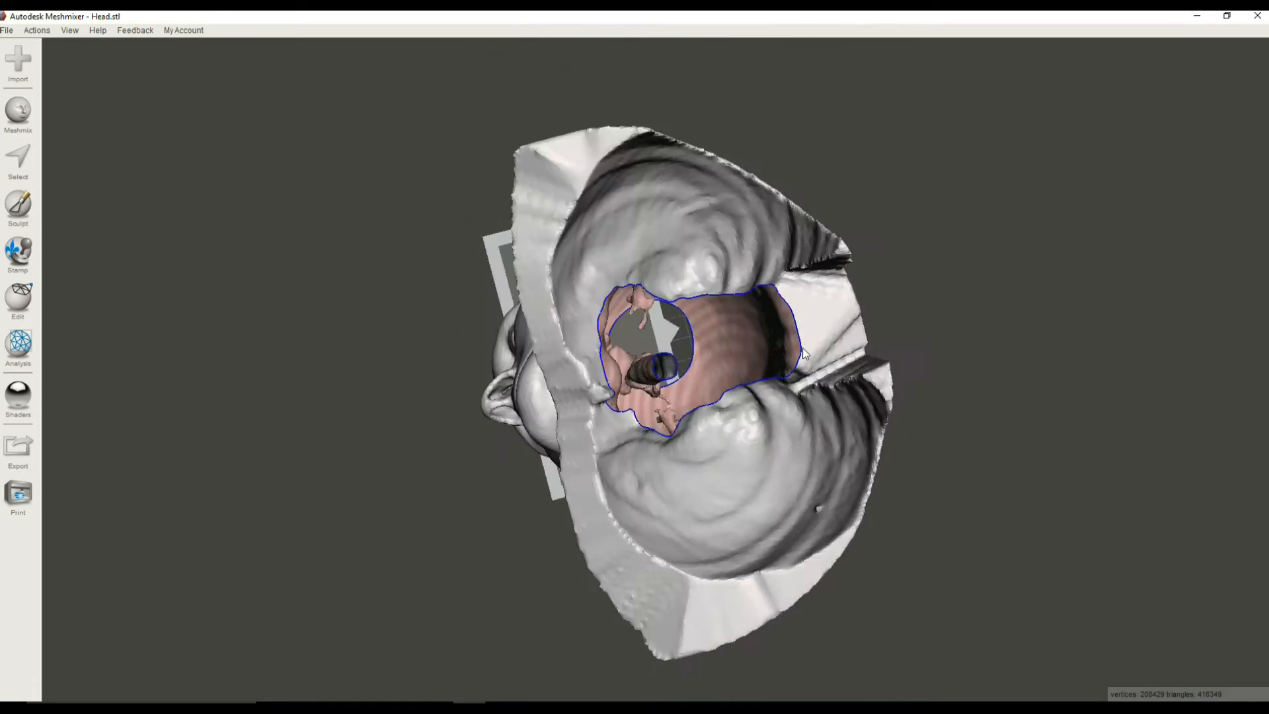
drag(729, 355, 676, 291)
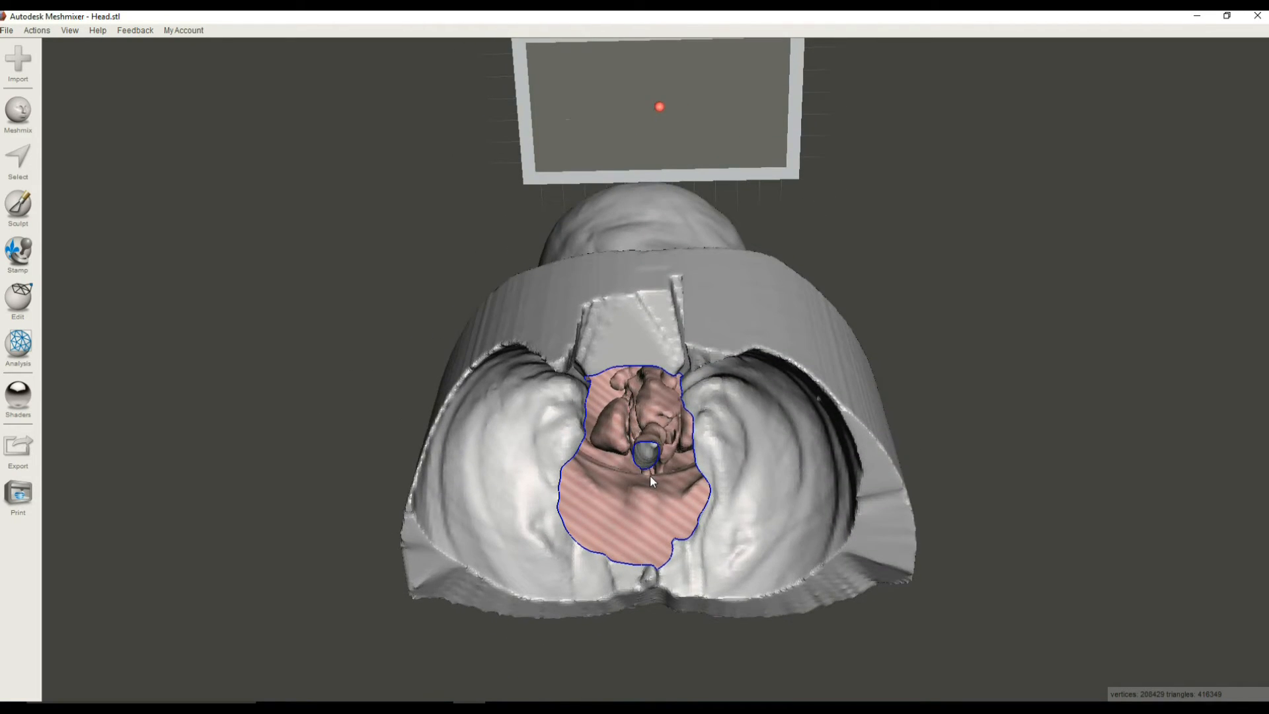
drag(648, 477, 640, 453)
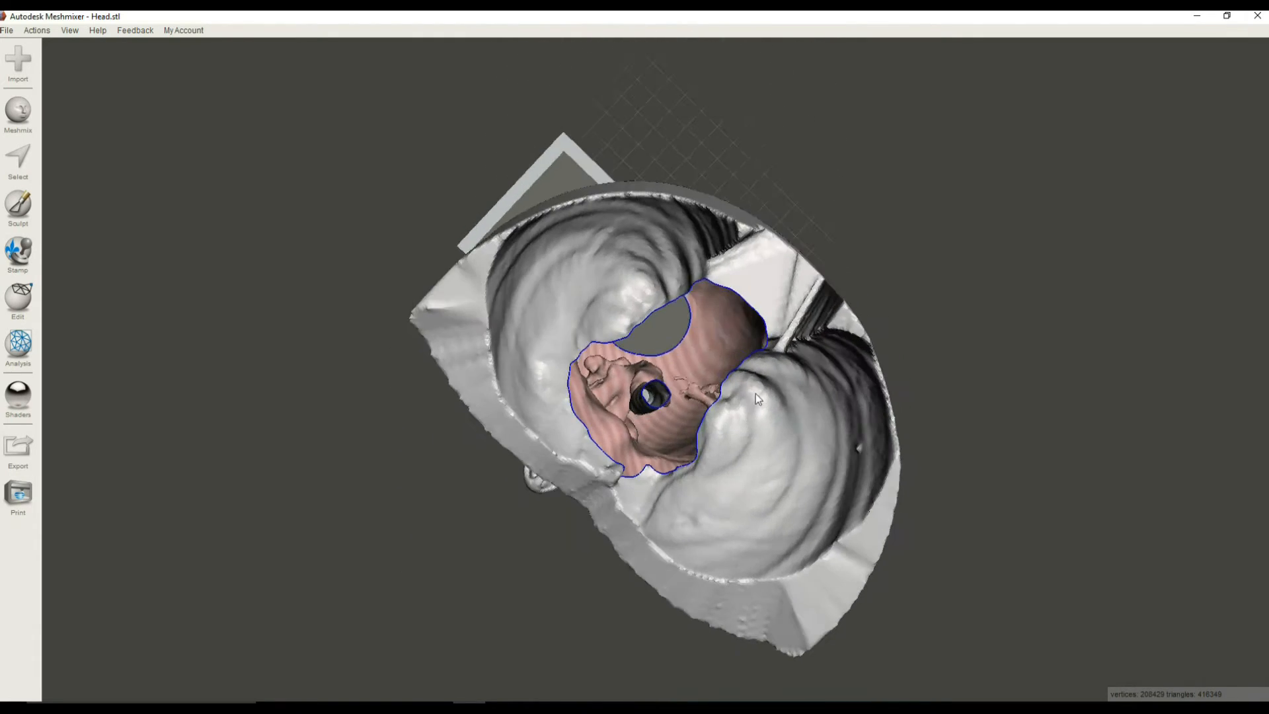
drag(753, 397, 550, 410)
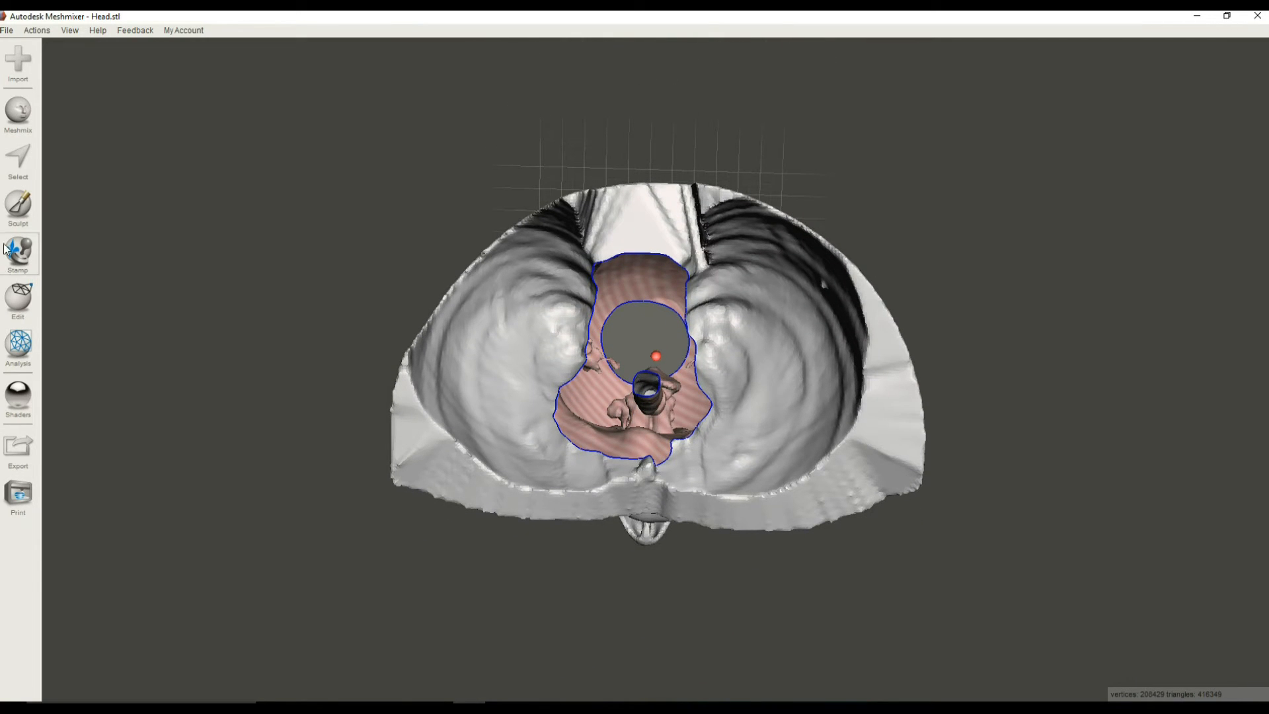
click(18, 163)
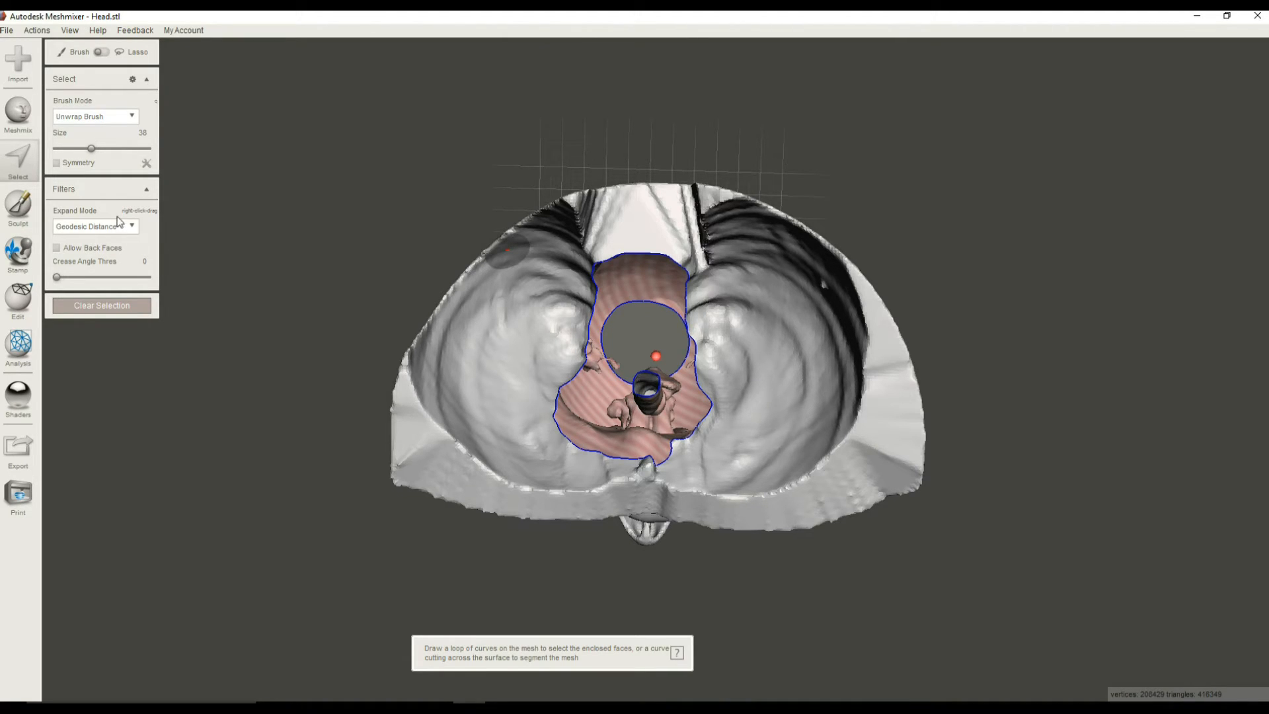
mouse_move(20, 164)
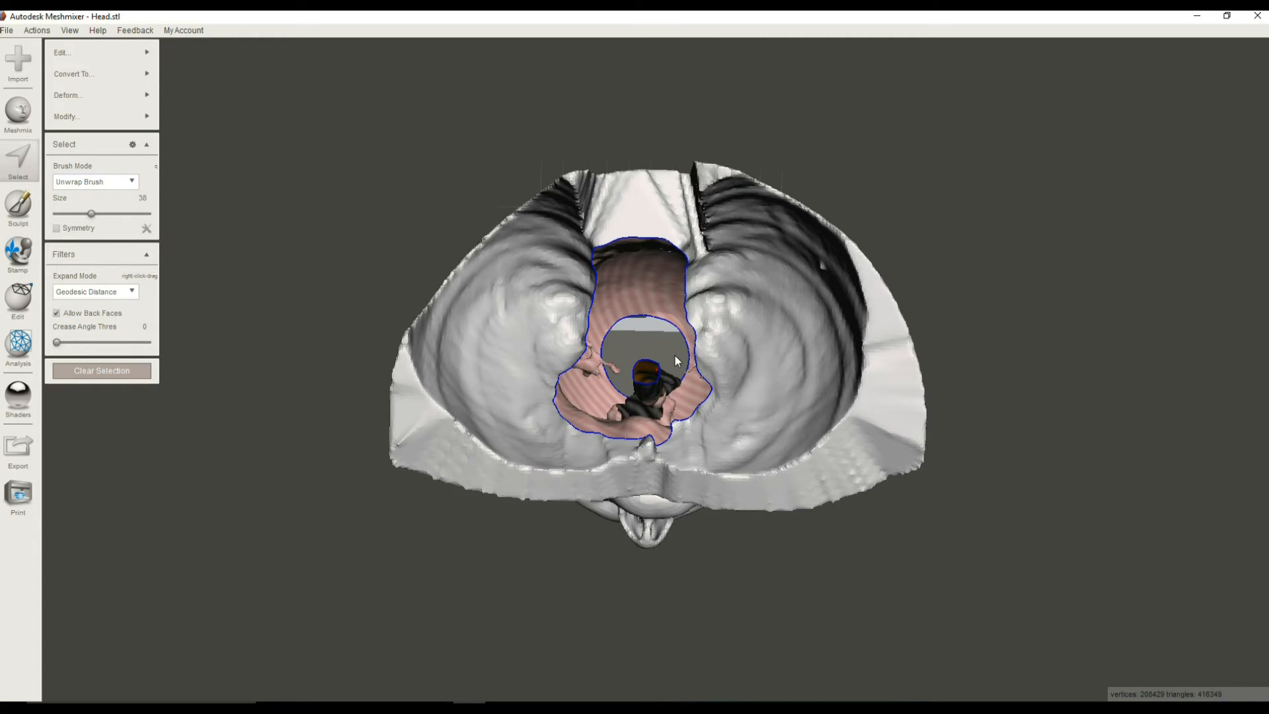
- Paint-select the small patch deep in the cavity and apply Smooth Boundary to it
drag(675, 359, 655, 397)
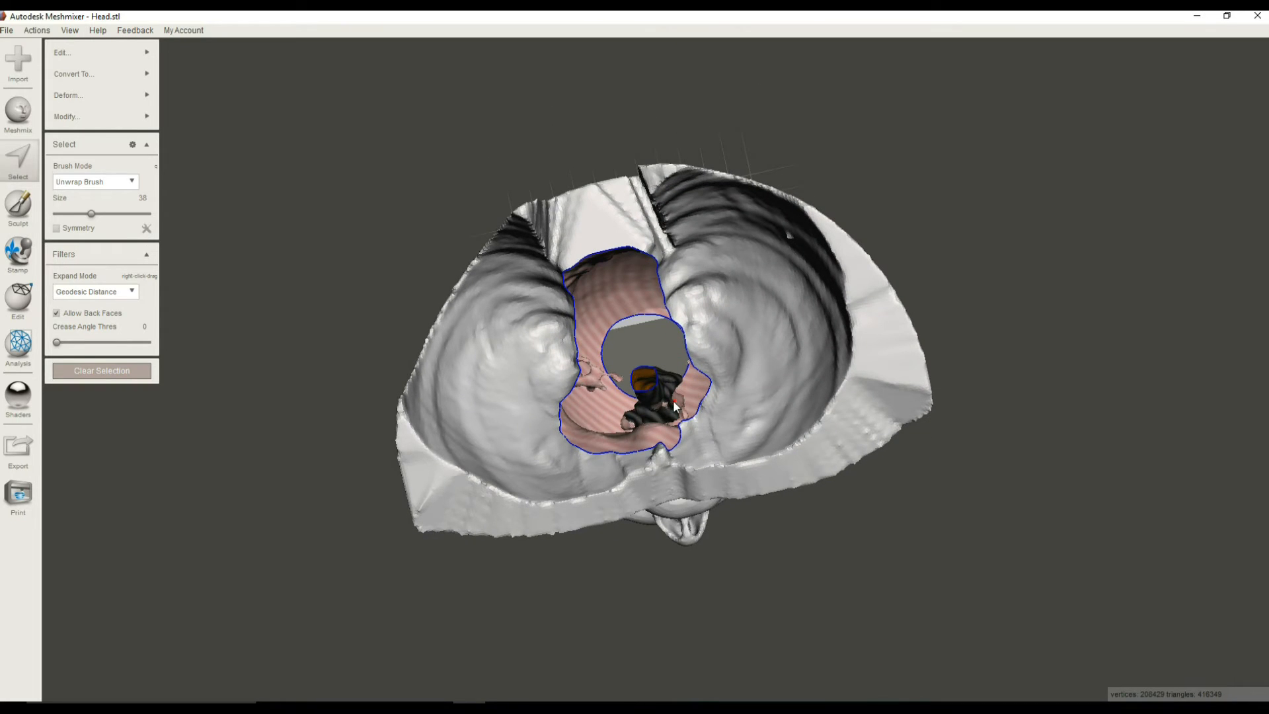
mouse_move(685, 412)
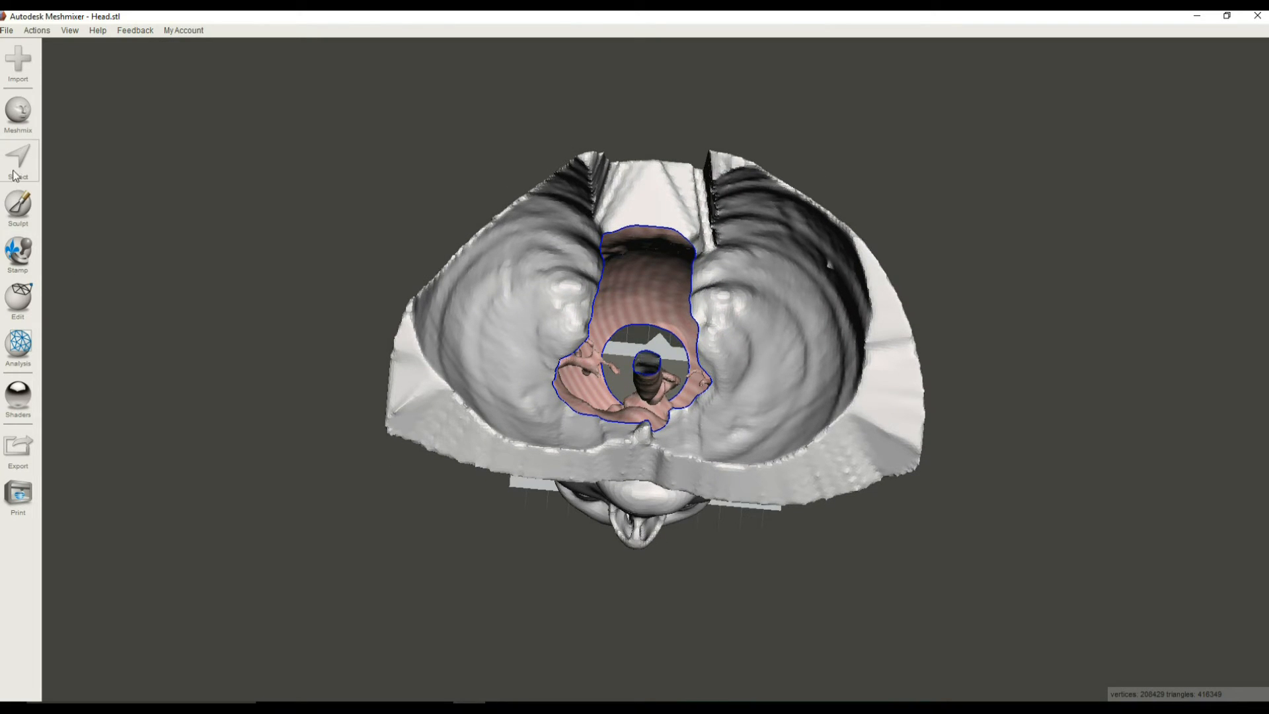
click(18, 164)
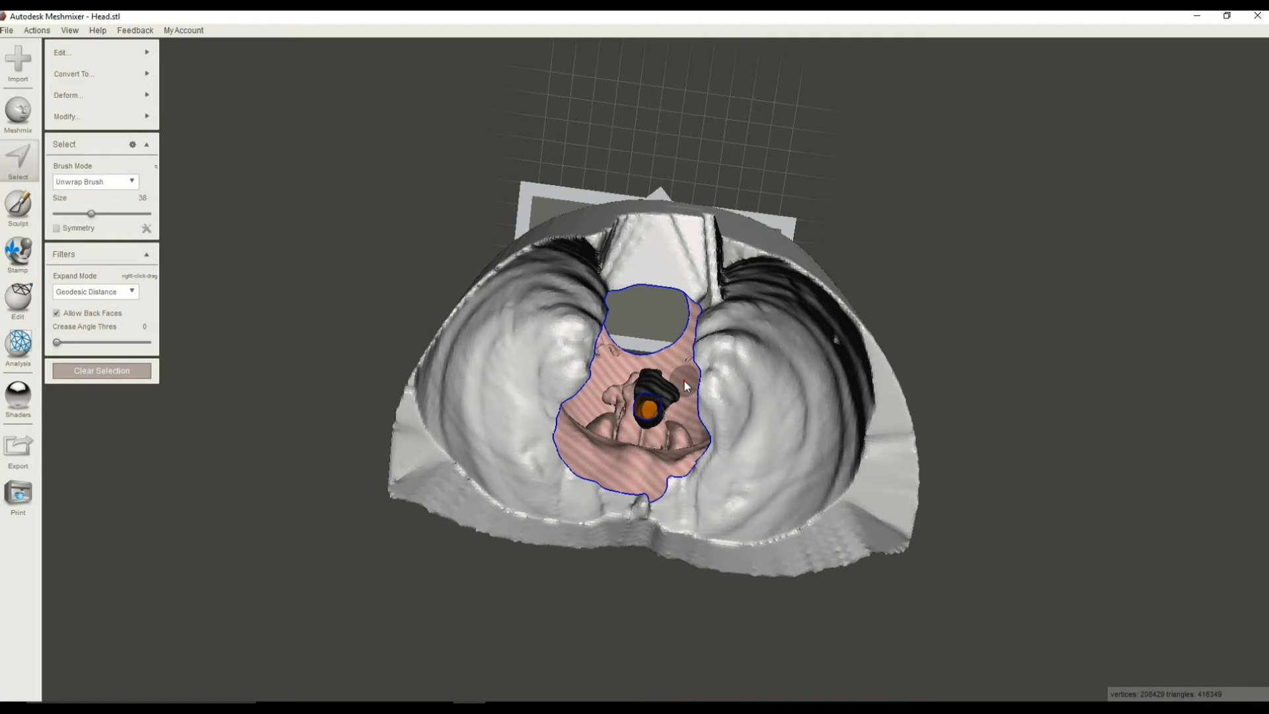
drag(685, 388, 671, 411)
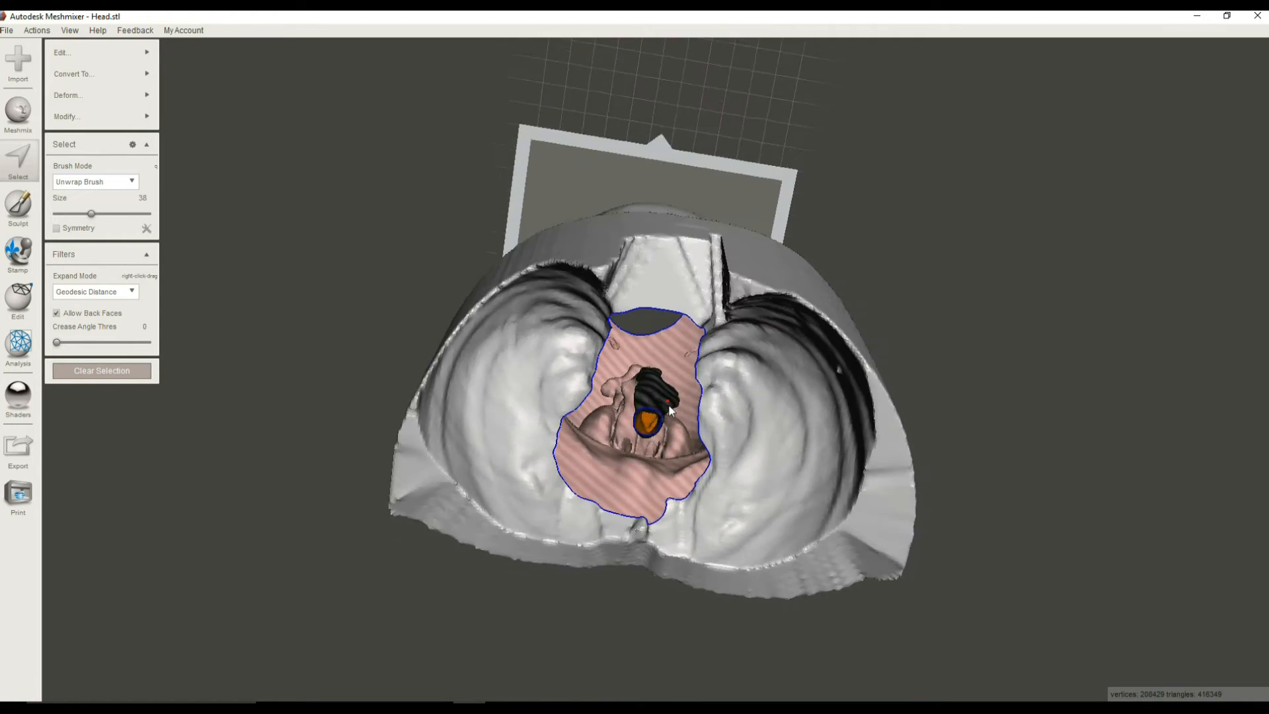
click(67, 117)
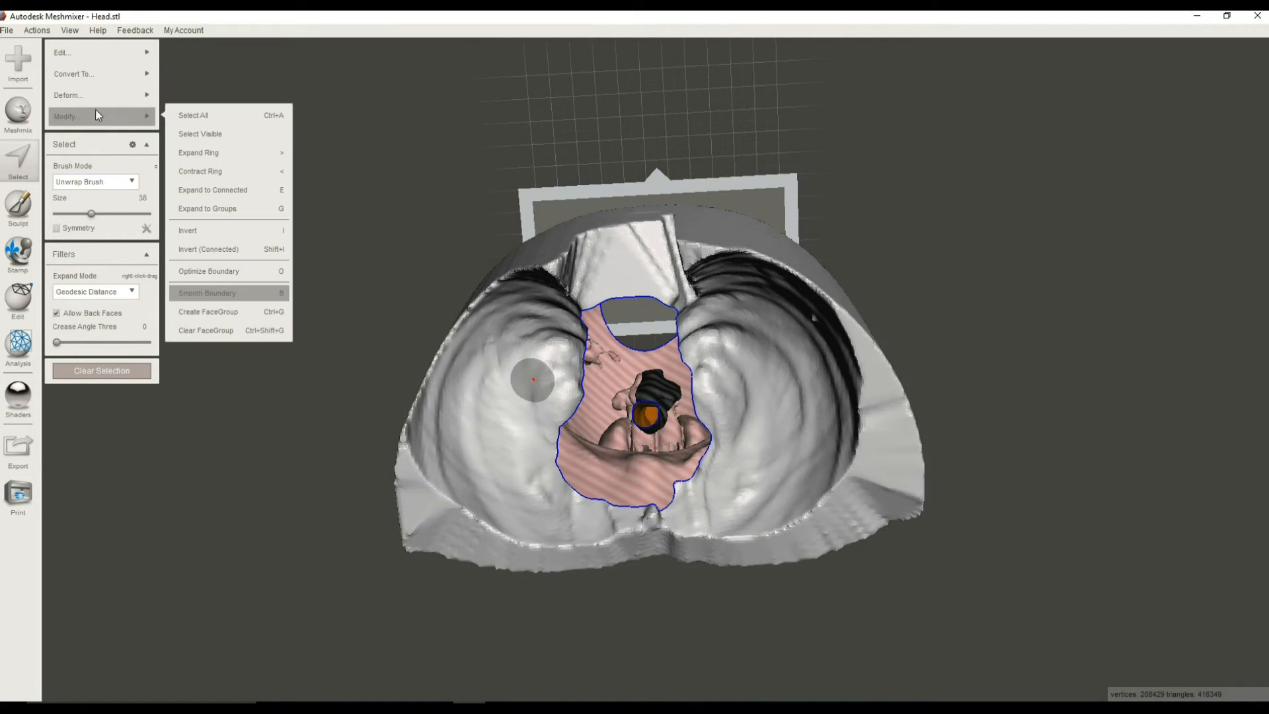
click(206, 292)
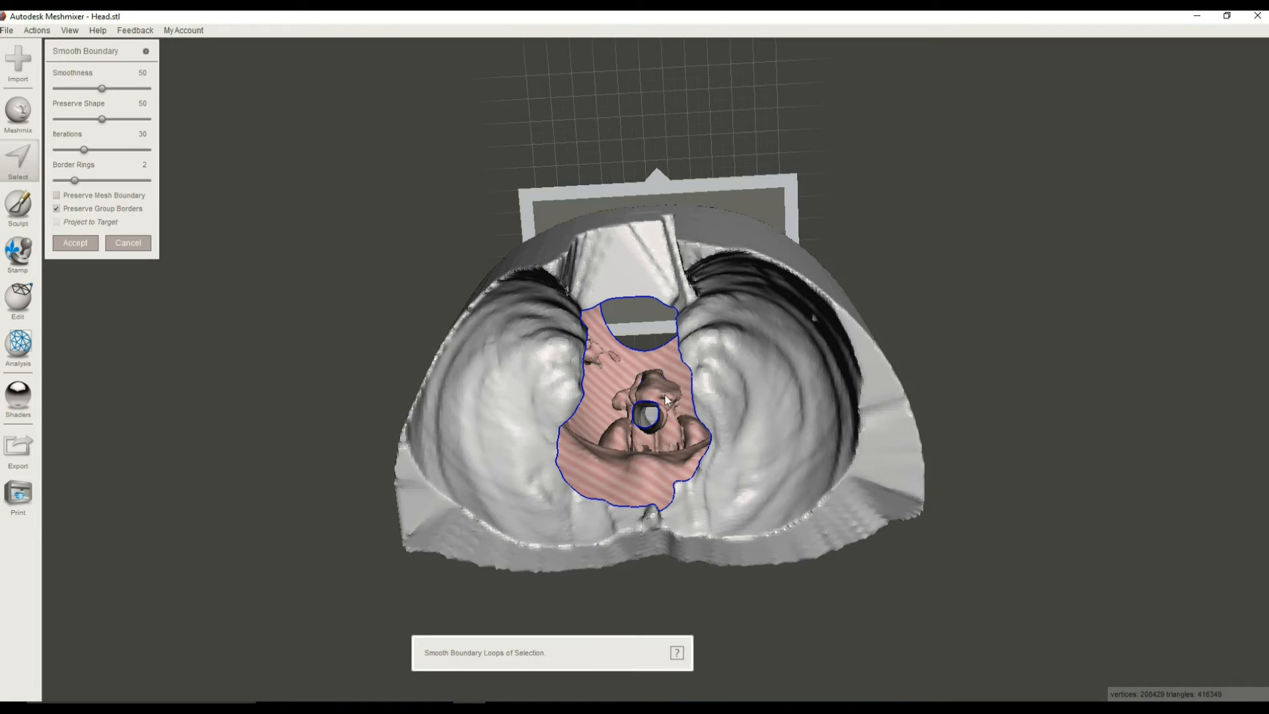
click(74, 243)
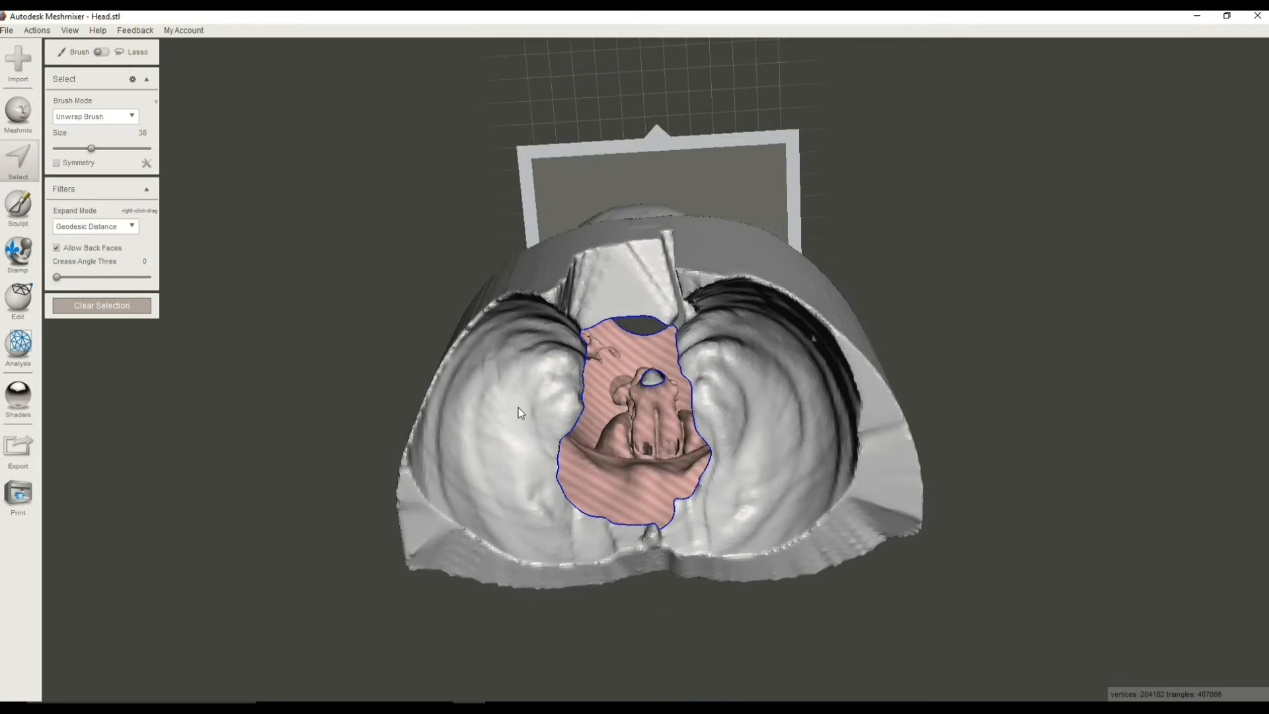
- Orbit and zoom around the bust's interior cavity to inspect the stray thin fragments
drag(519, 413, 648, 395)
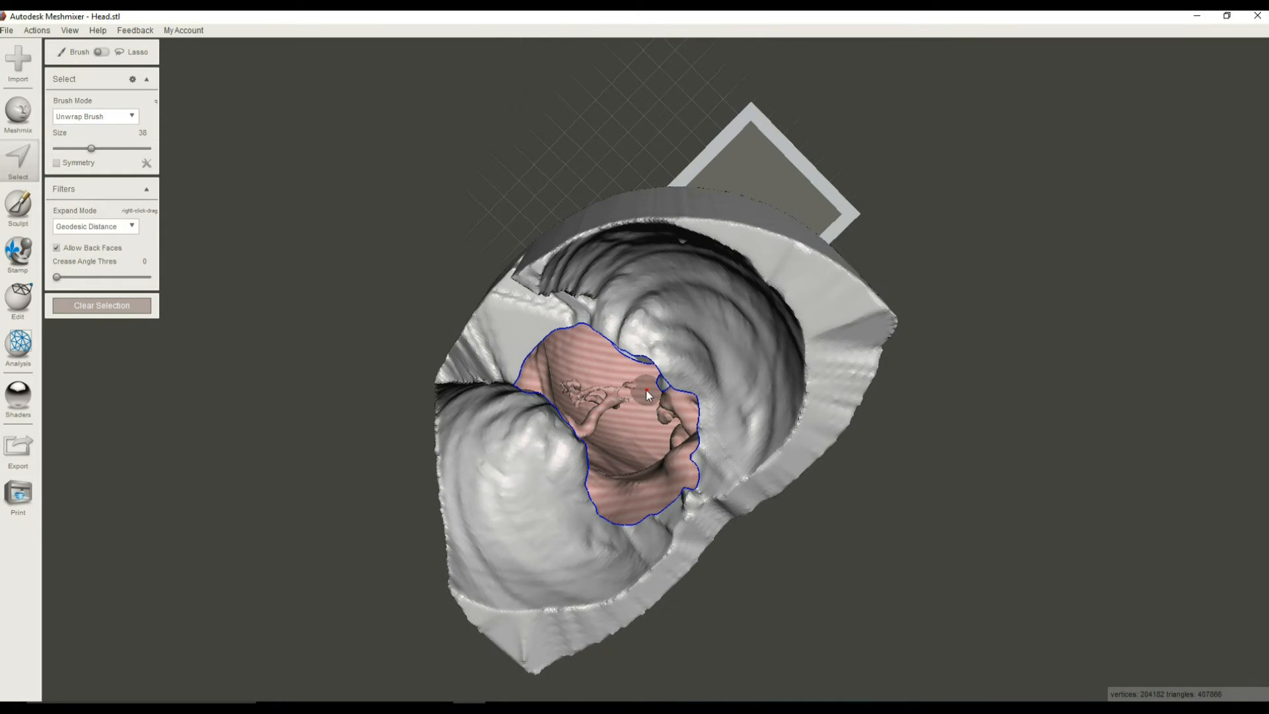
drag(647, 395, 599, 456)
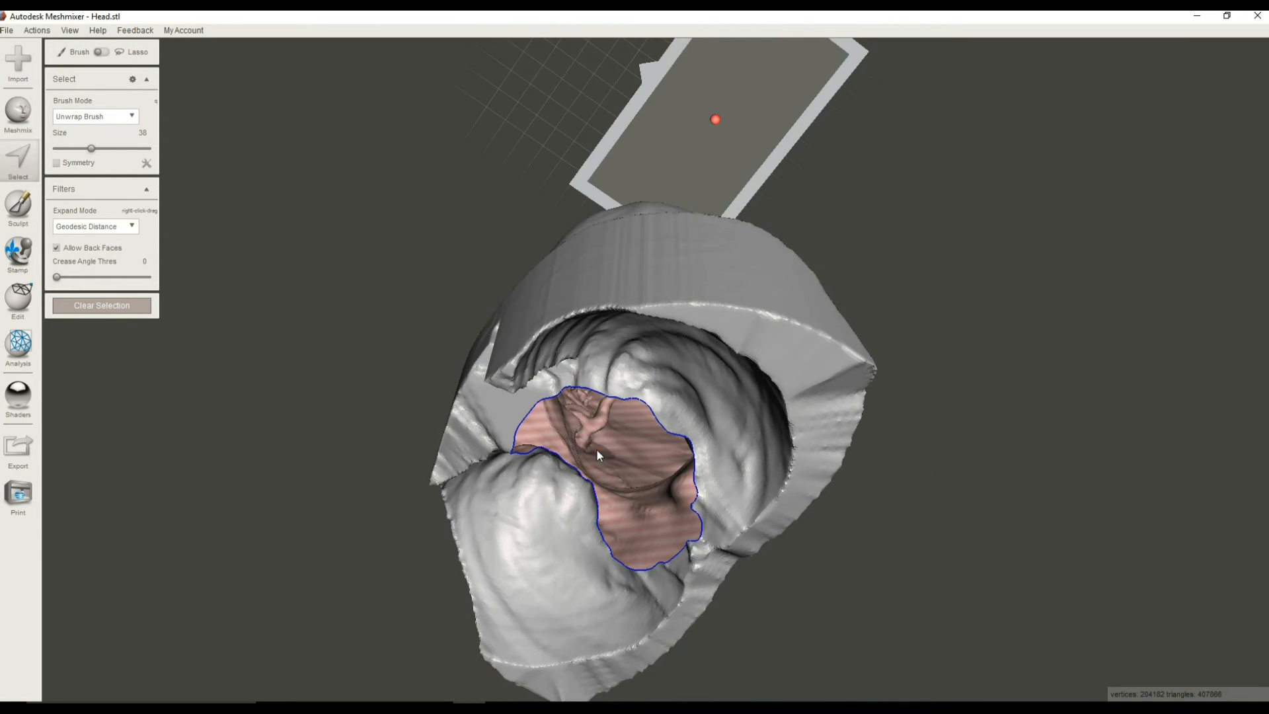
drag(599, 453, 821, 414)
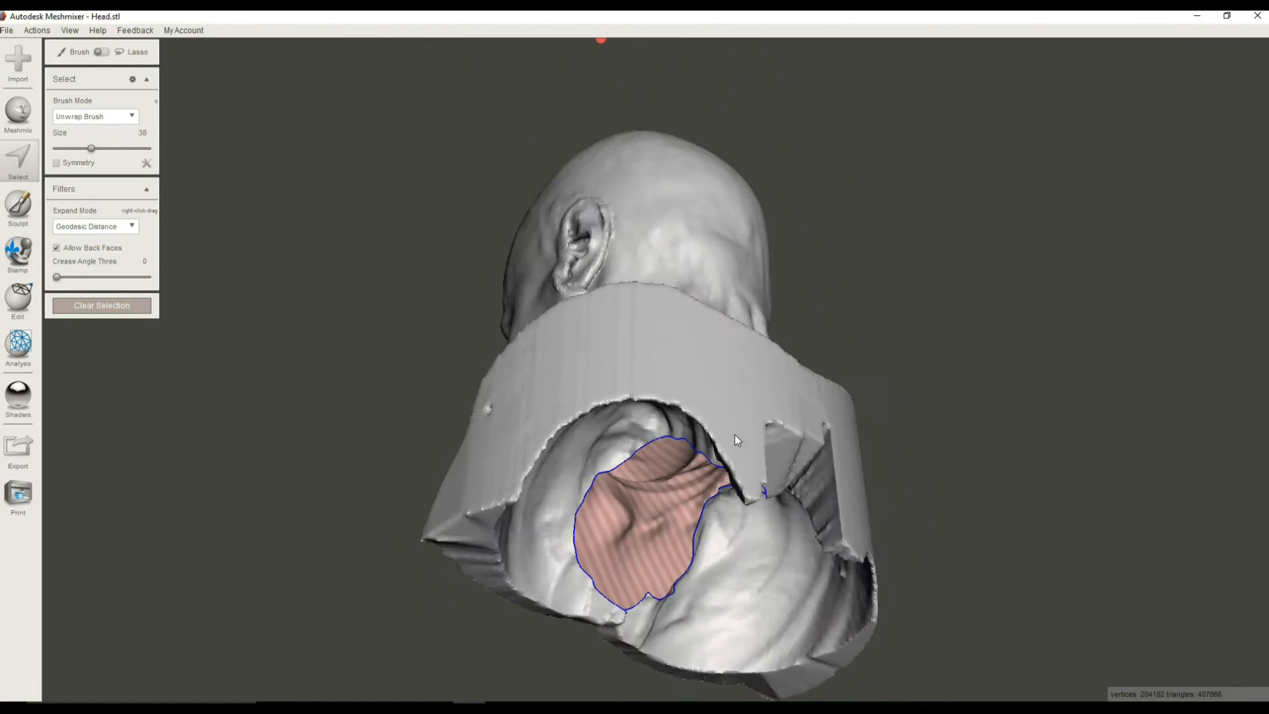
drag(737, 439, 606, 339)
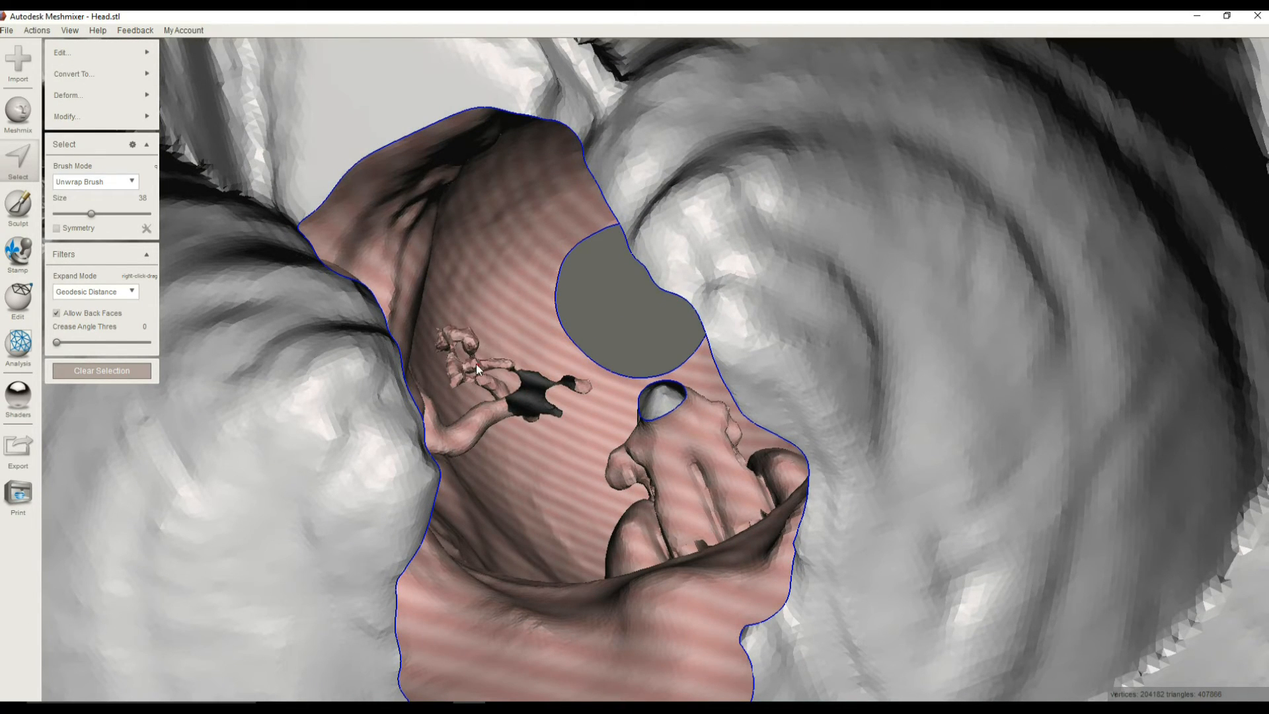
drag(502, 369, 640, 419)
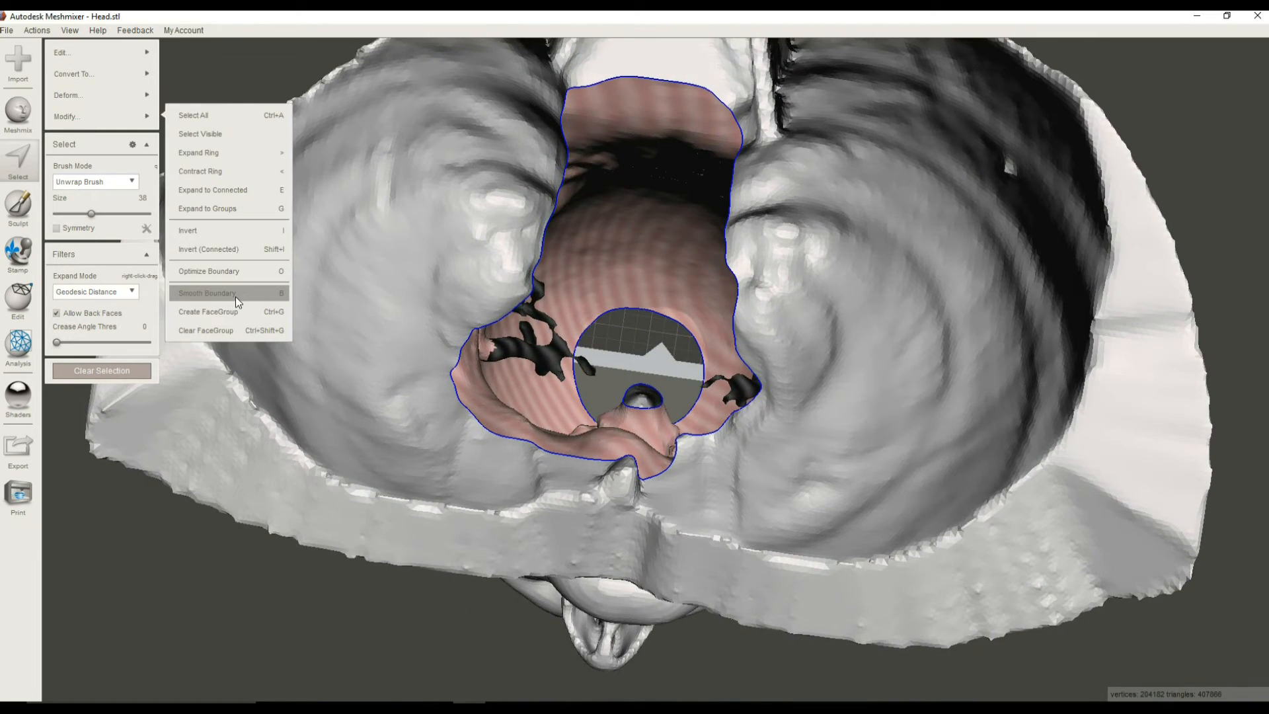
- Apply Smooth Boundary to the selected cavity fragments and accept it
click(227, 293)
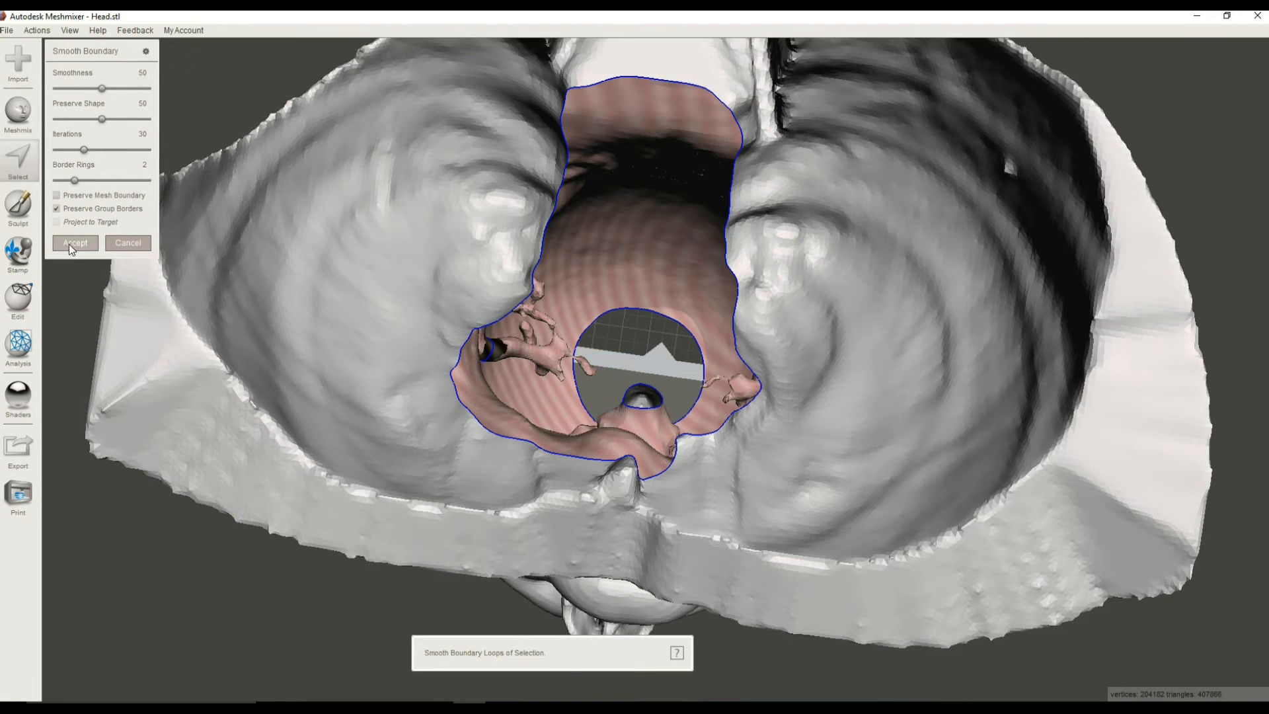
click(74, 243)
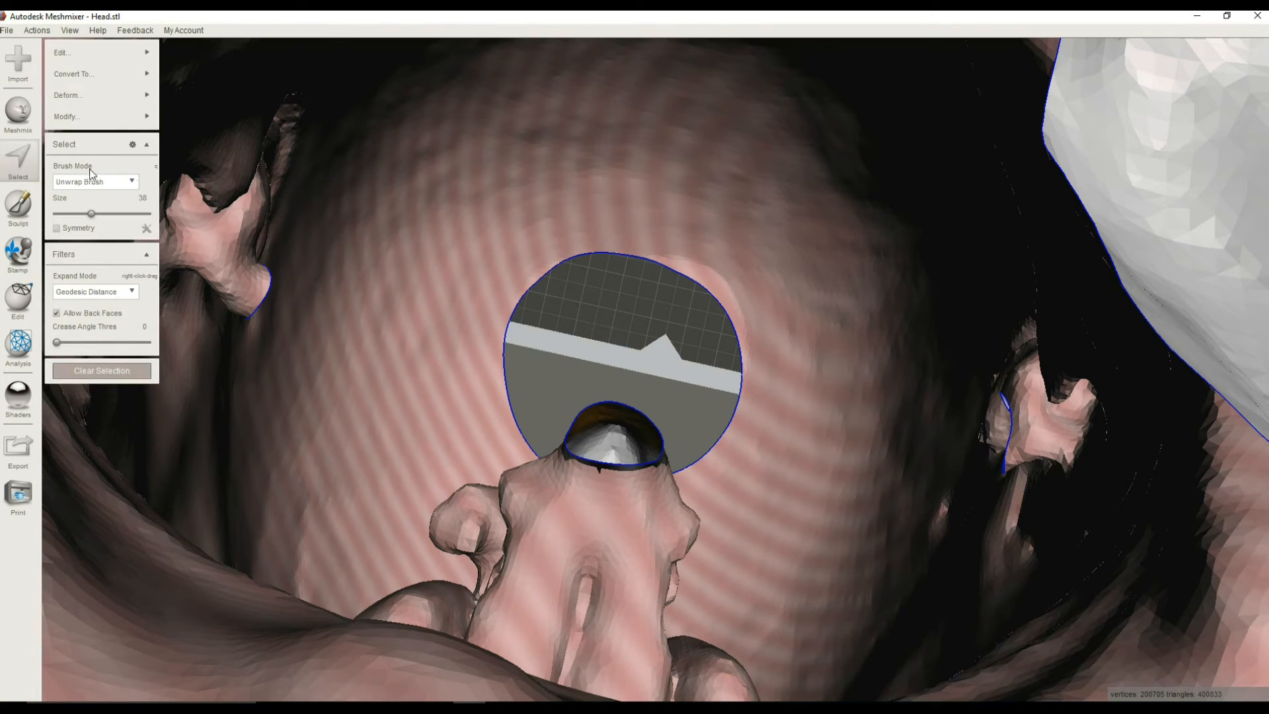
- Erase & Fill the selected cavity fragments with Smooth MVC and accept the result
click(72, 52)
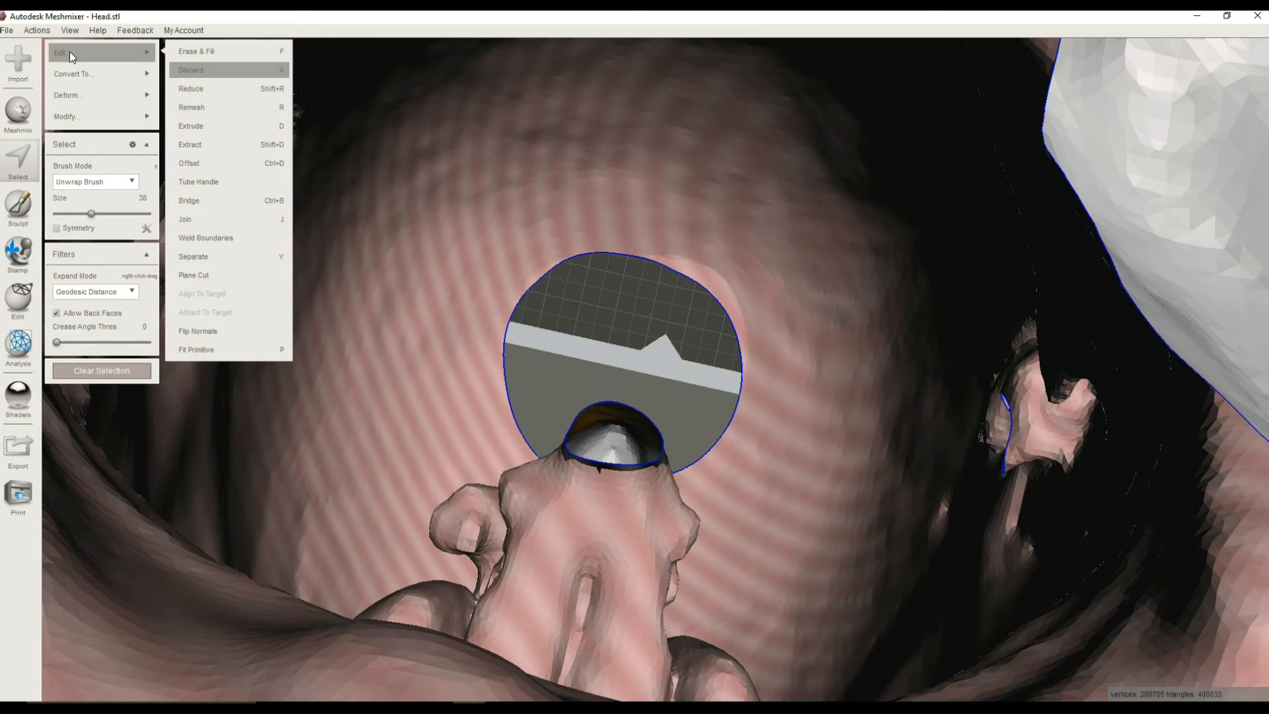
mouse_move(205, 51)
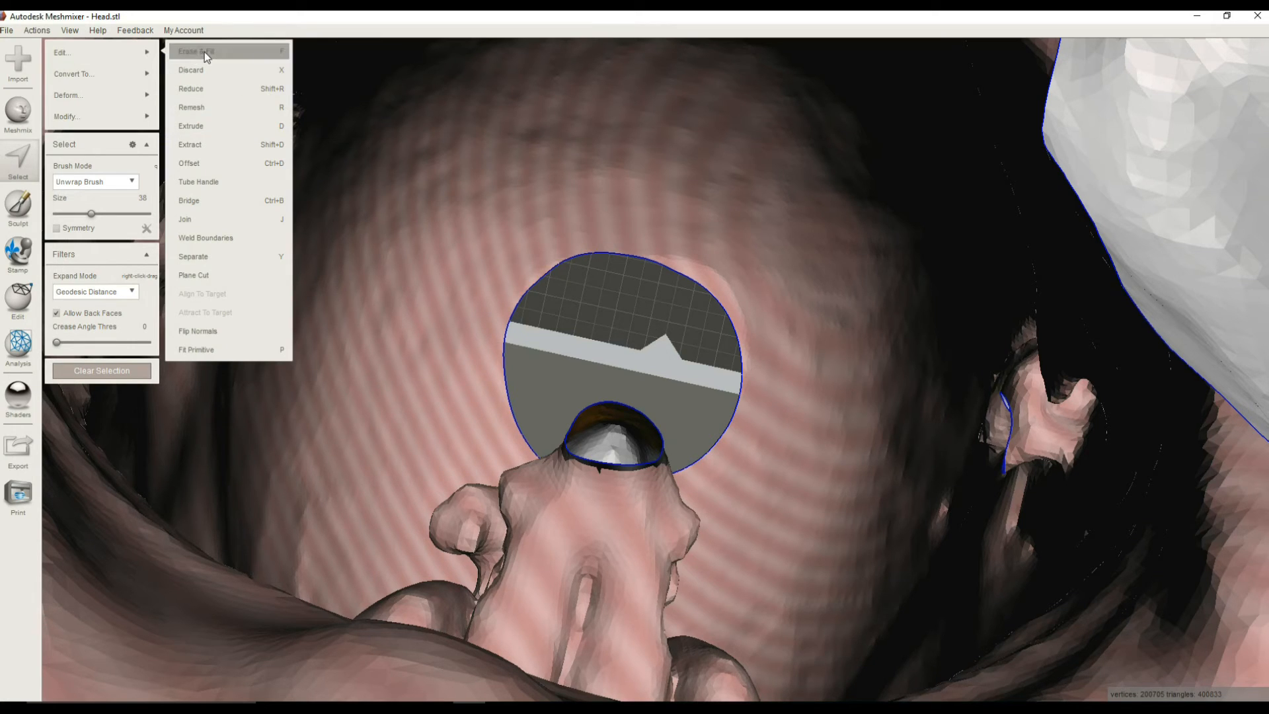
click(204, 50)
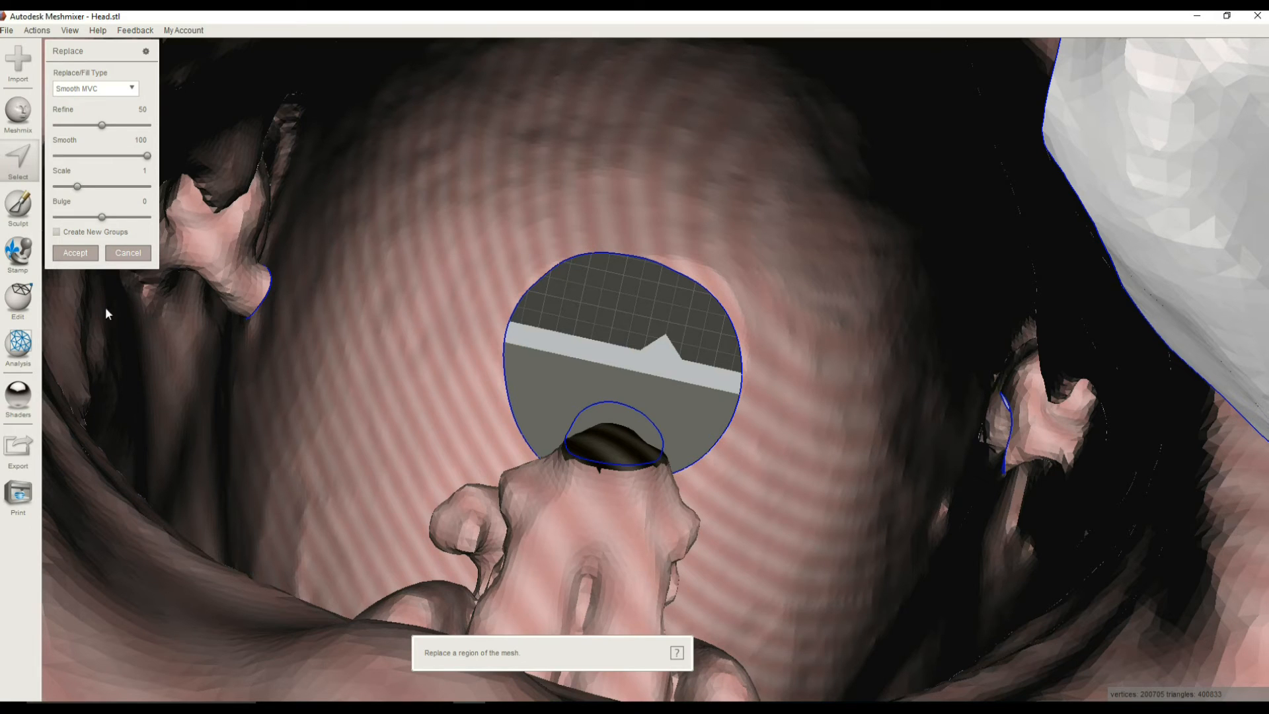
click(75, 252)
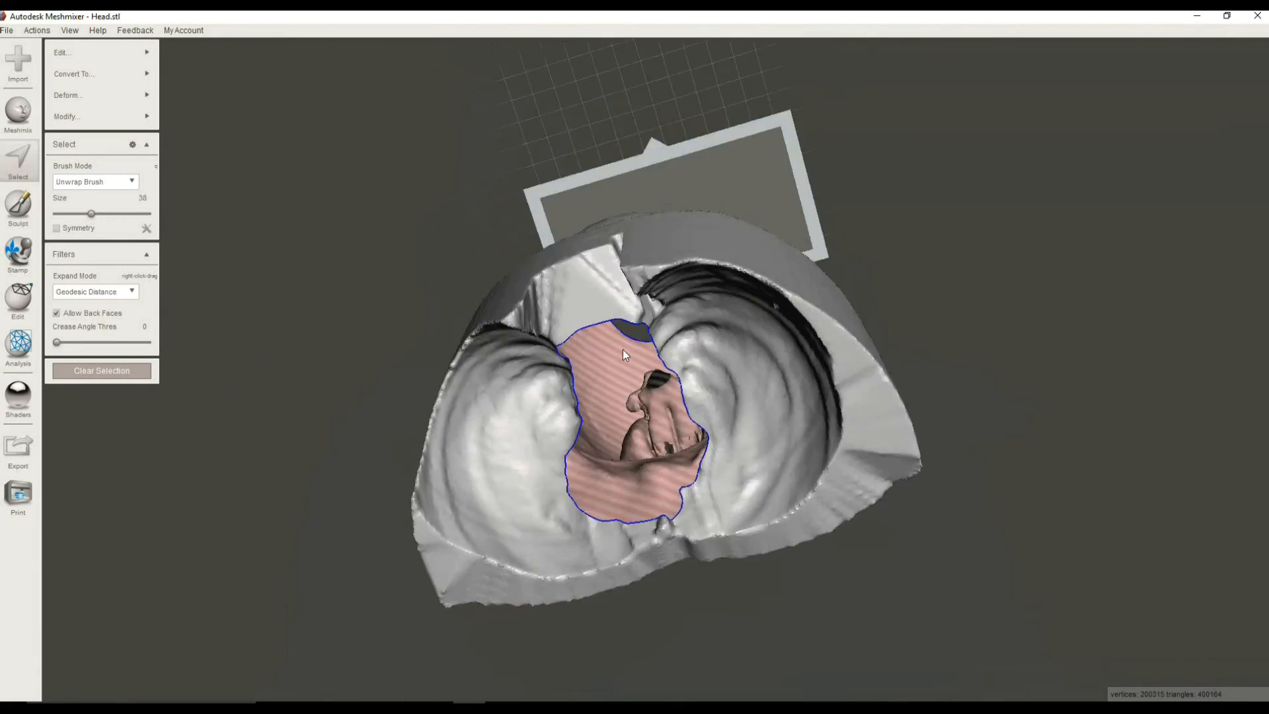
drag(623, 355, 680, 348)
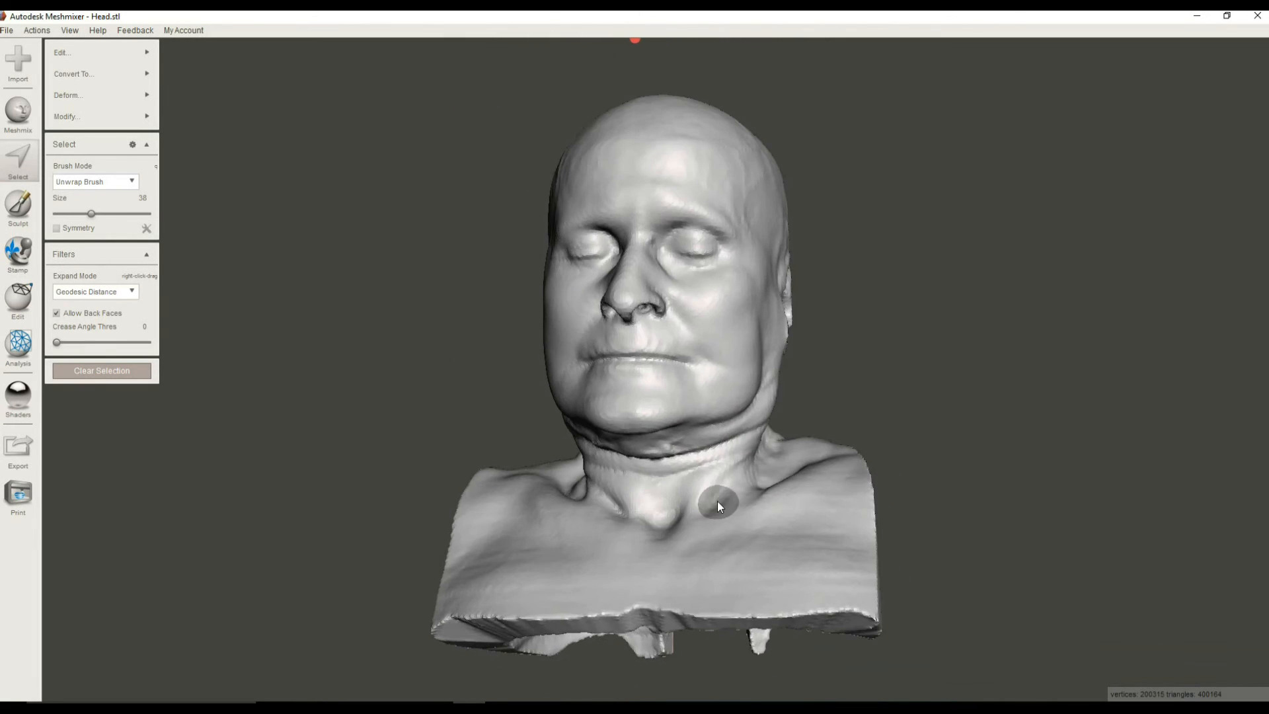
- Check the bust's top opening and front, then select the whole connected head mesh
drag(719, 502, 677, 370)
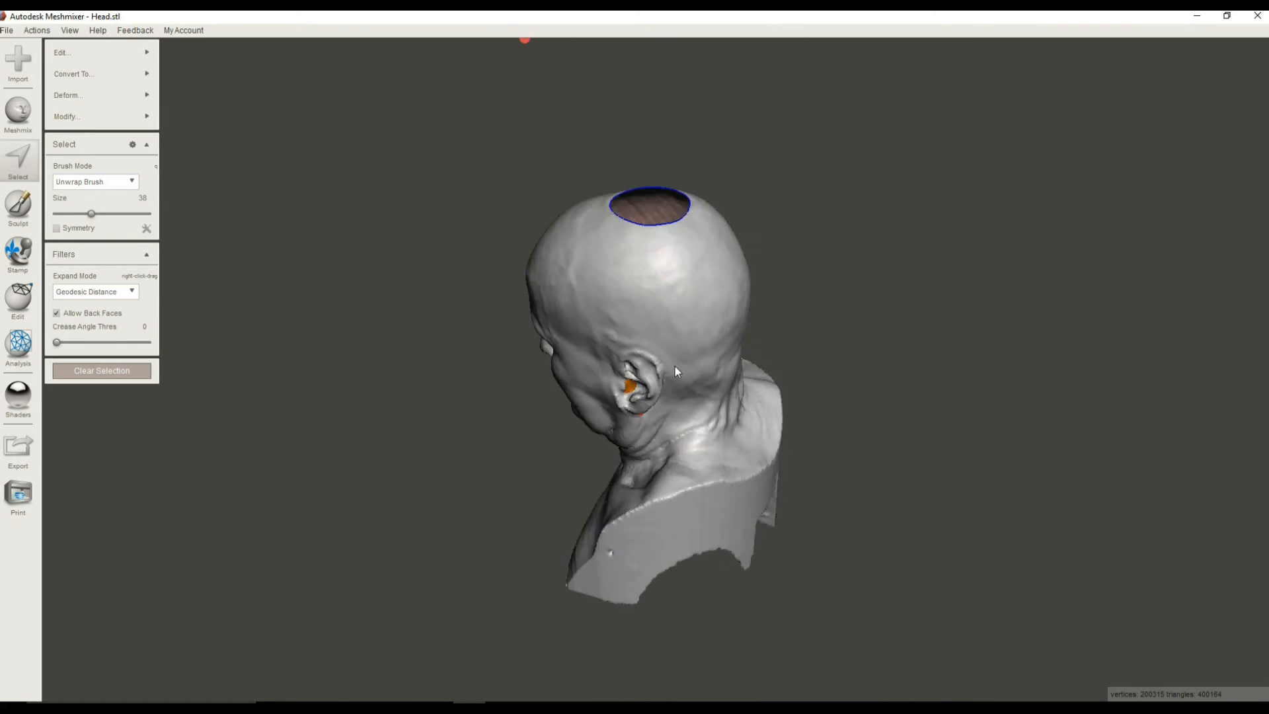
drag(675, 372, 702, 235)
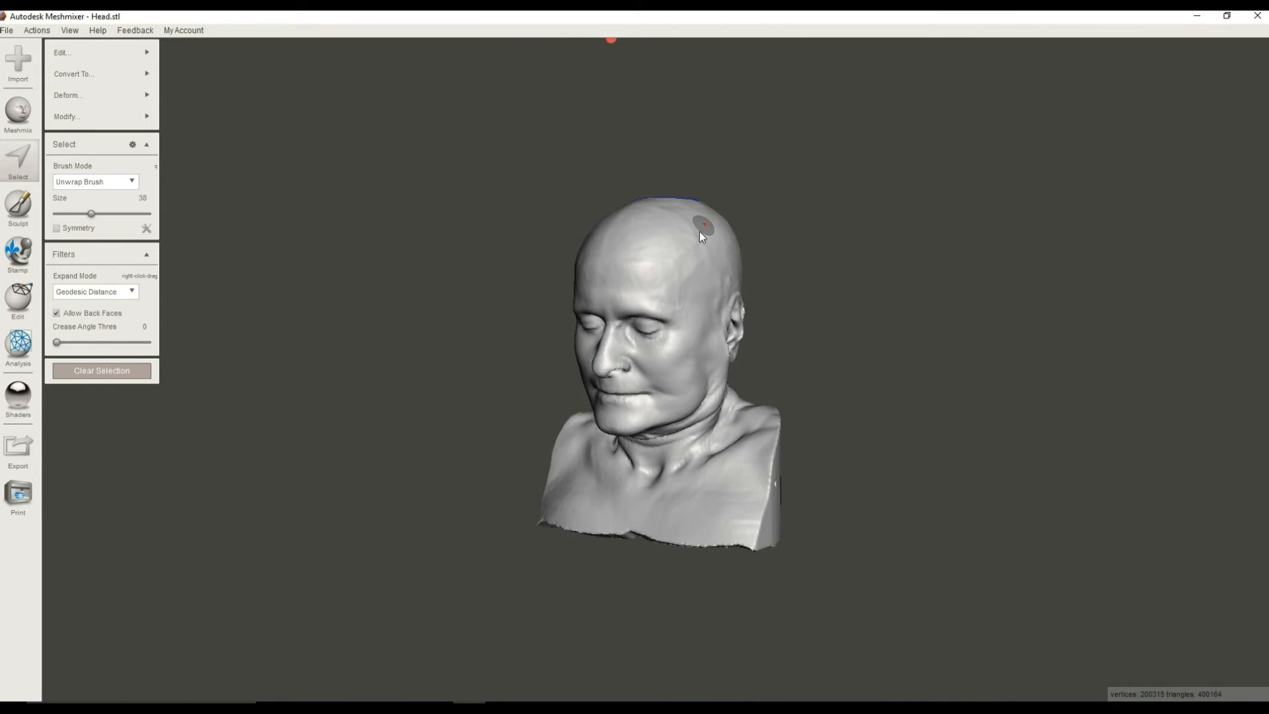
click(615, 248)
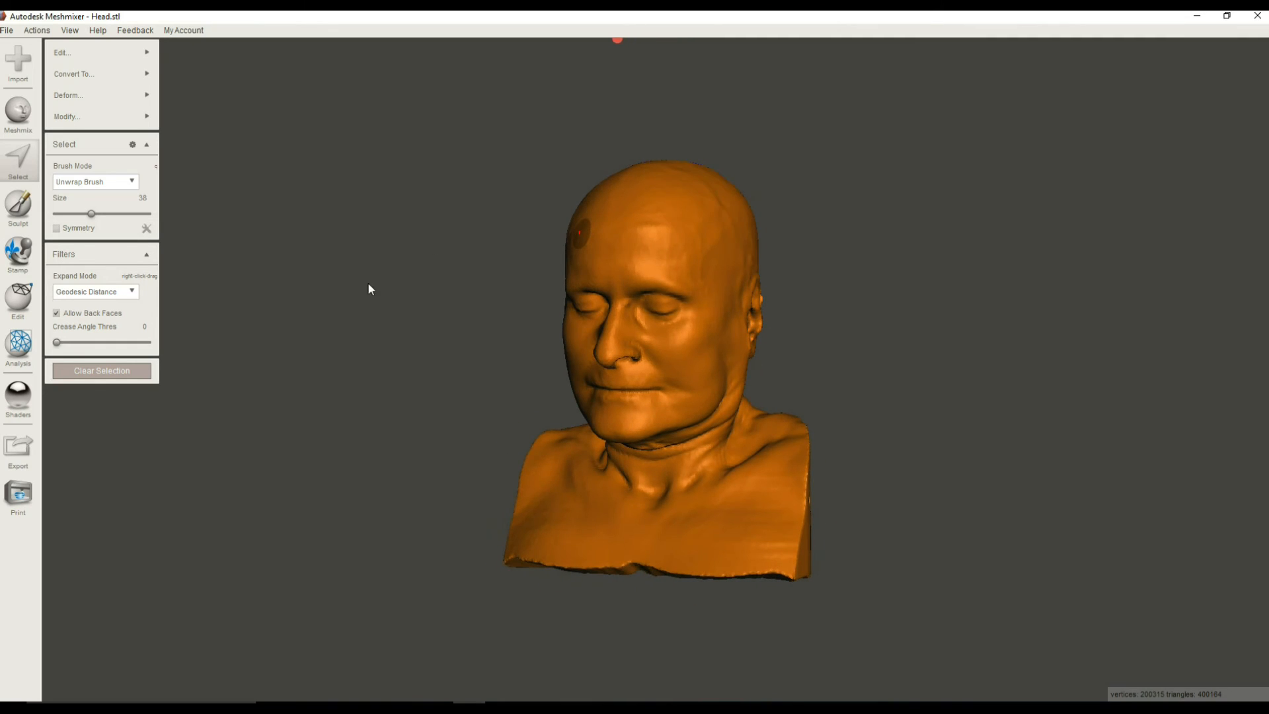
- Start an Offset of the whole bust surface at about 2.57 mm distance
click(63, 116)
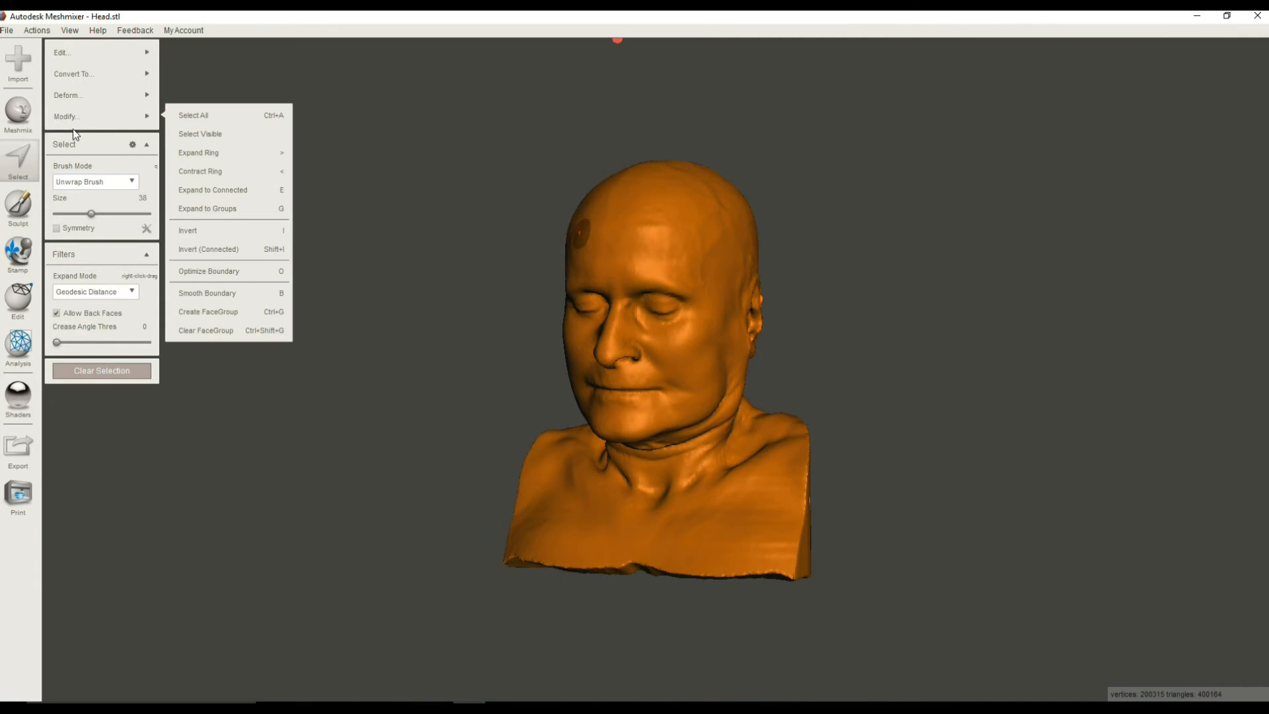
mouse_move(82, 119)
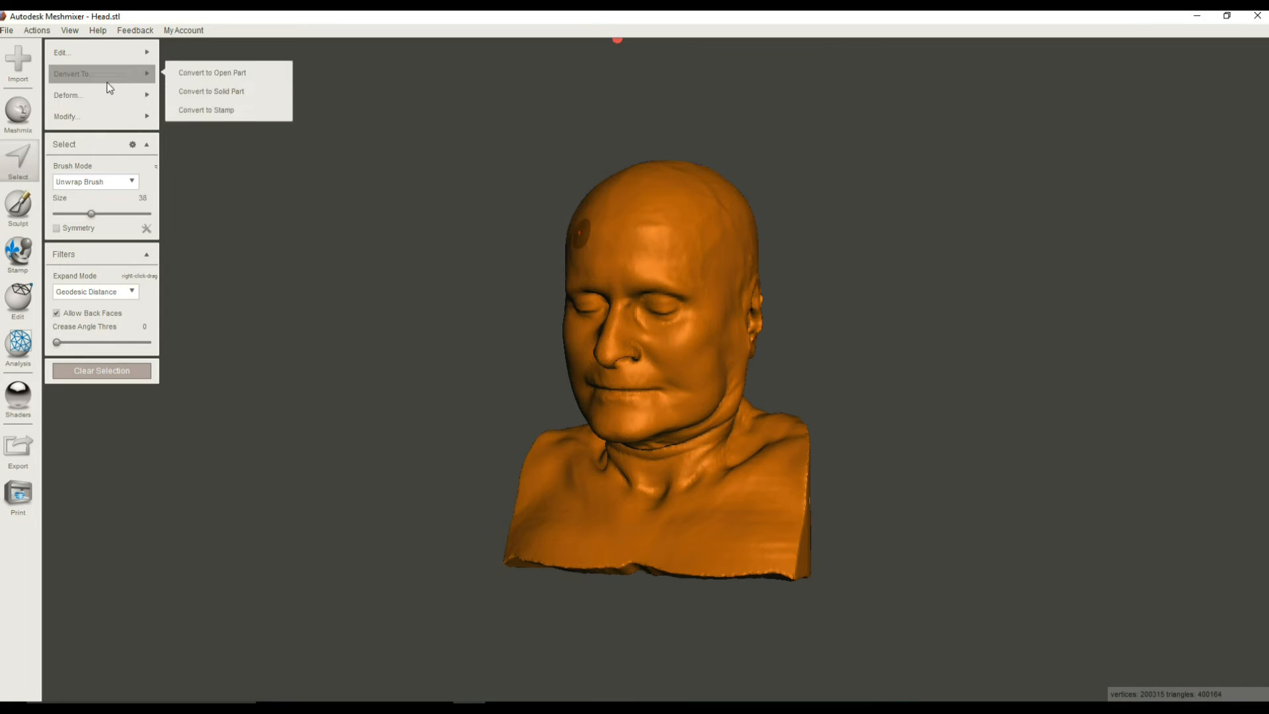
mouse_move(77, 53)
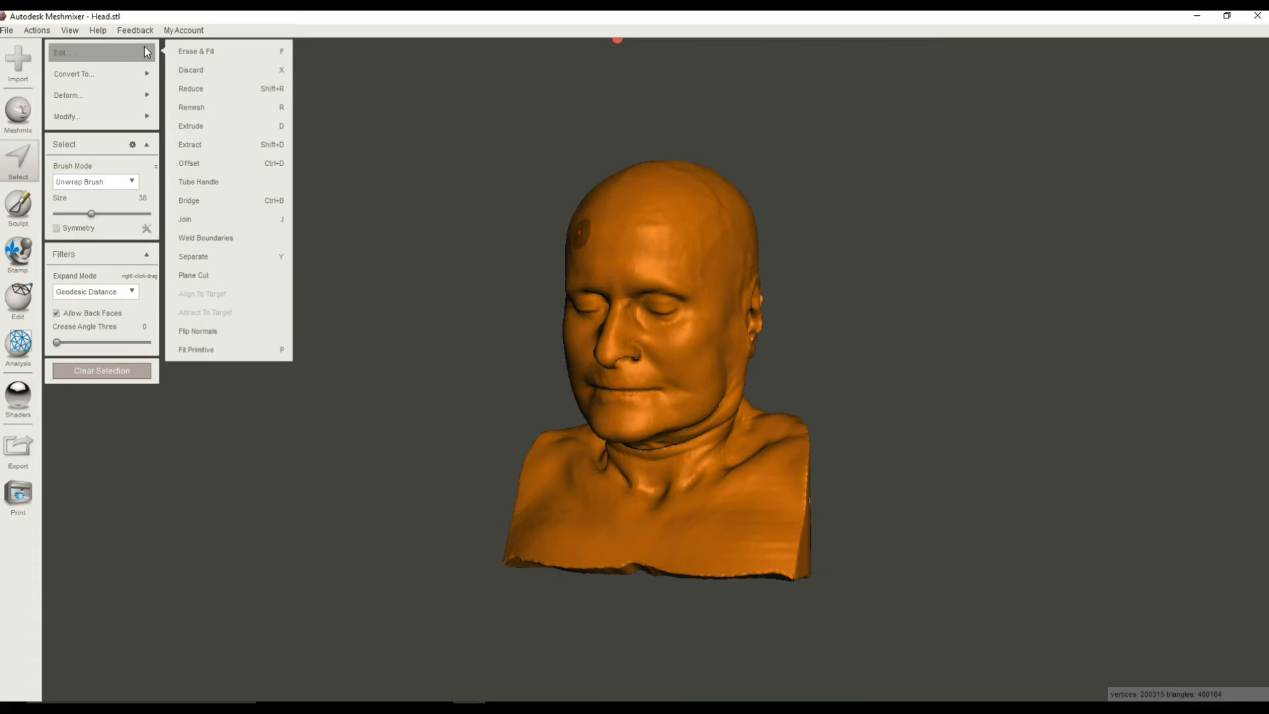
mouse_move(203, 169)
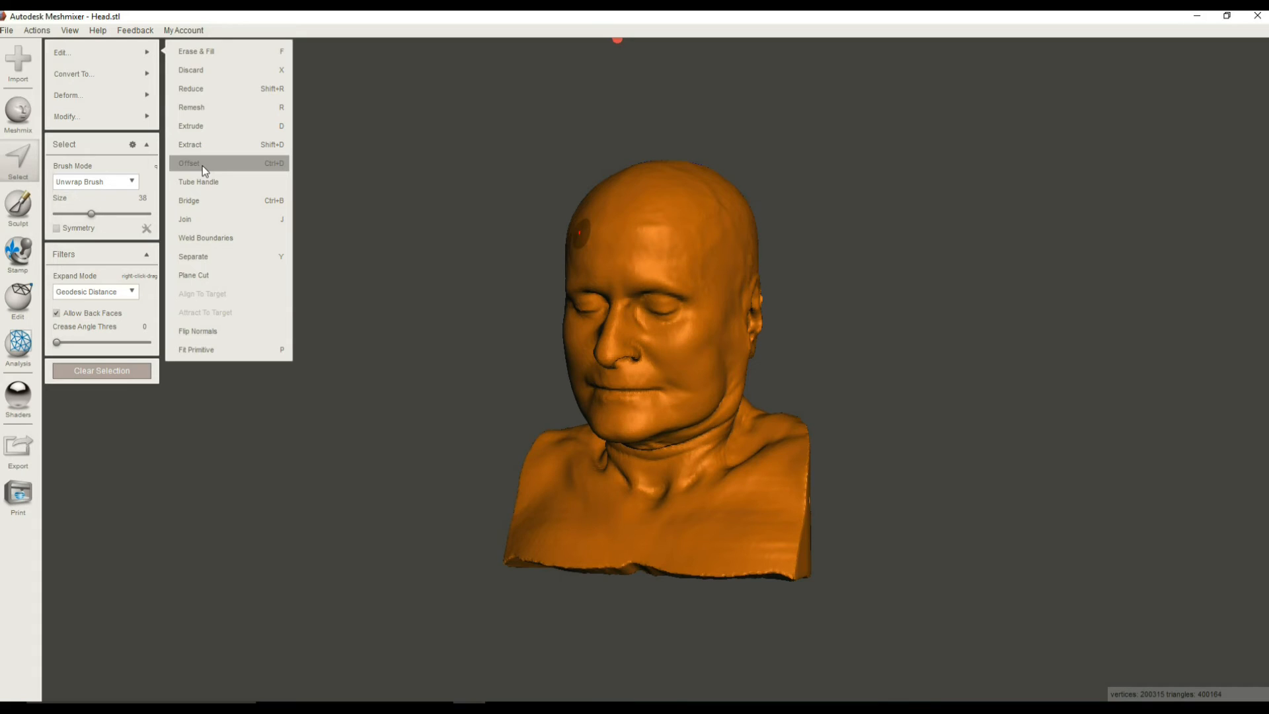
click(199, 164)
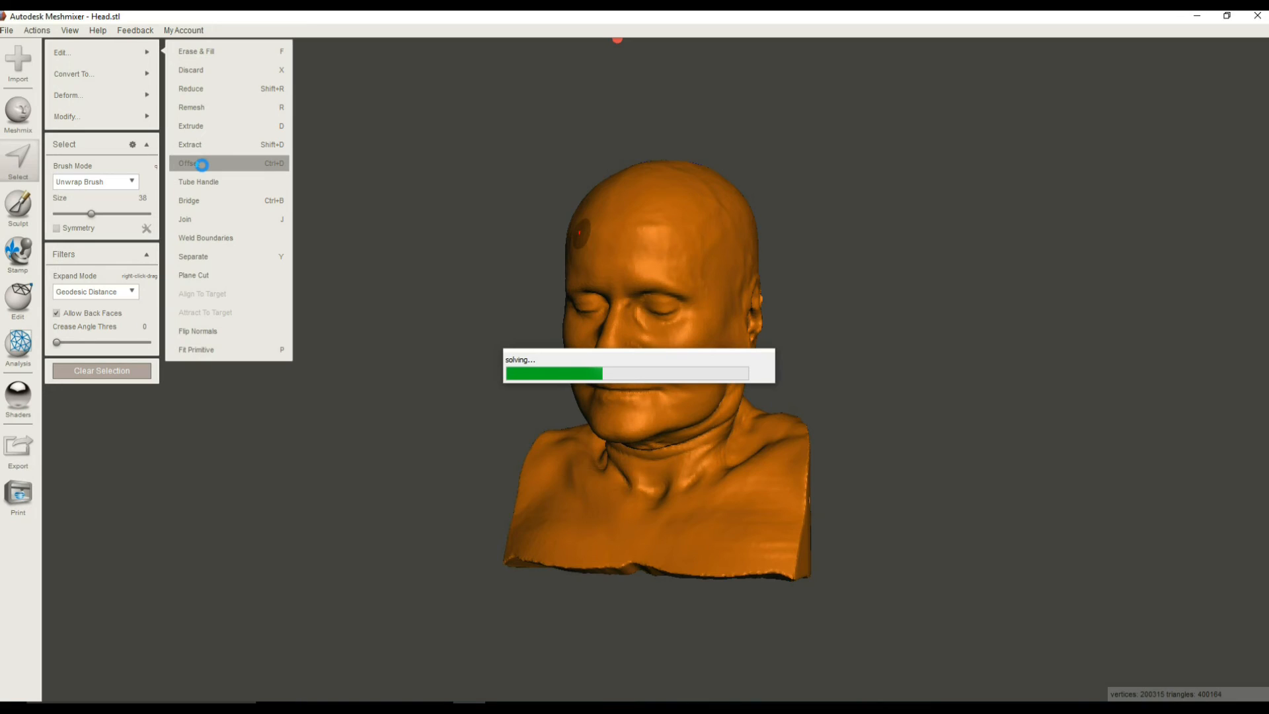
mouse_move(1013, 608)
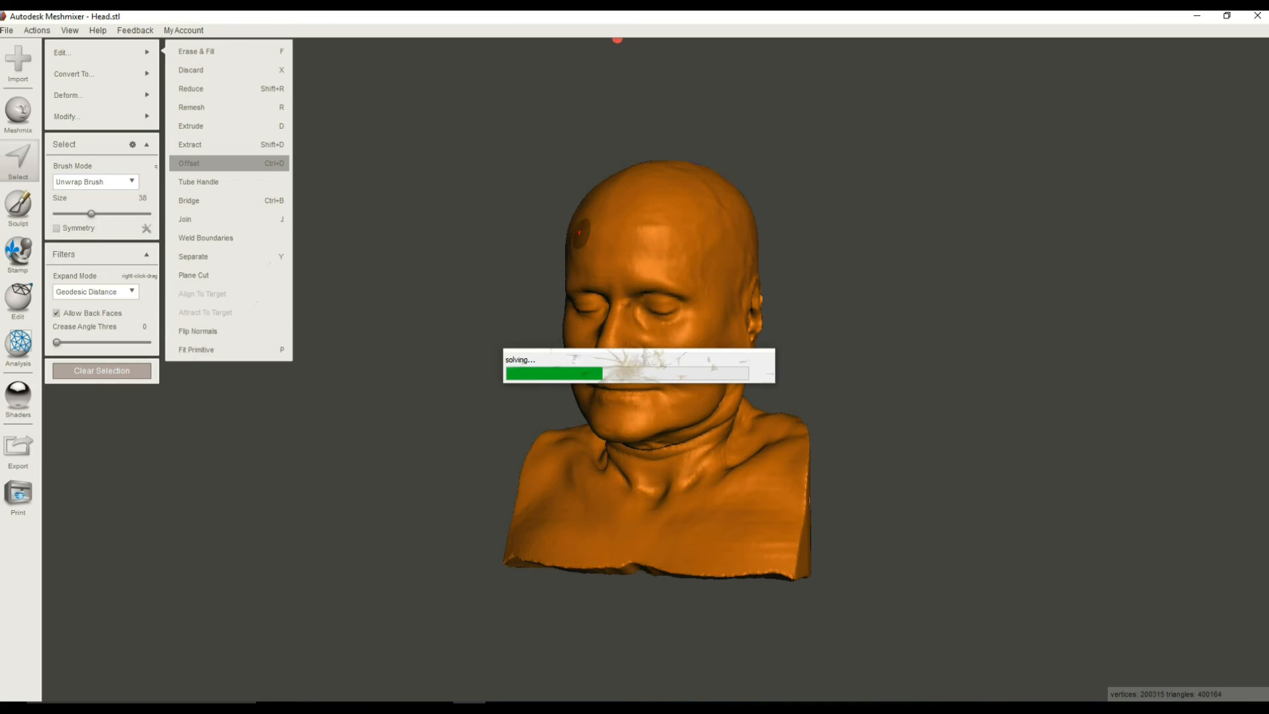
click(190, 164)
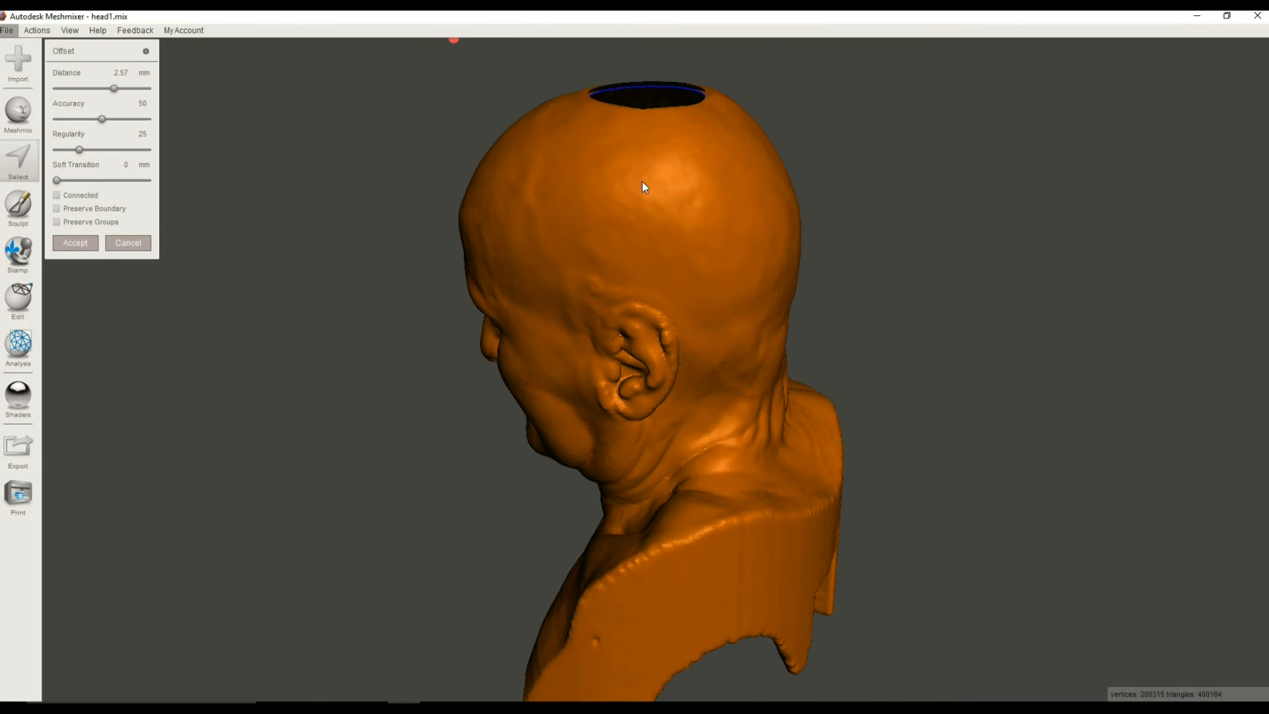
- Keep the 2.57 mm offset distance and enable the Connected option for the shell
drag(643, 186, 632, 87)
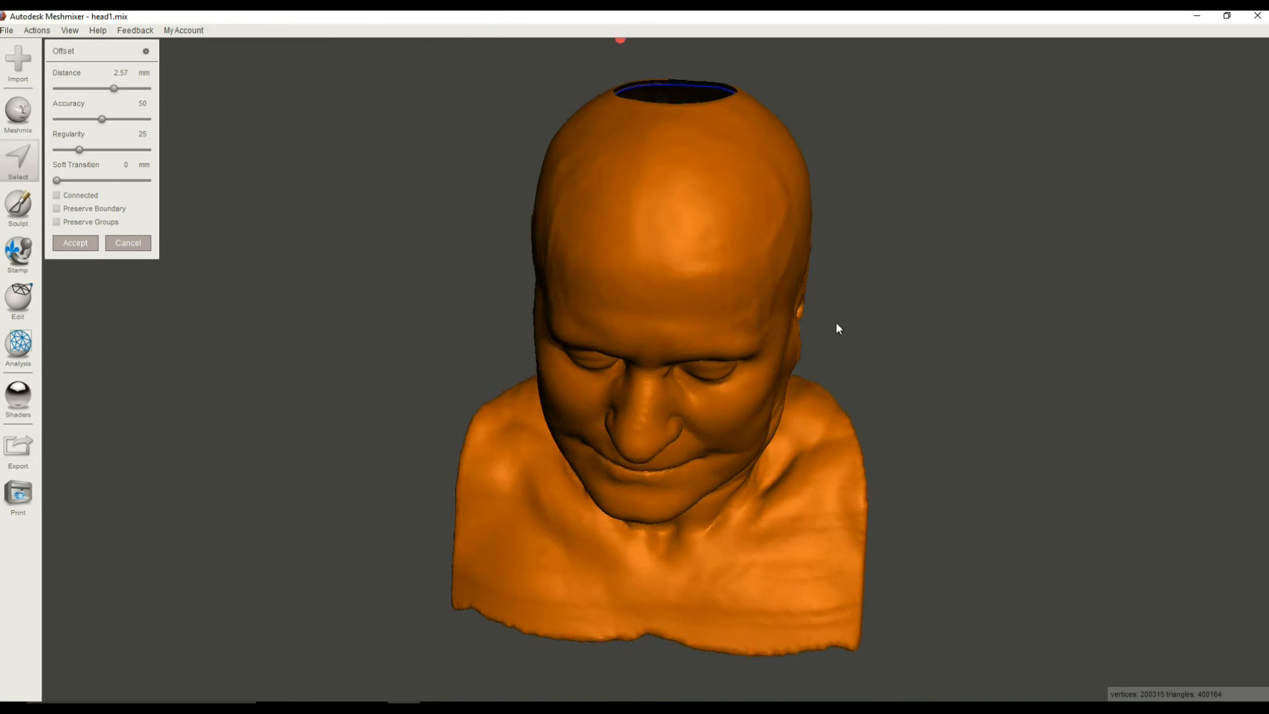
drag(838, 329, 743, 283)
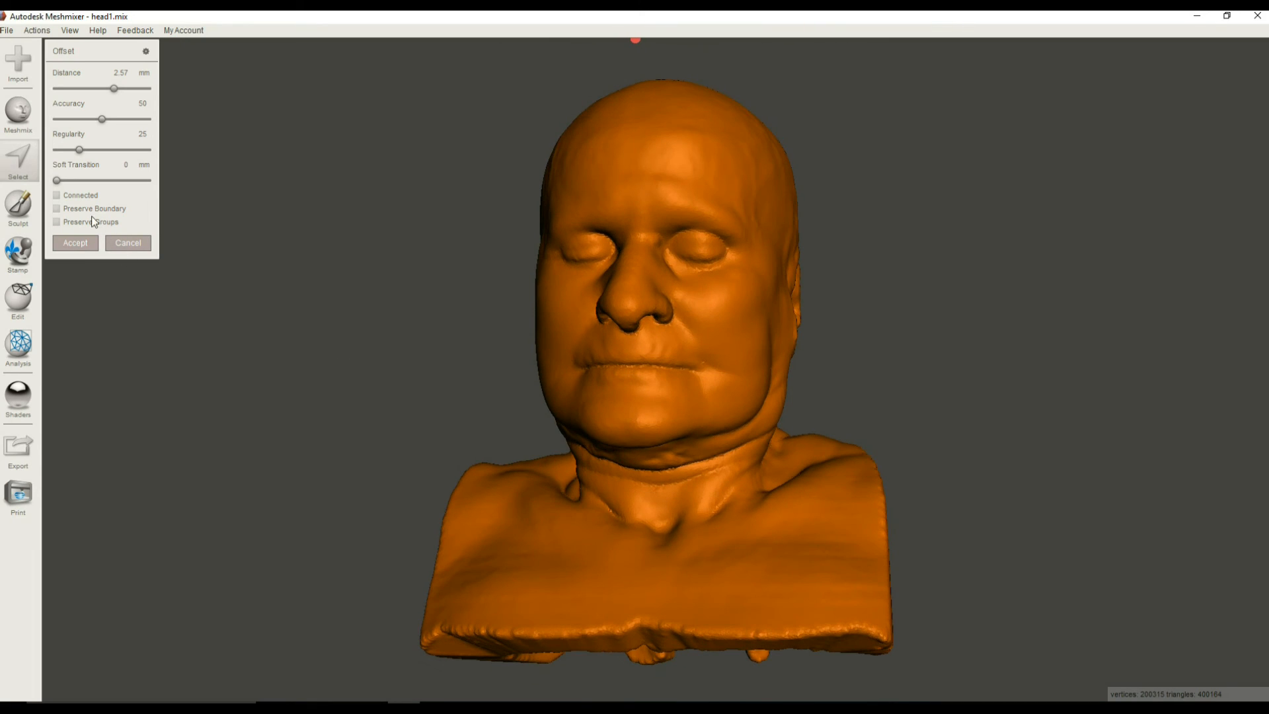
mouse_move(135, 62)
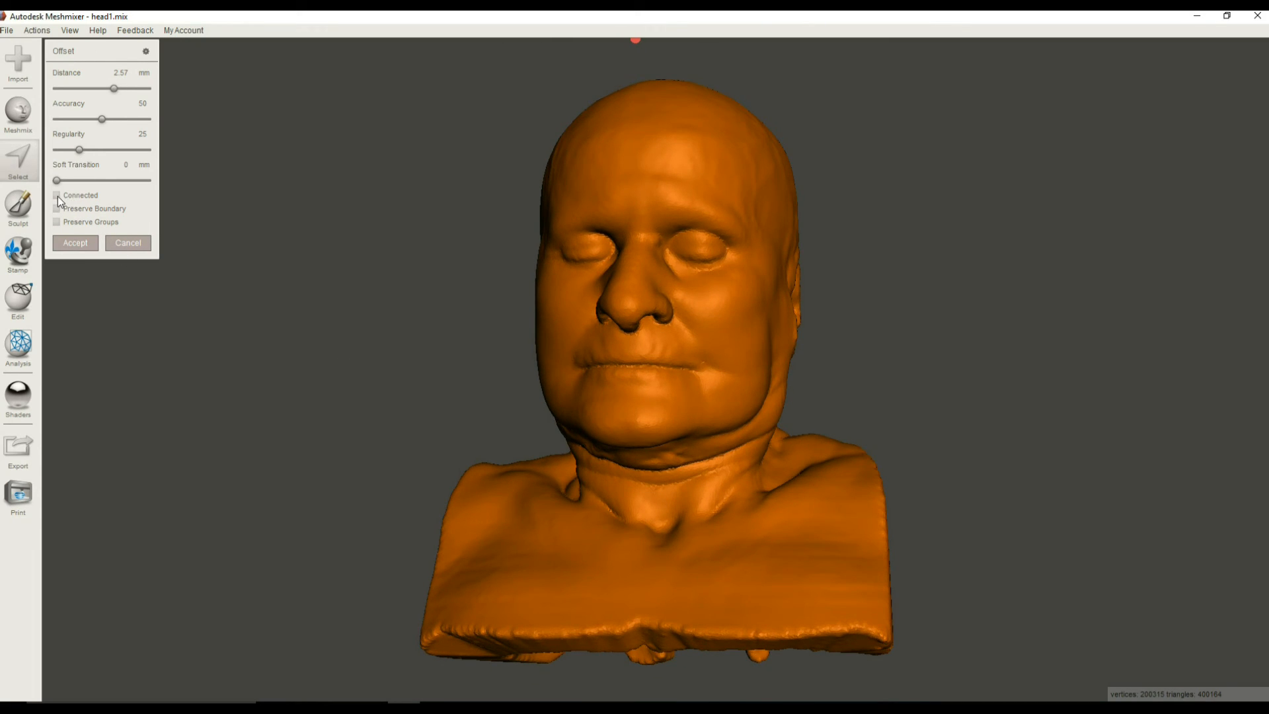
click(56, 196)
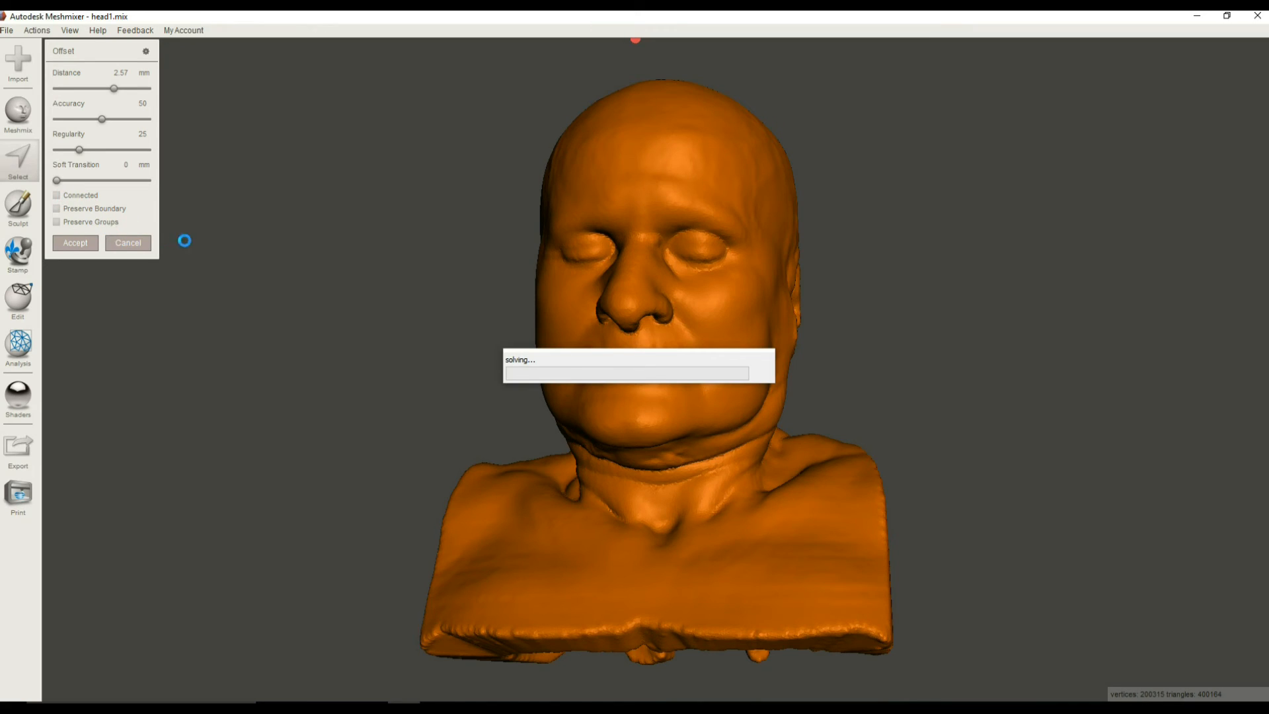
mouse_move(541, 396)
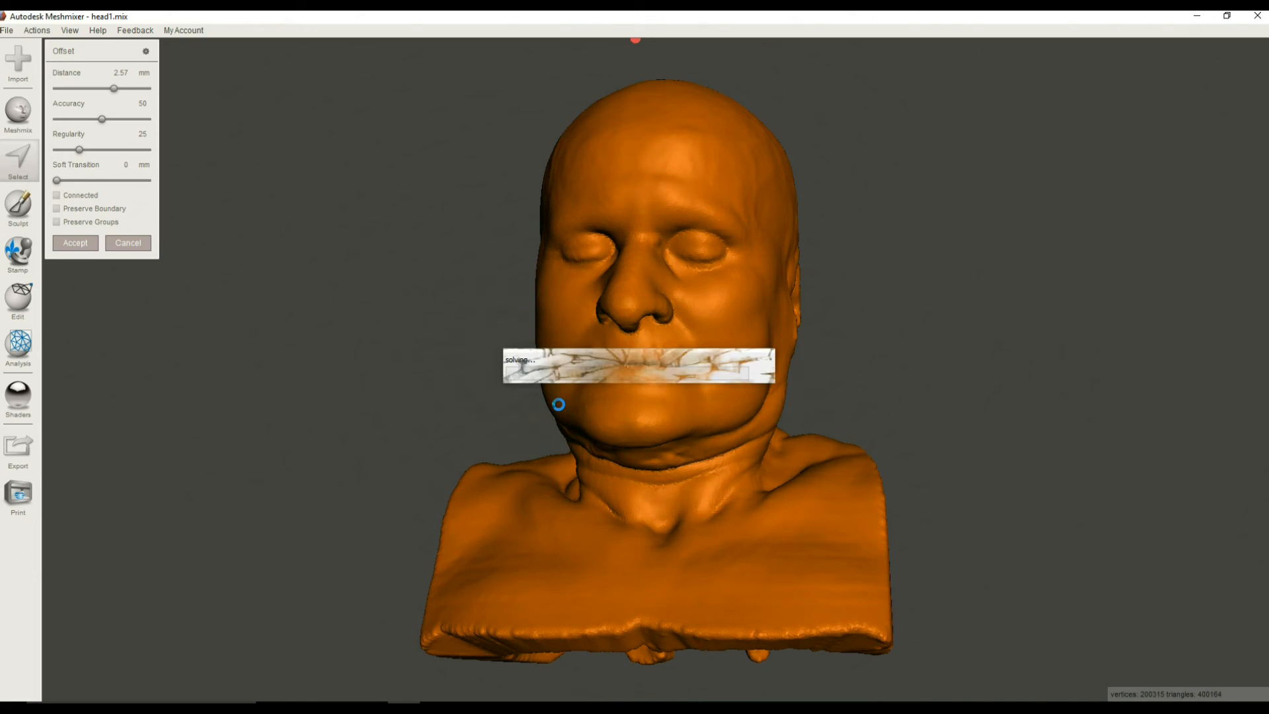
click(58, 195)
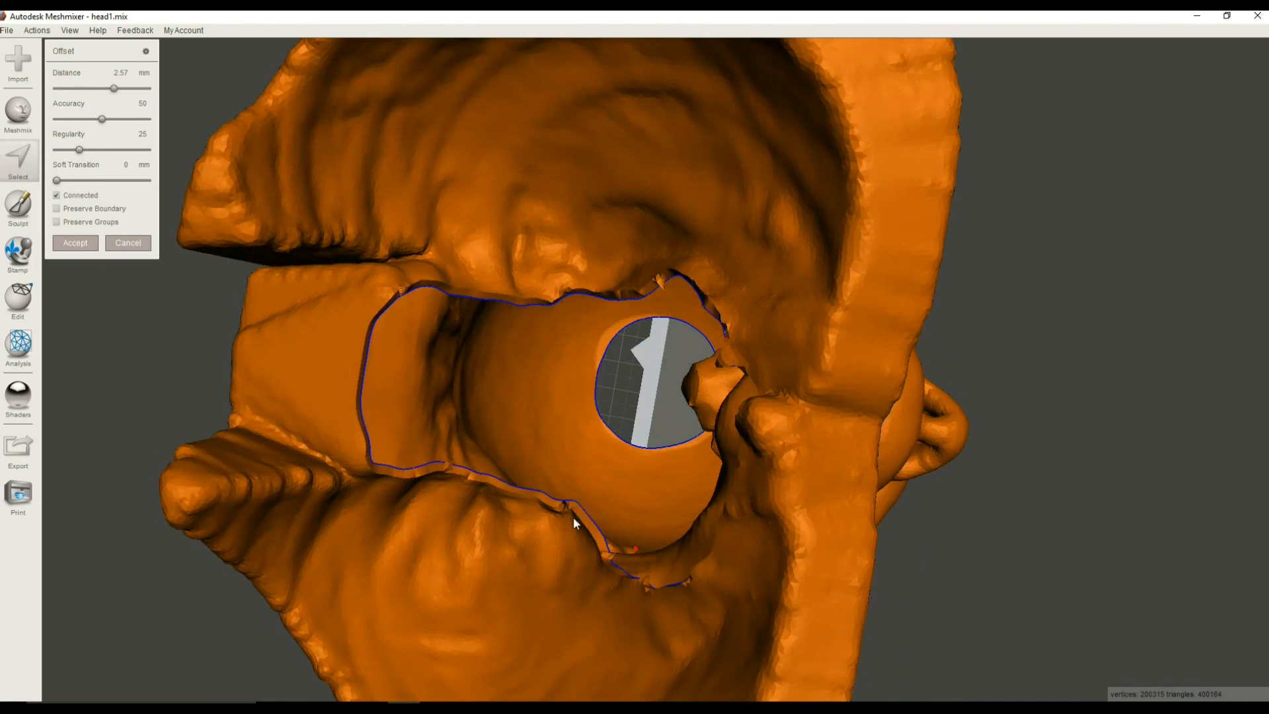
- Orbit the bust to inspect the connected offset from the top, underside, back and side
drag(575, 523, 402, 431)
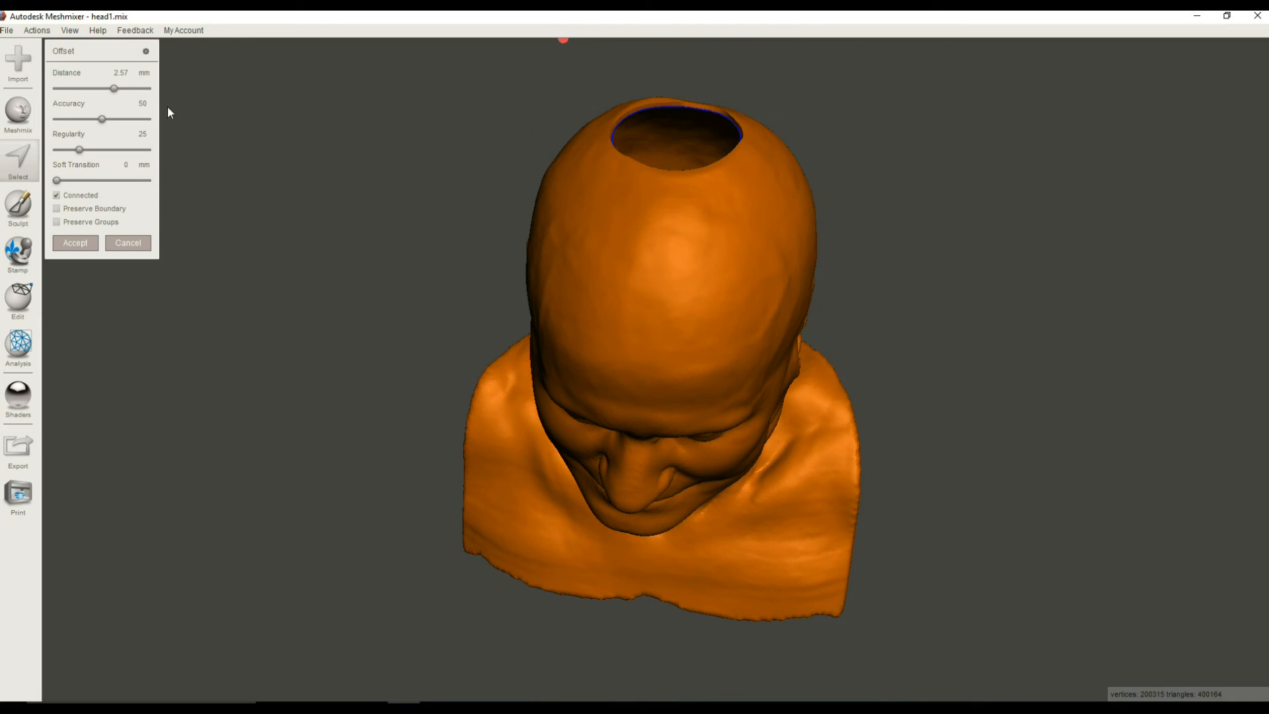
mouse_move(124, 90)
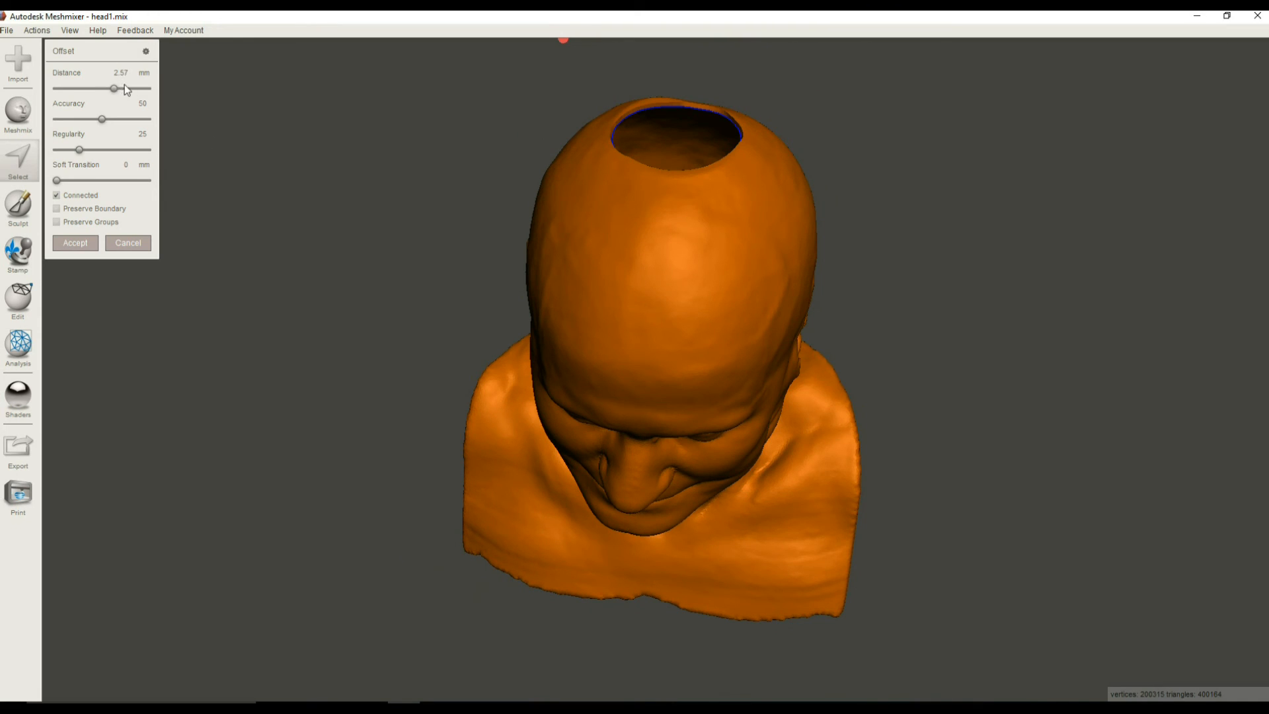
mouse_move(188, 99)
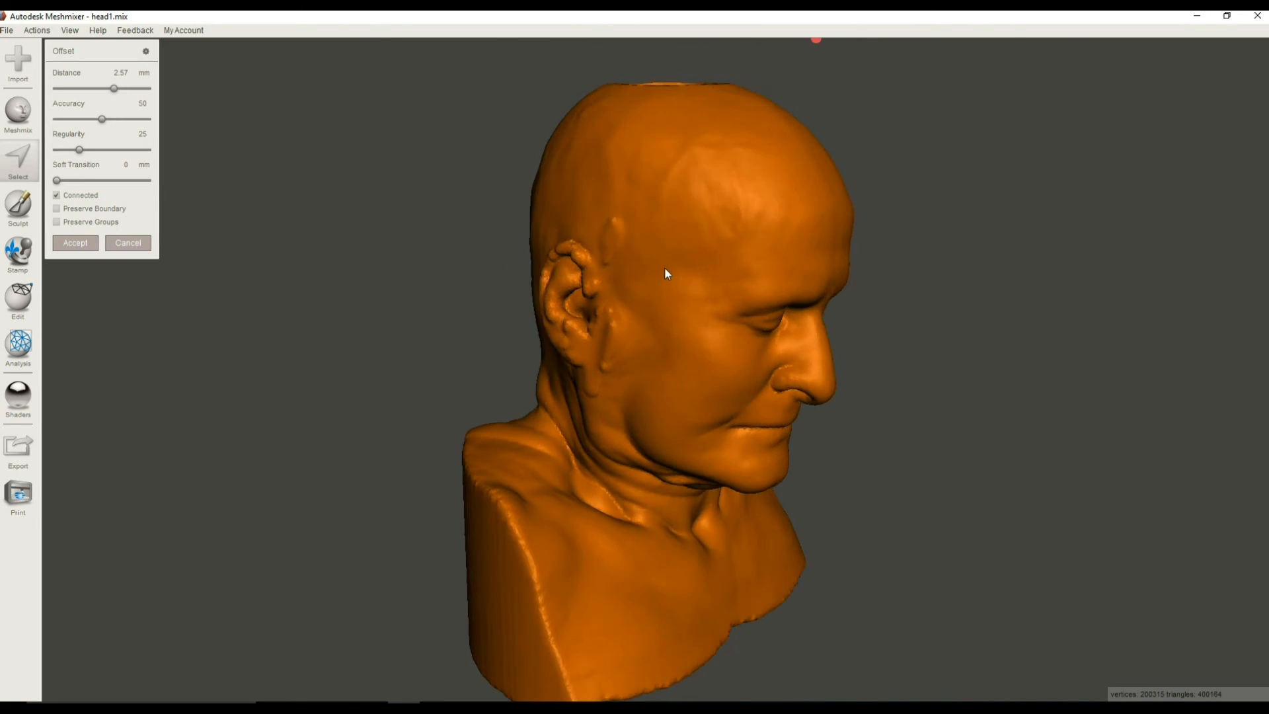
drag(664, 274, 919, 119)
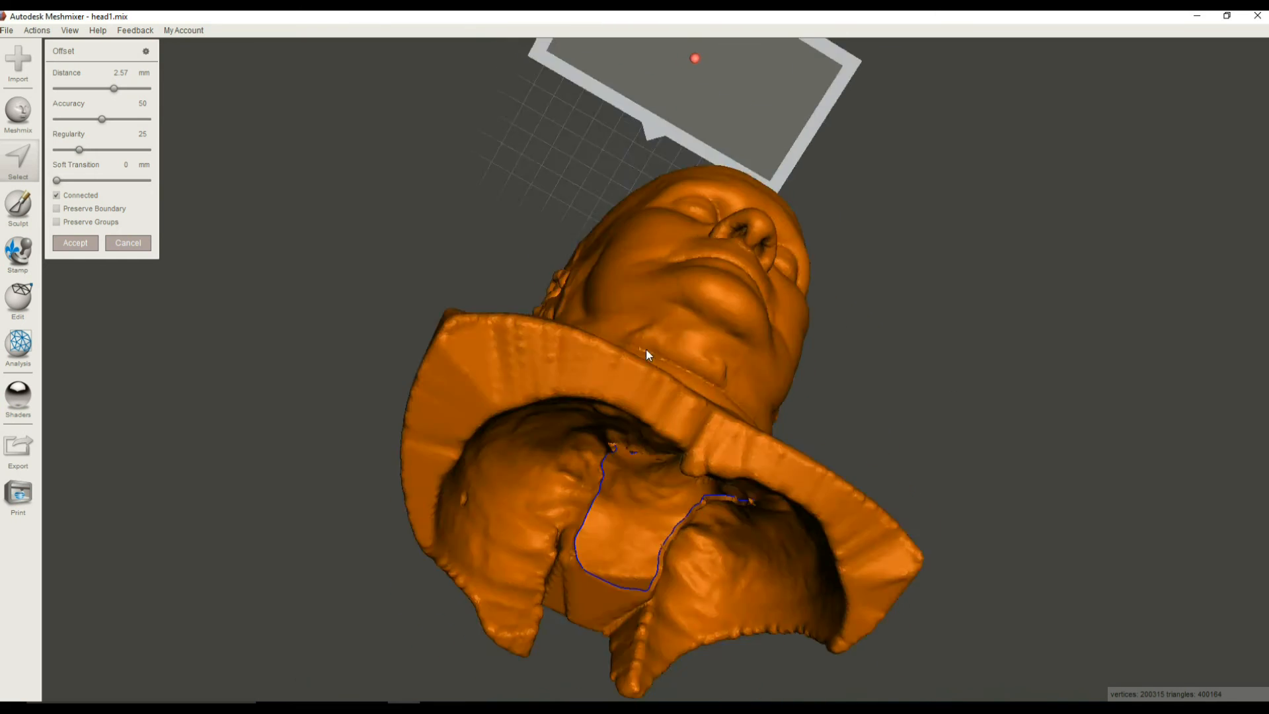
drag(647, 354, 583, 539)
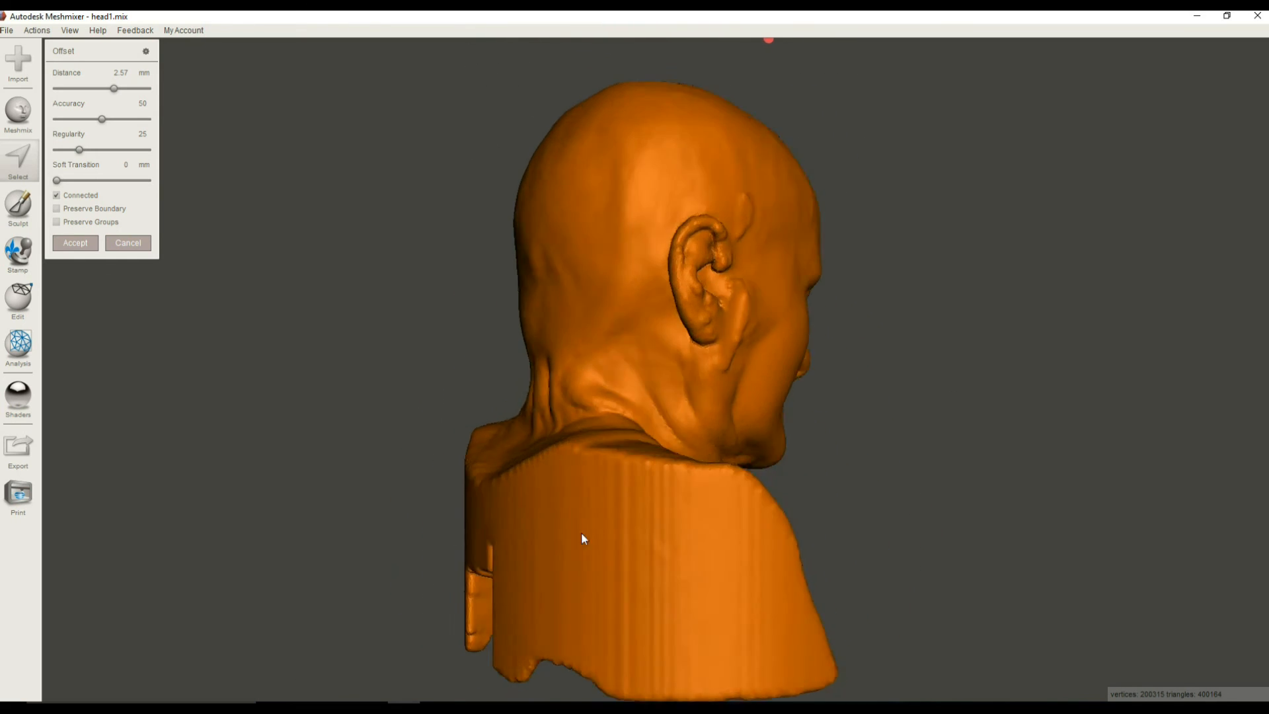
drag(584, 540, 843, 318)
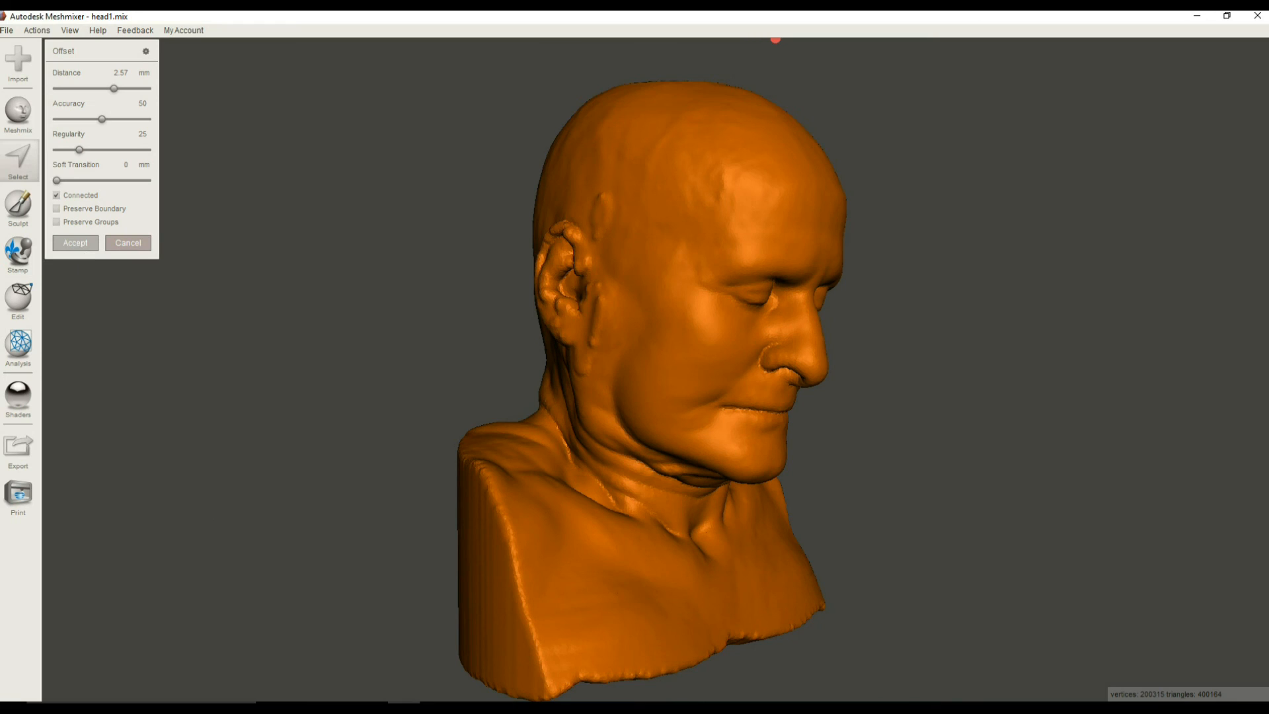
mouse_move(340, 392)
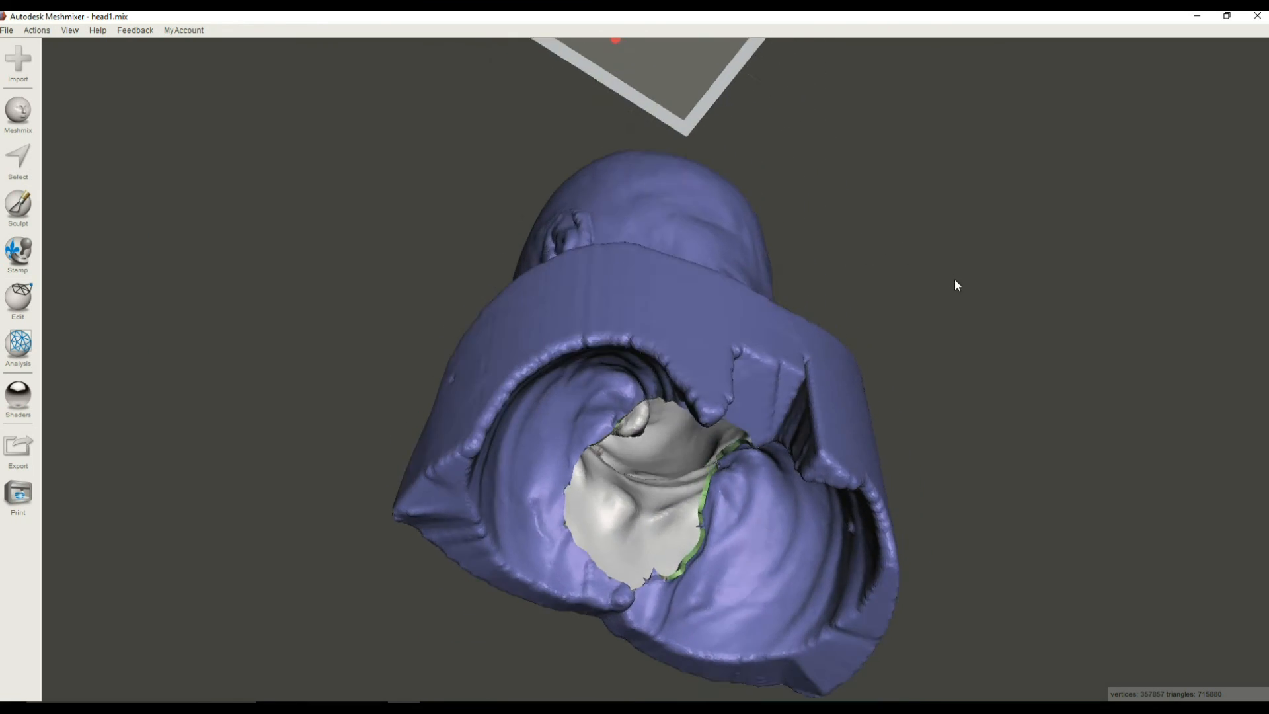
- Run Inspector's Auto Repair All to fill holes and fix defects on the hollow shell
drag(954, 286, 483, 238)
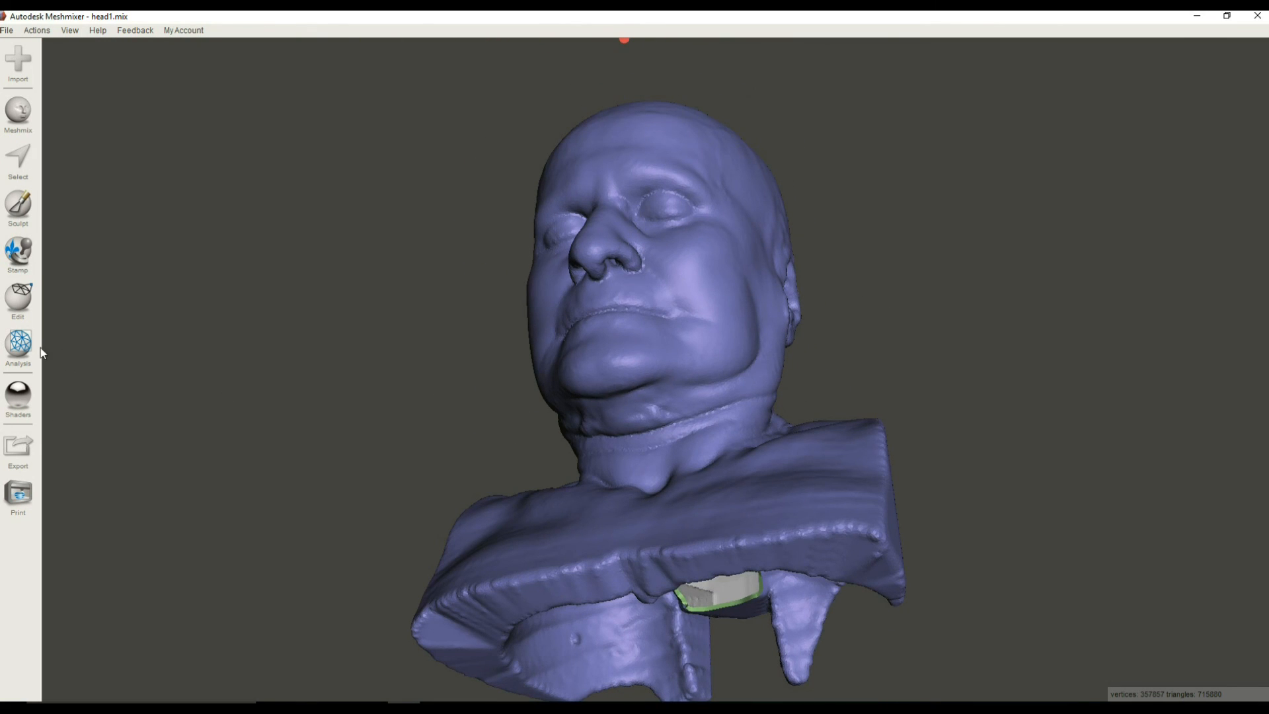
click(18, 341)
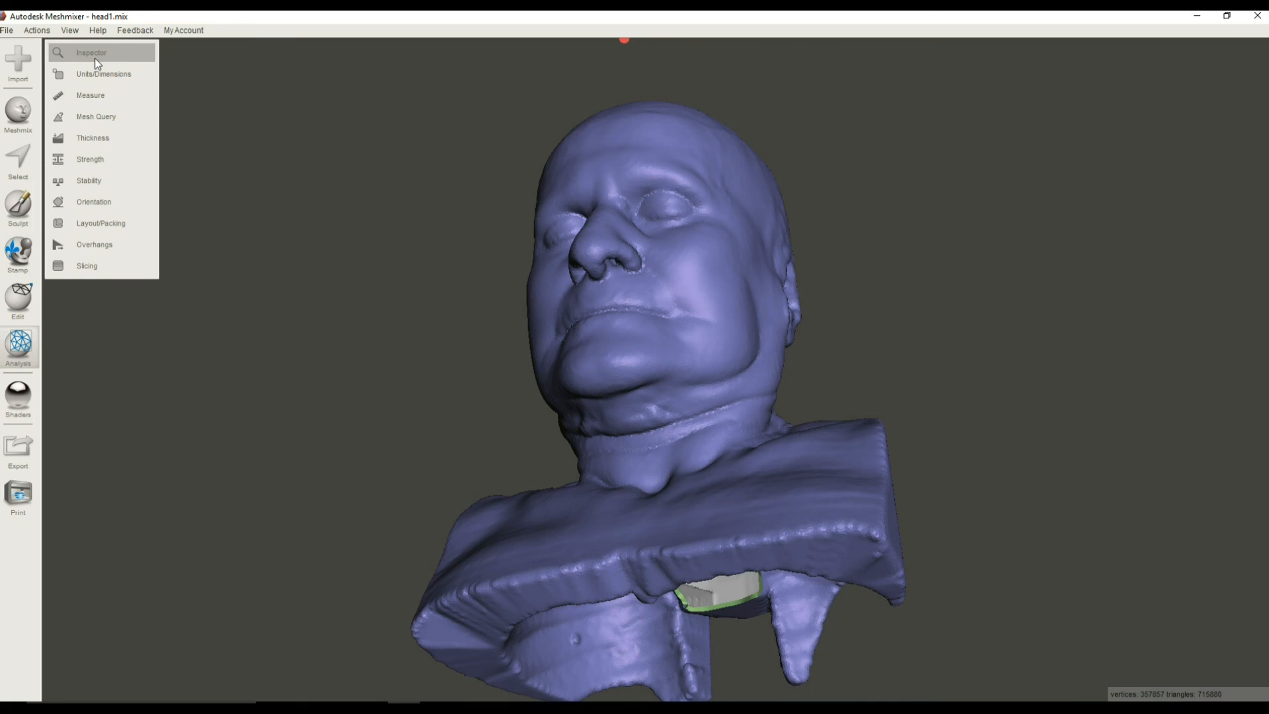
click(98, 53)
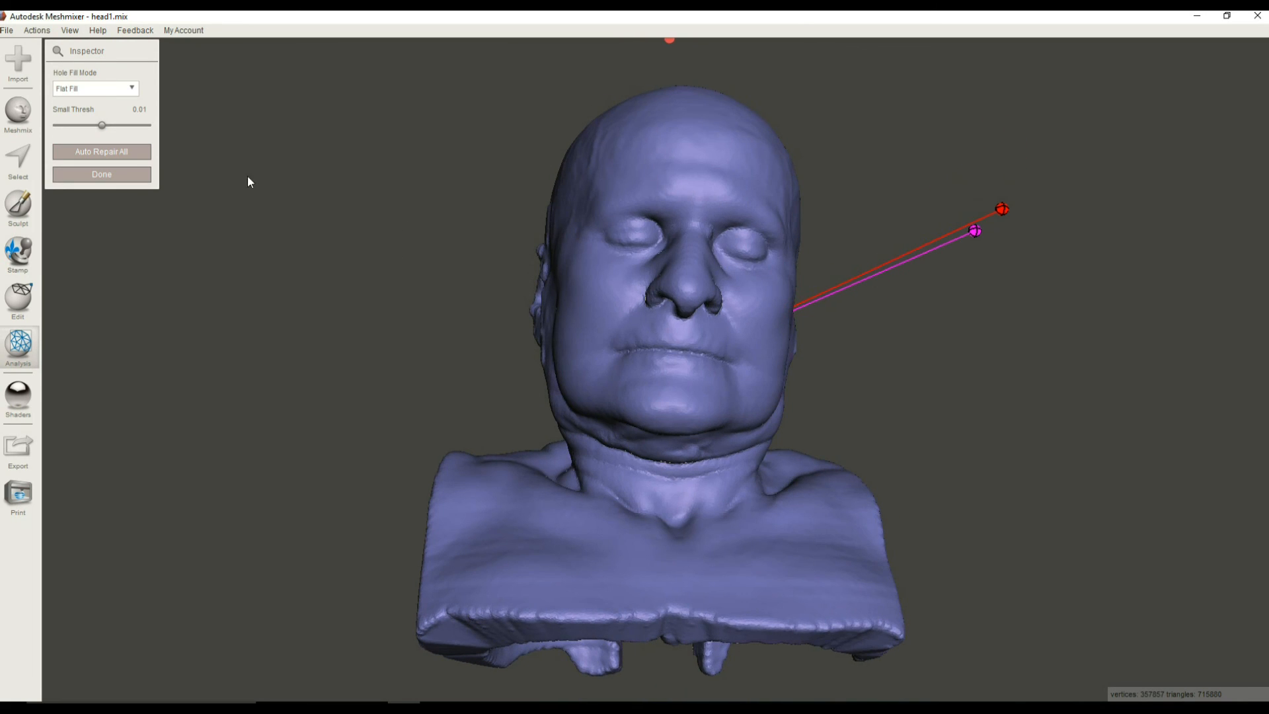
click(102, 151)
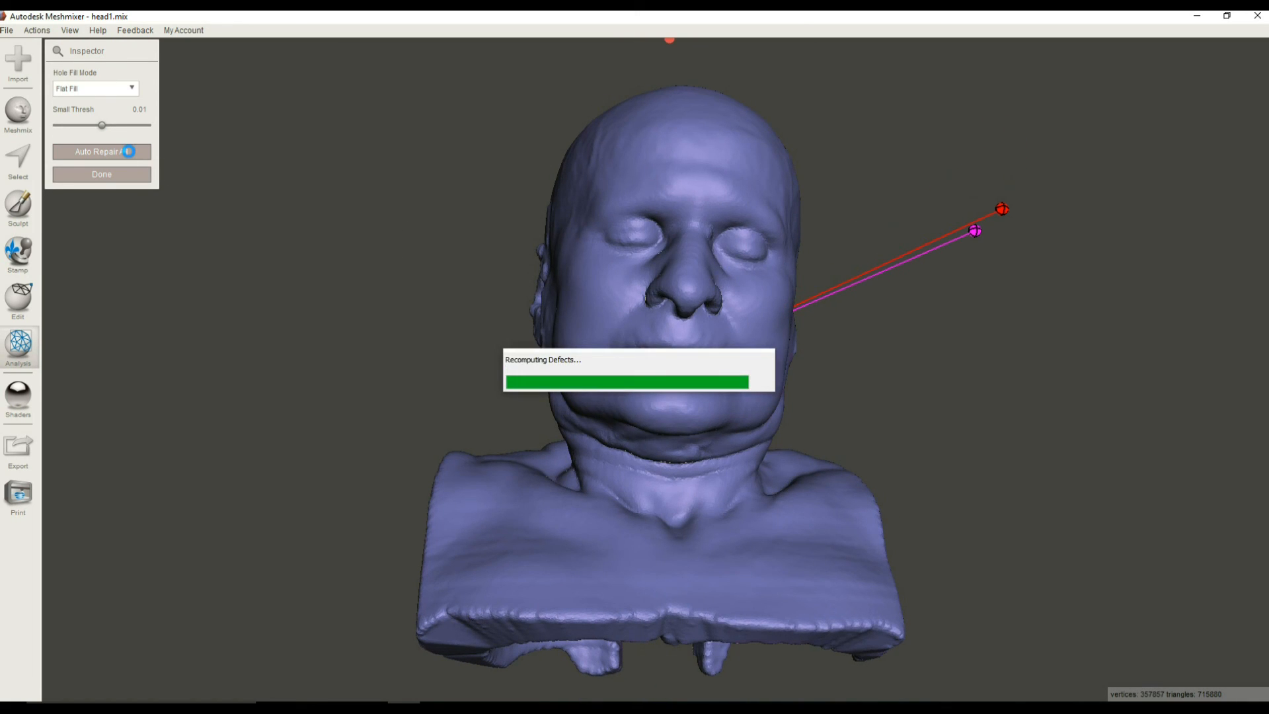
click(102, 151)
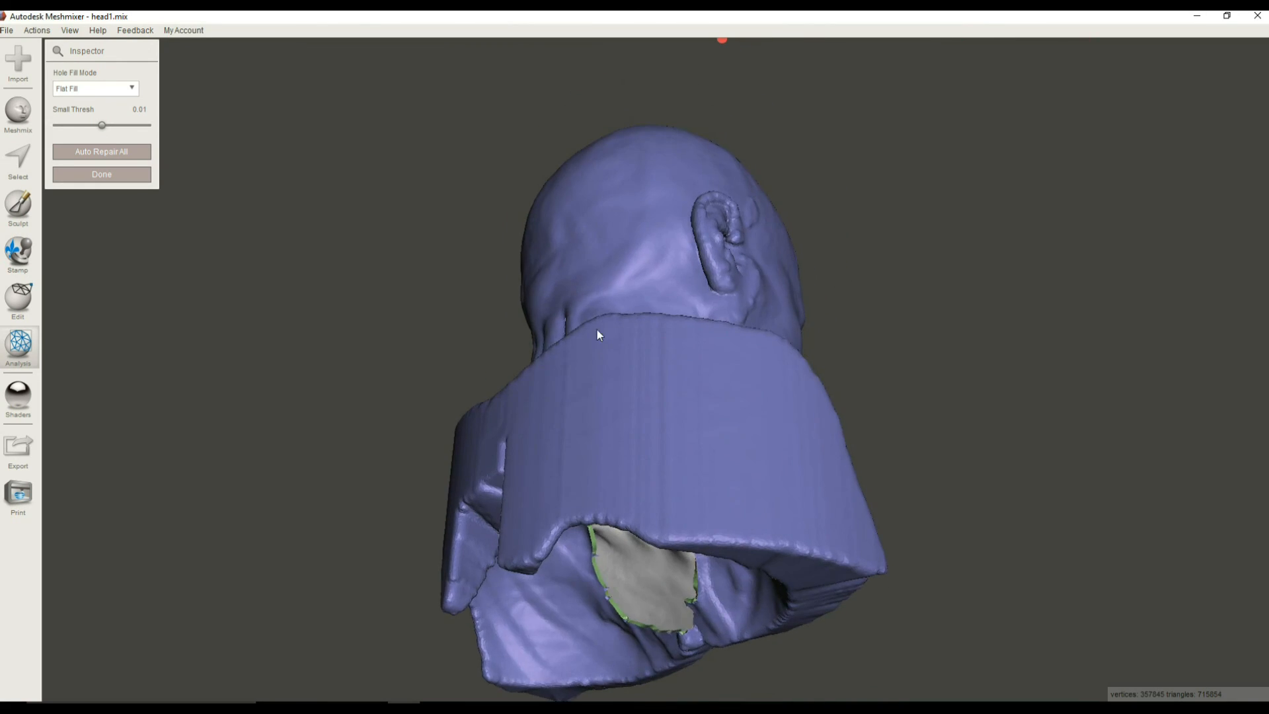
- Orbit the bust to check the filled holes and repaired front
drag(599, 335, 667, 349)
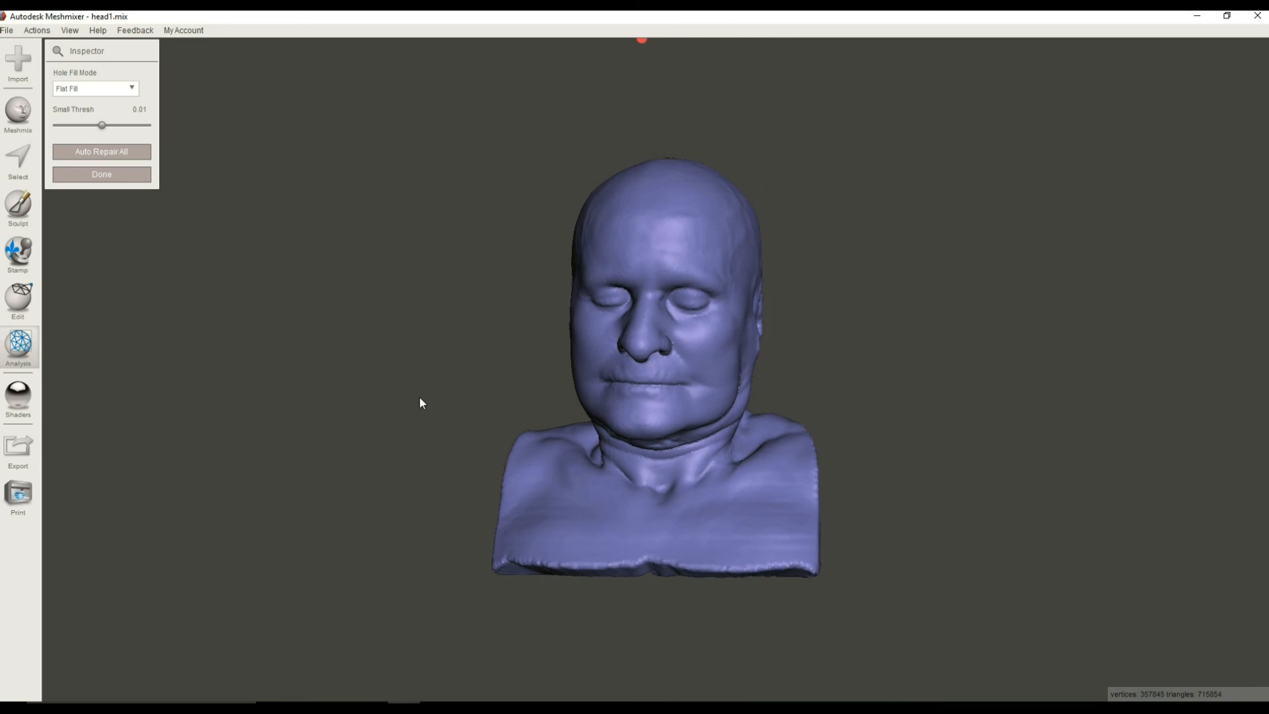
drag(420, 404, 563, 507)
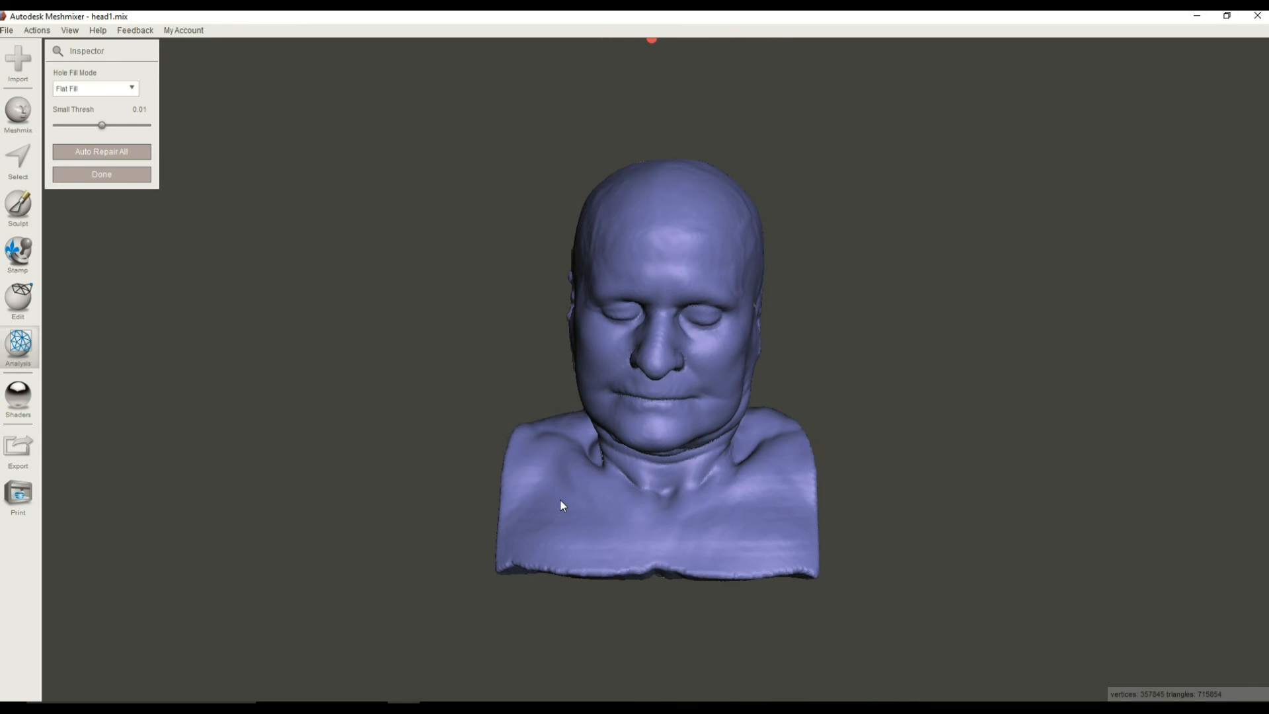
mouse_move(787, 509)
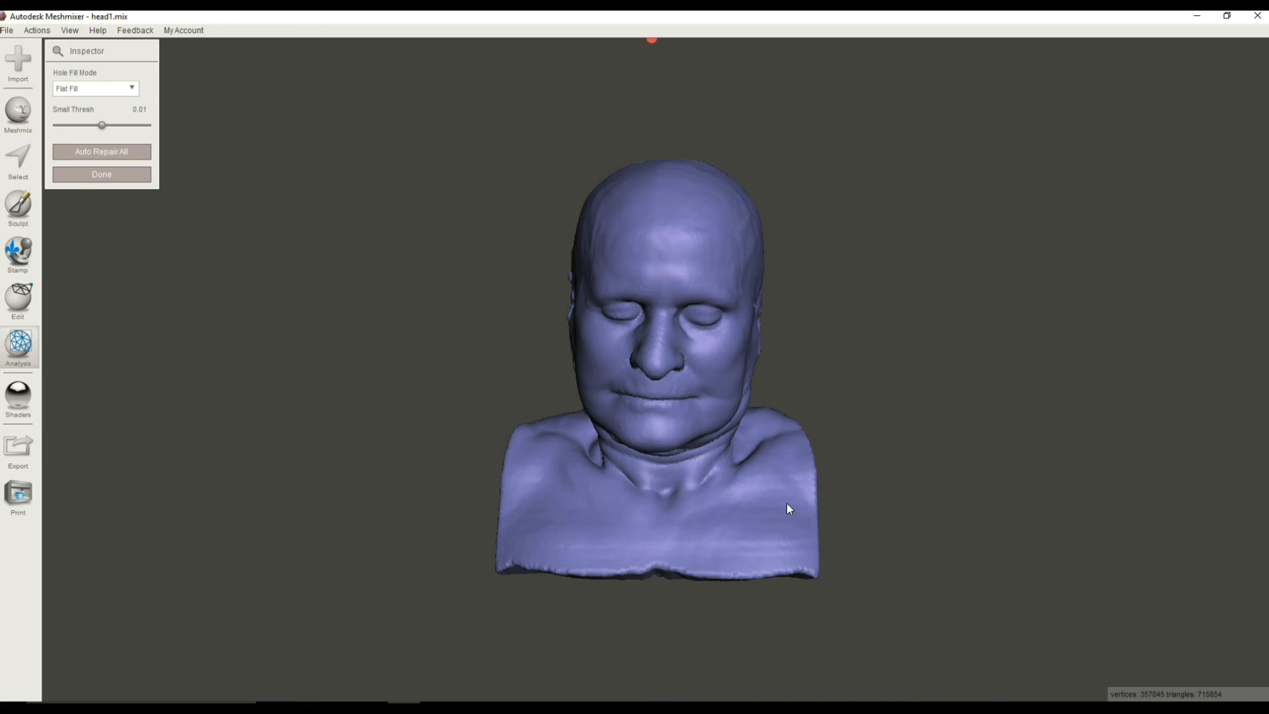